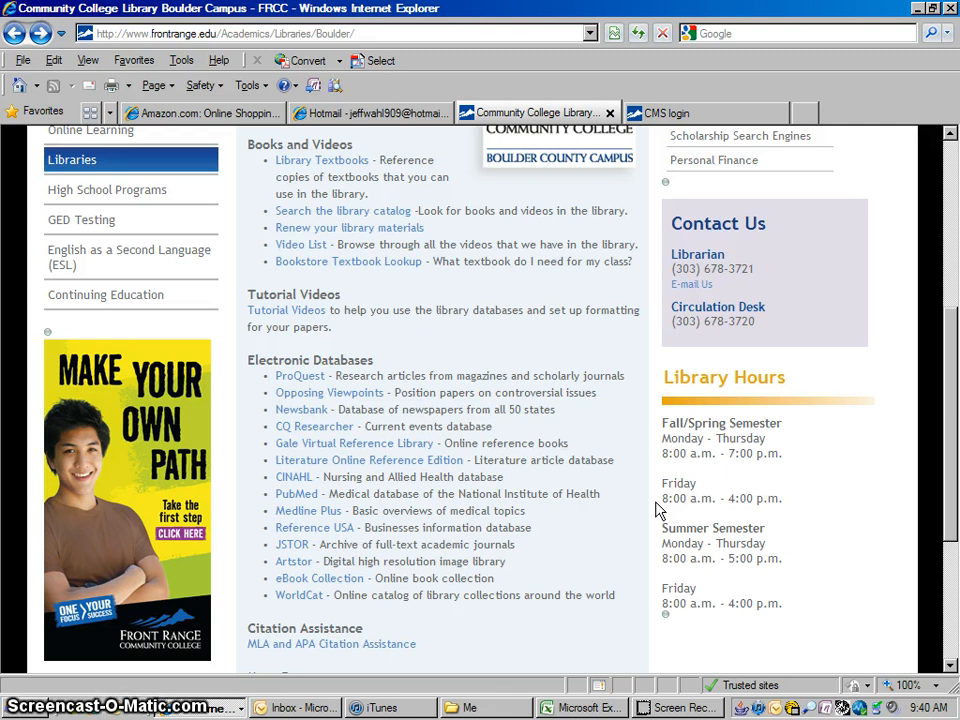
mouse_move(310, 356)
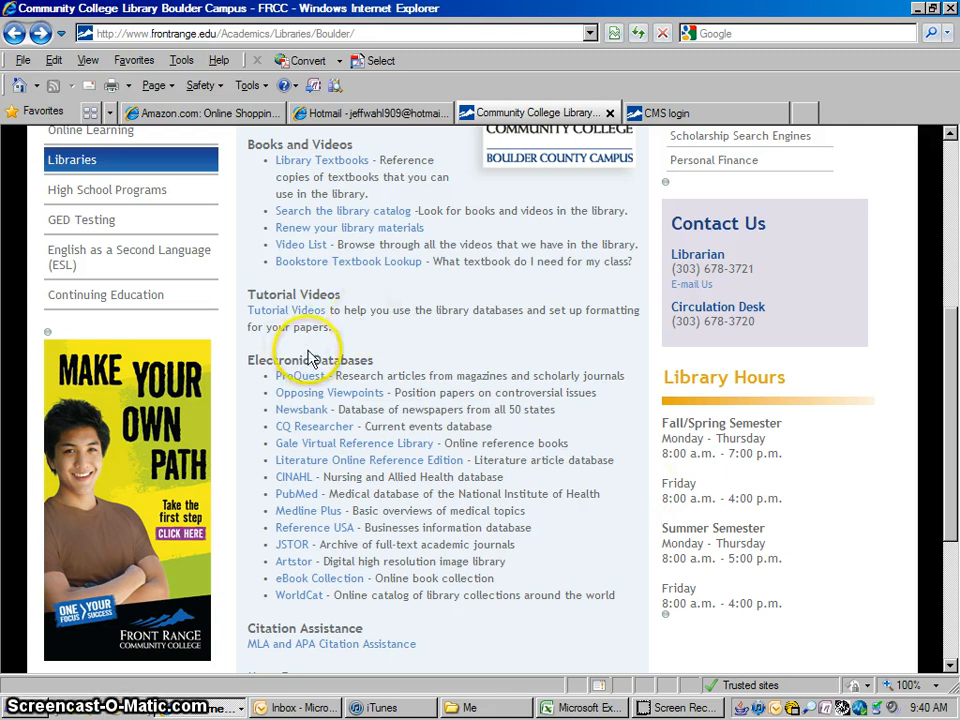
mouse_move(300, 360)
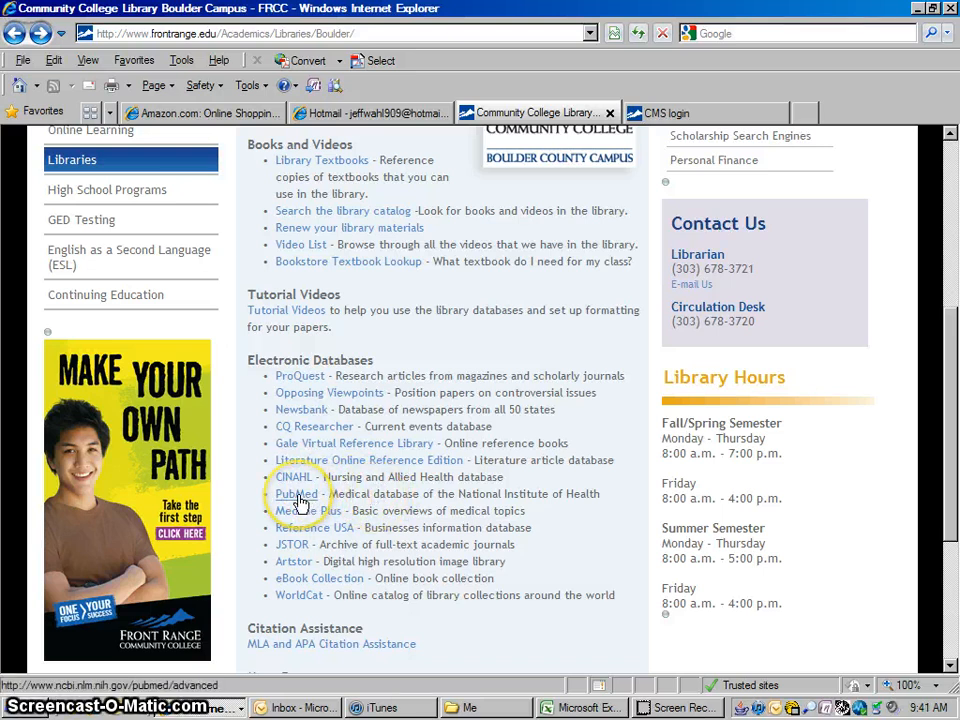
Step: Launch PubMed from the library's Electronic Databases list and maximize its Advanced search window
left_click(296, 492)
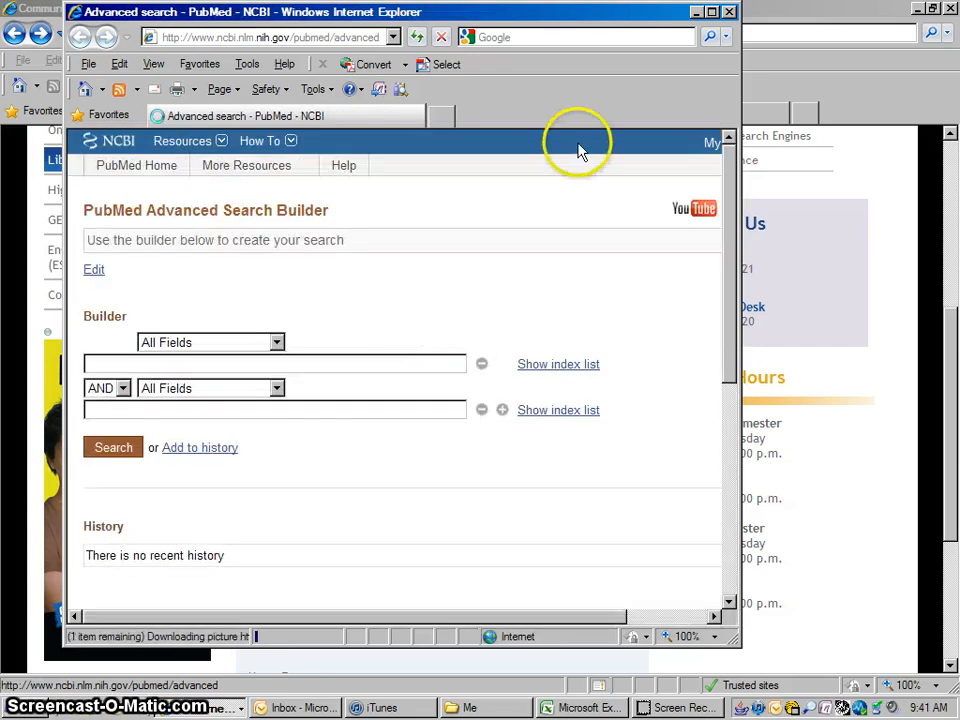
left_click(712, 12)
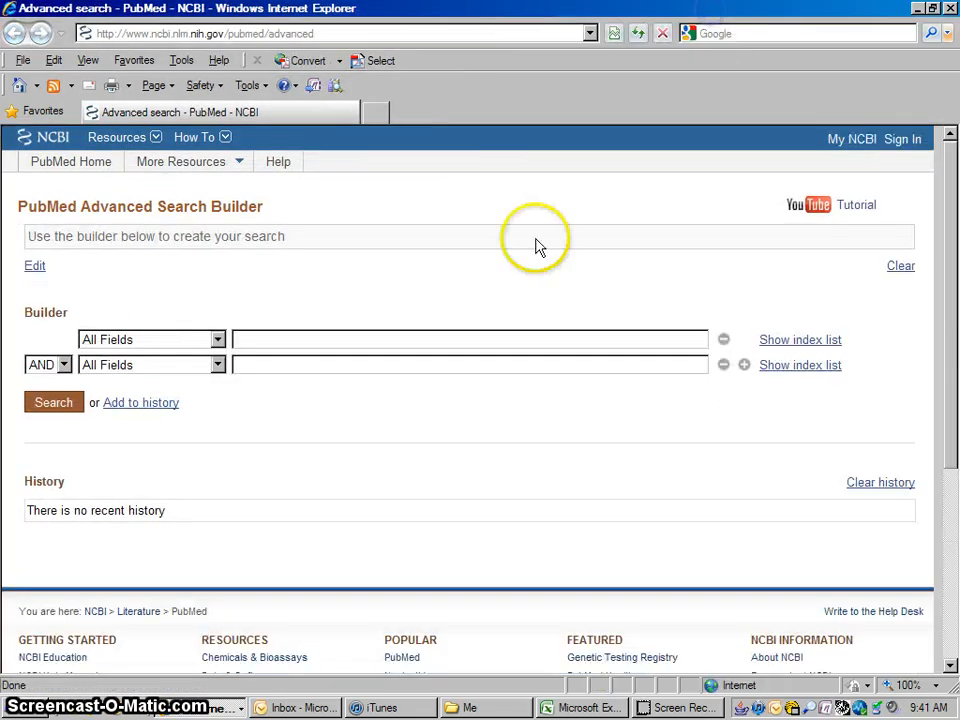
mouse_move(336, 308)
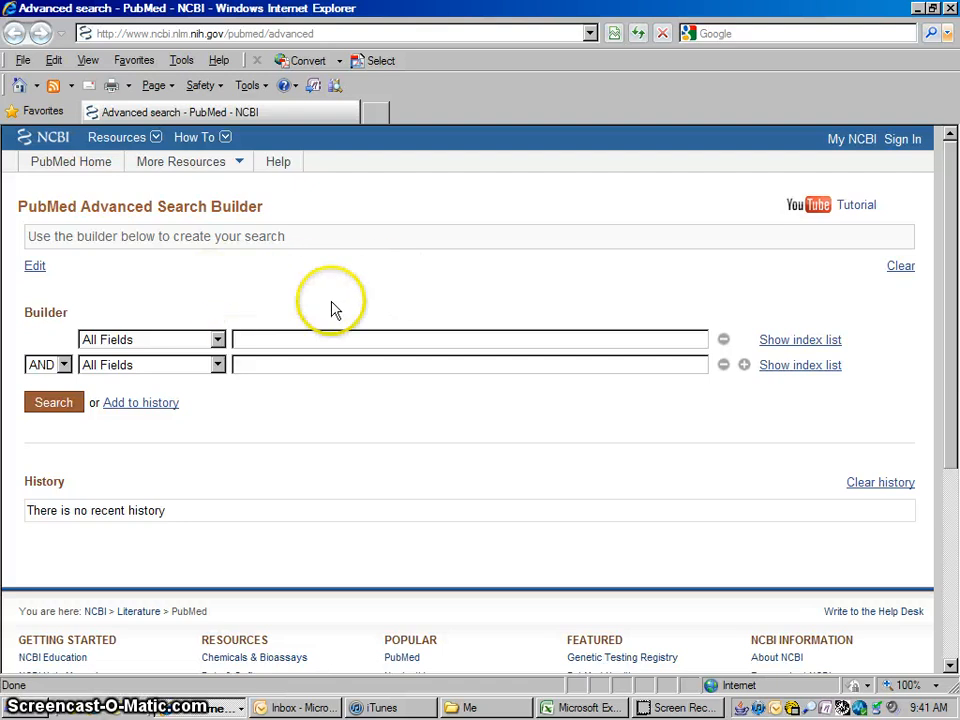
mouse_move(388, 128)
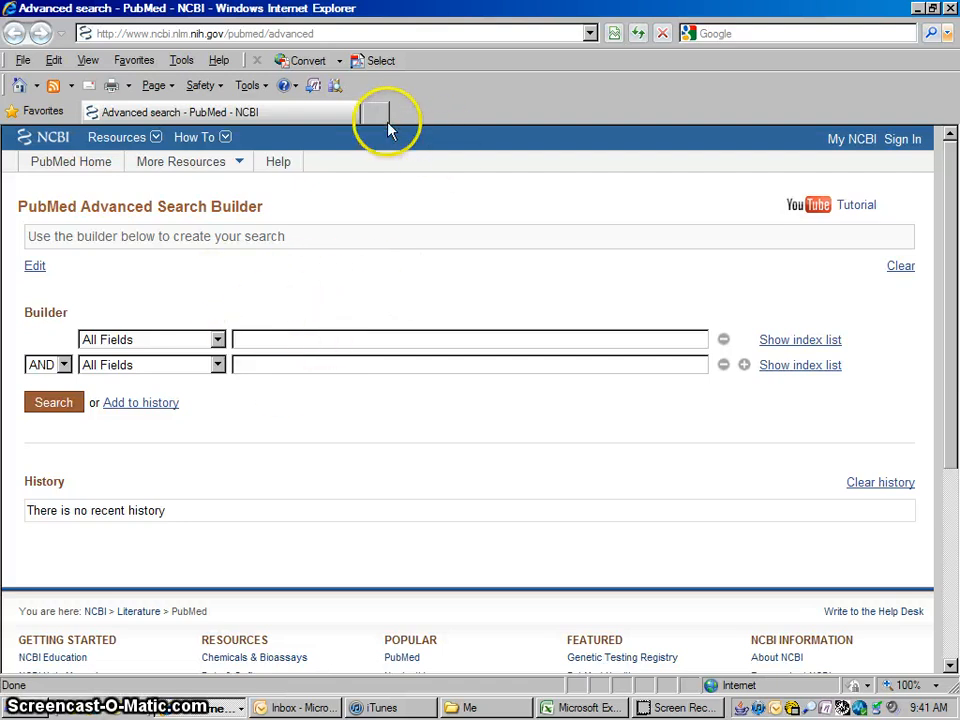
left_click(384, 112)
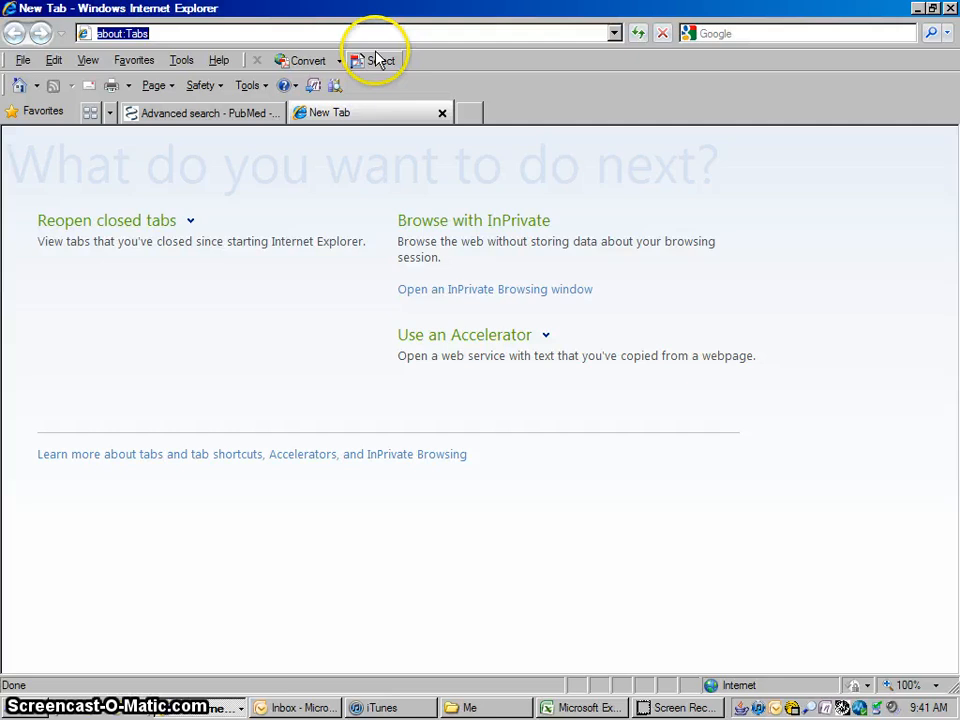
type("pubmed.gov")
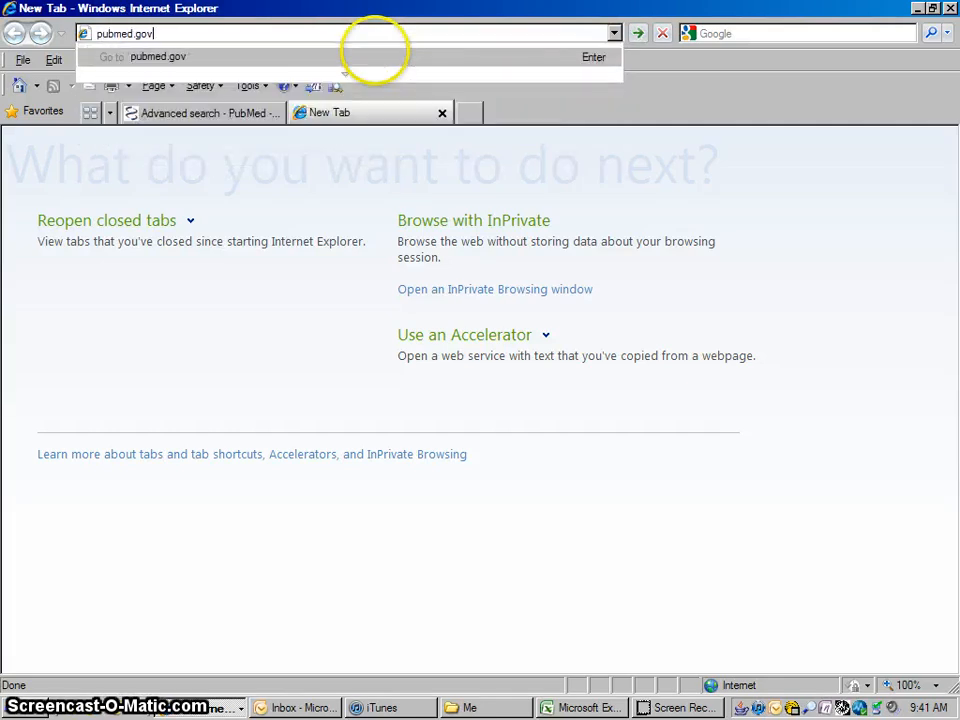
key("Return")
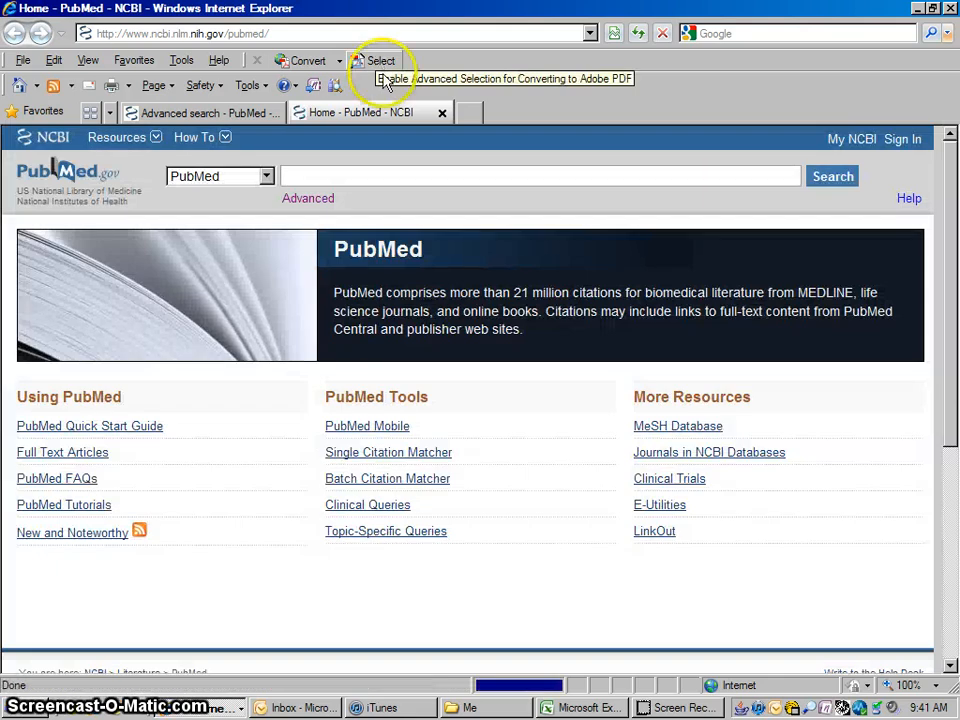
mouse_move(350, 230)
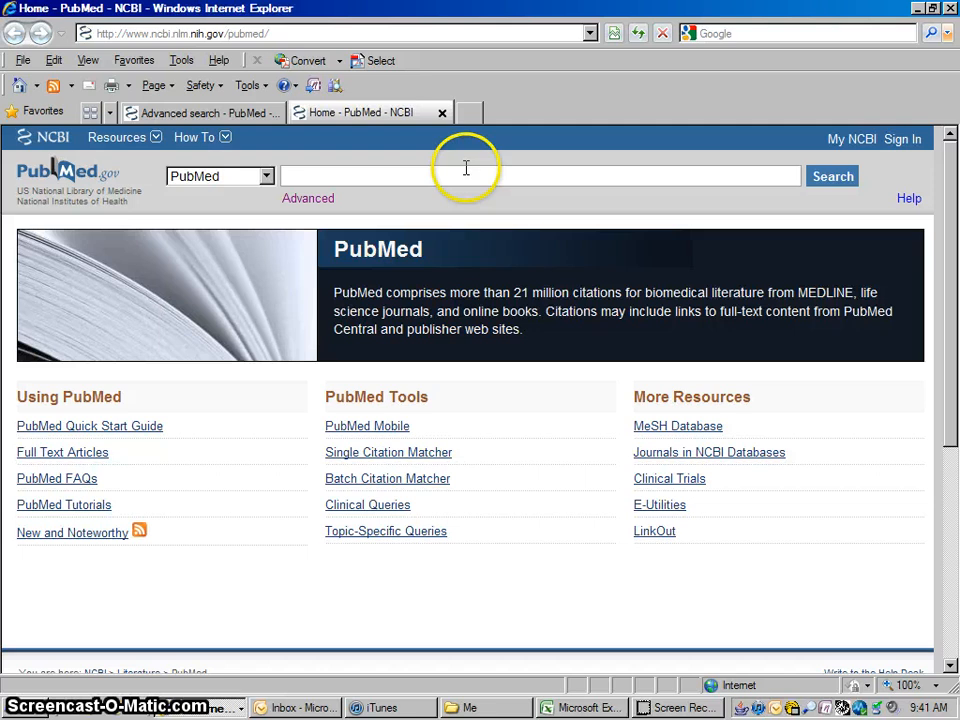
mouse_move(556, 176)
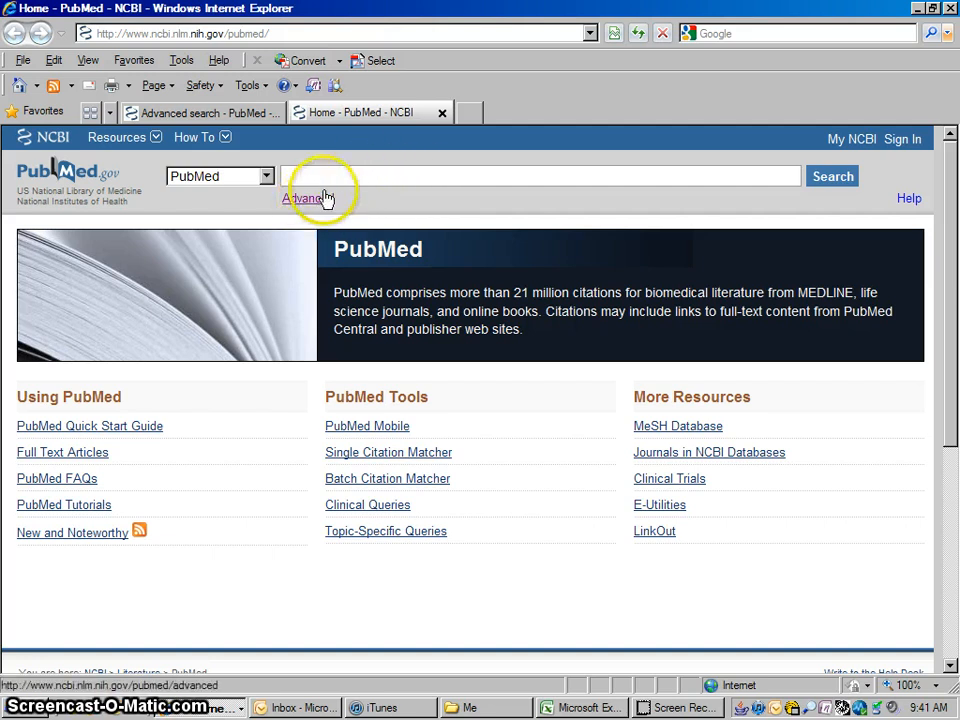
mouse_move(278, 144)
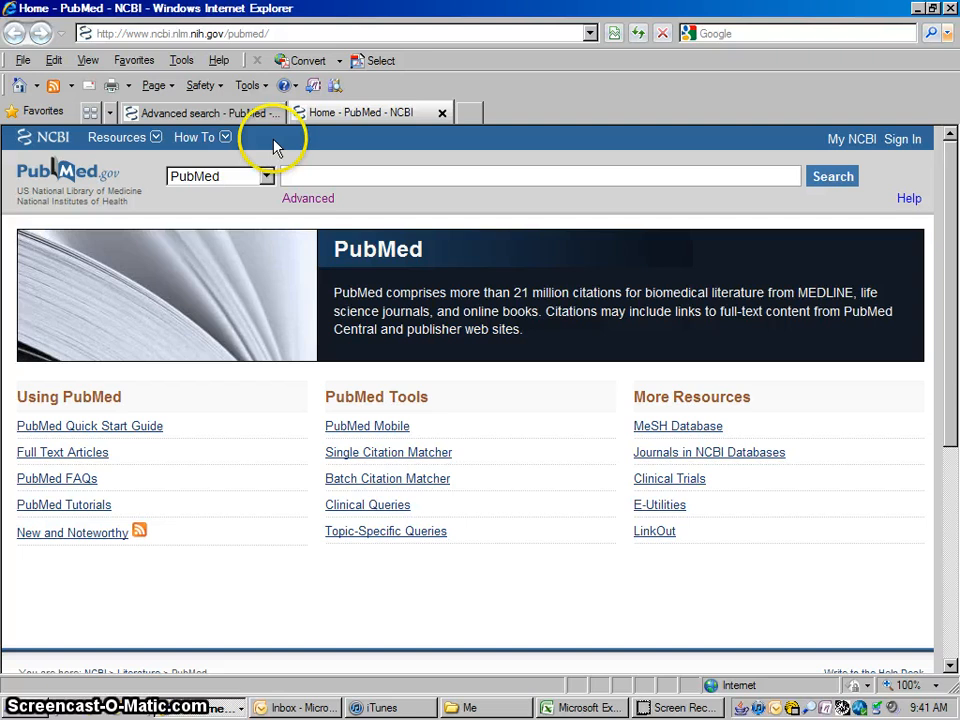
left_click(200, 112)
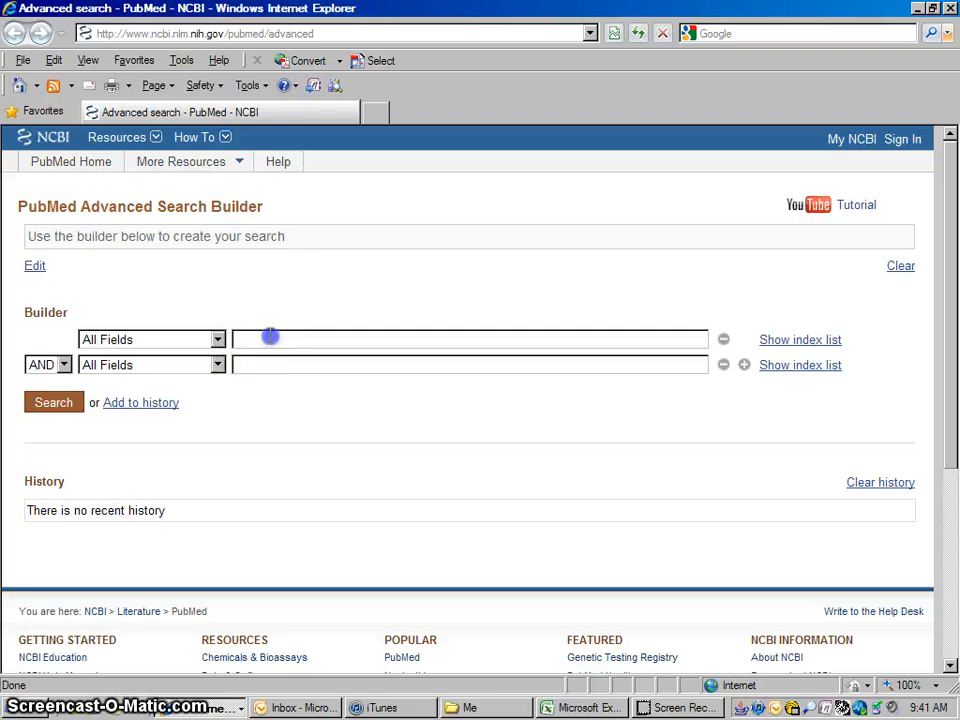
Step: Build the query diabetes[Title] AND obesity[MeSH Major Topic] in the Advanced Search Builder
type("diabetes")
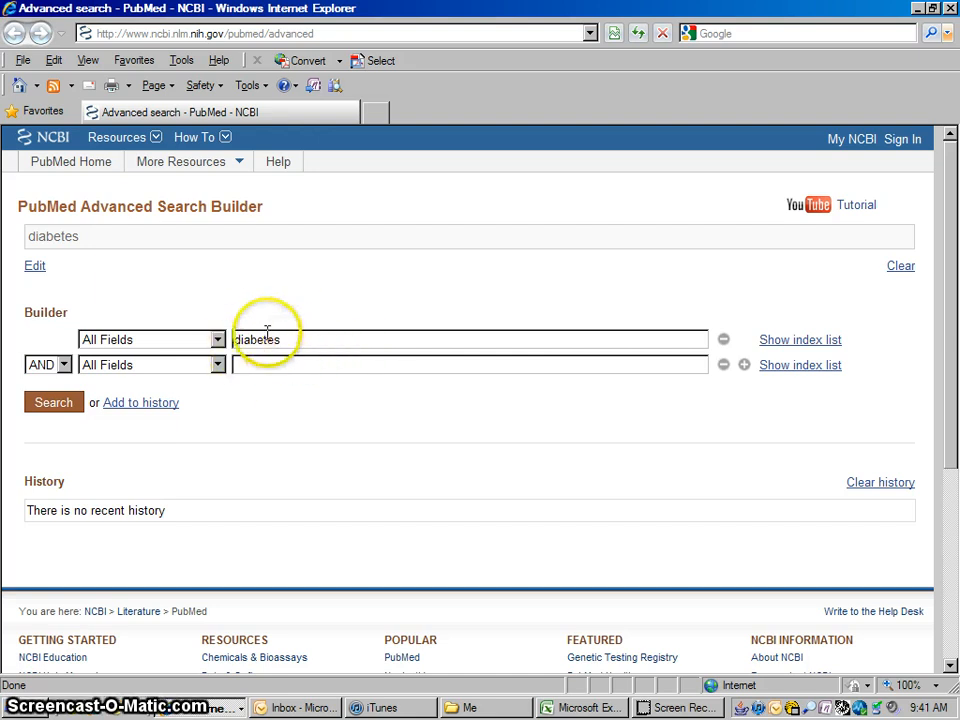
mouse_move(218, 364)
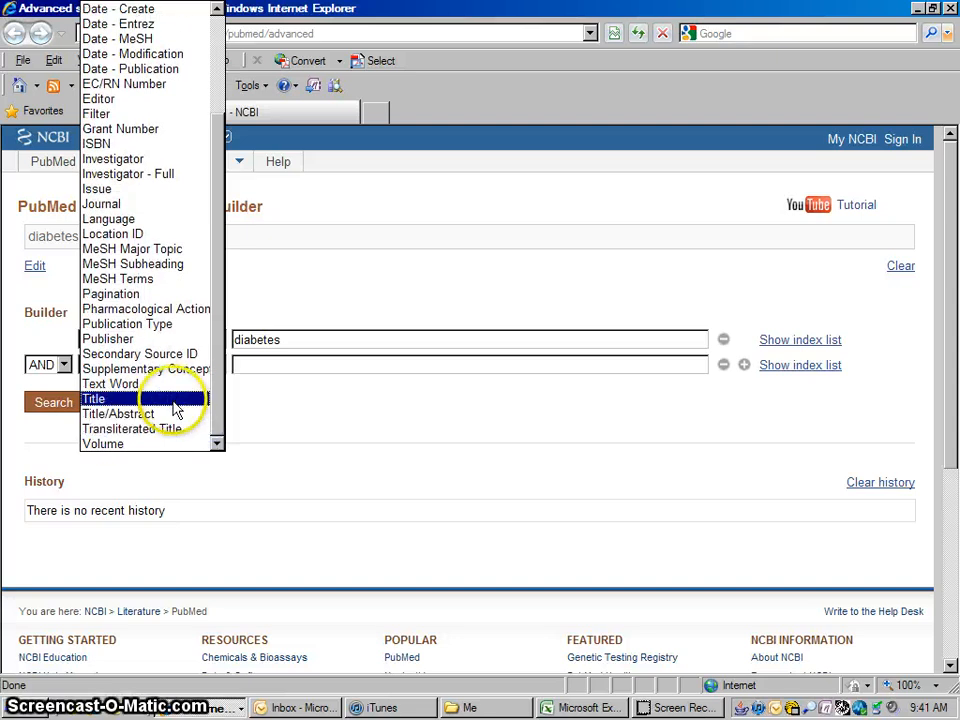
left_click(92, 398)
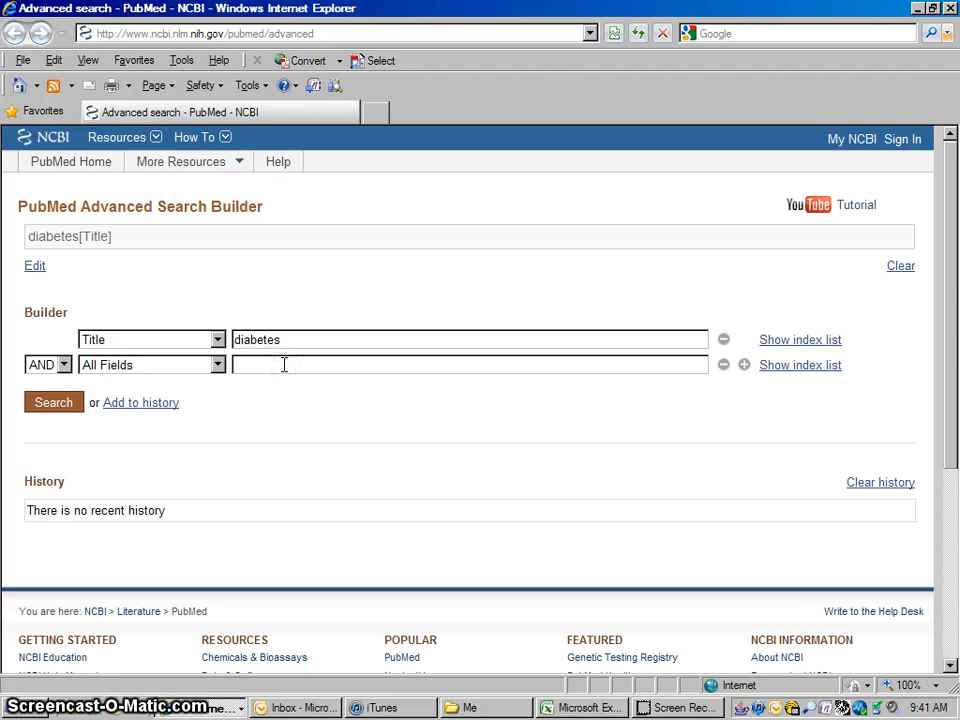
type("obesity")
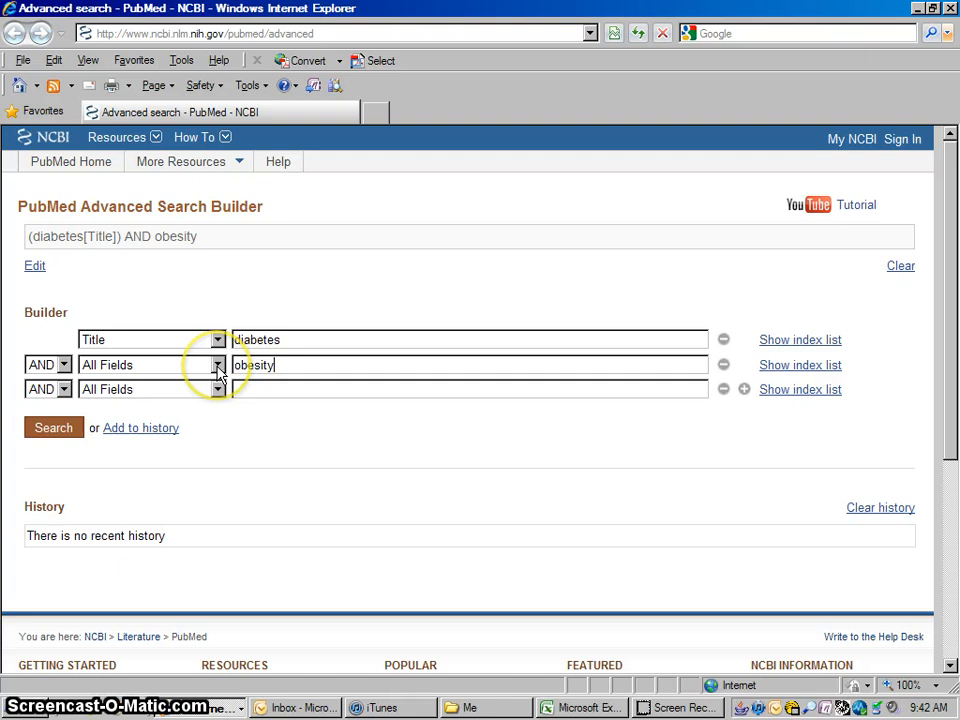
left_click(218, 364)
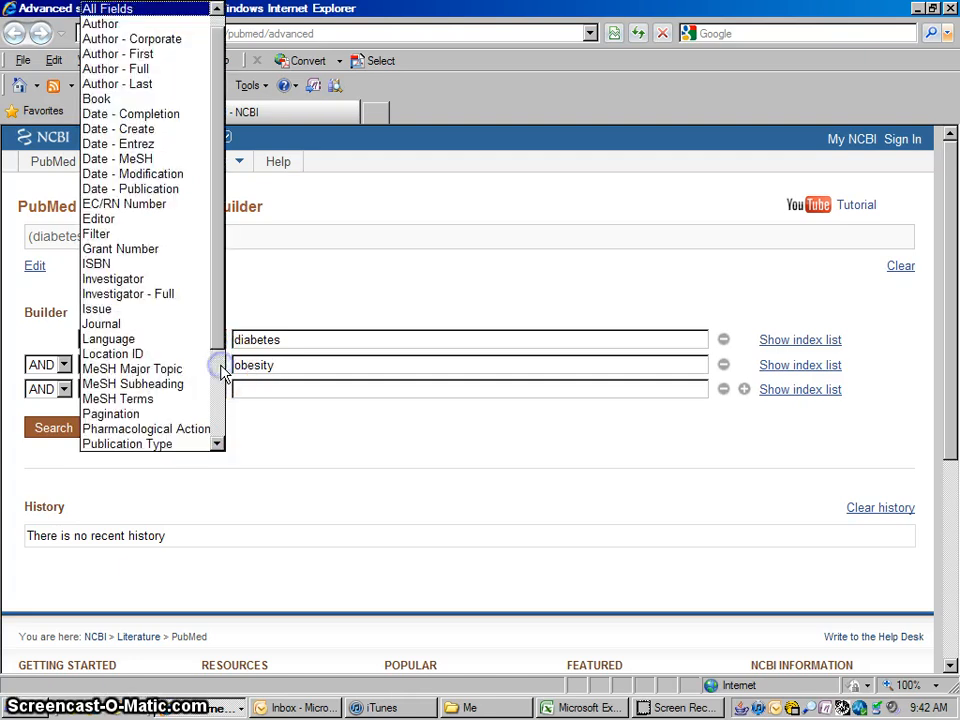
mouse_move(132, 368)
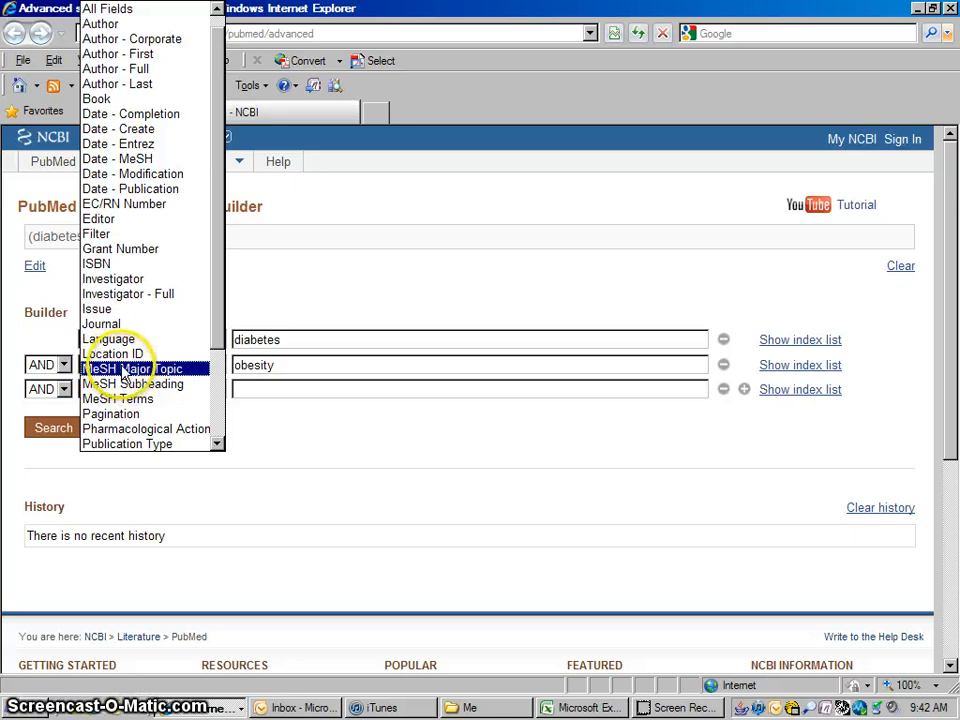
mouse_move(140, 384)
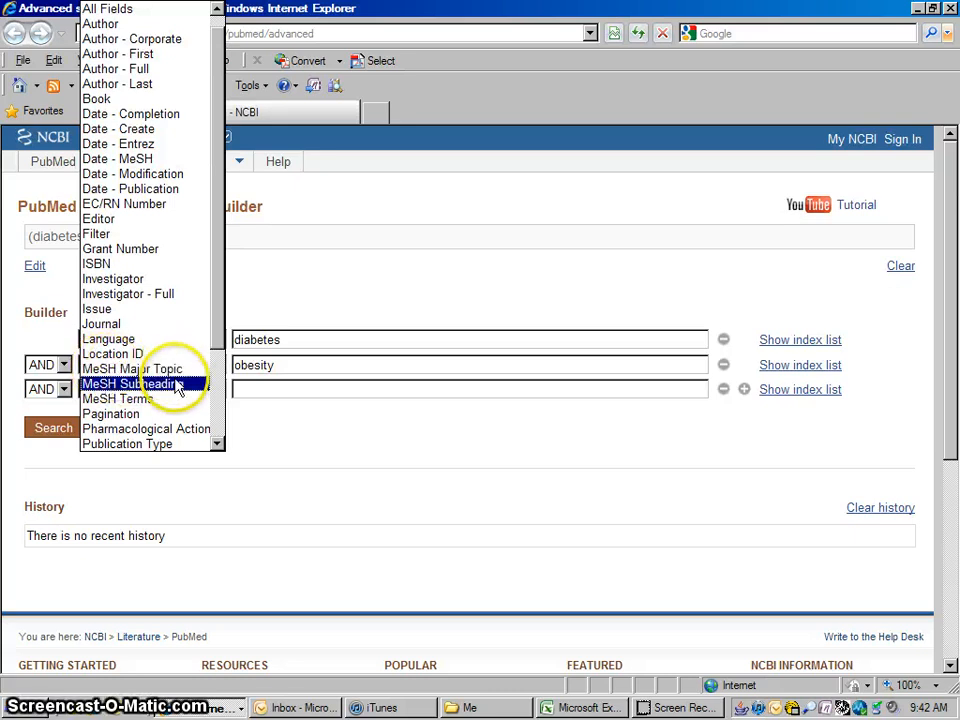
left_click(132, 368)
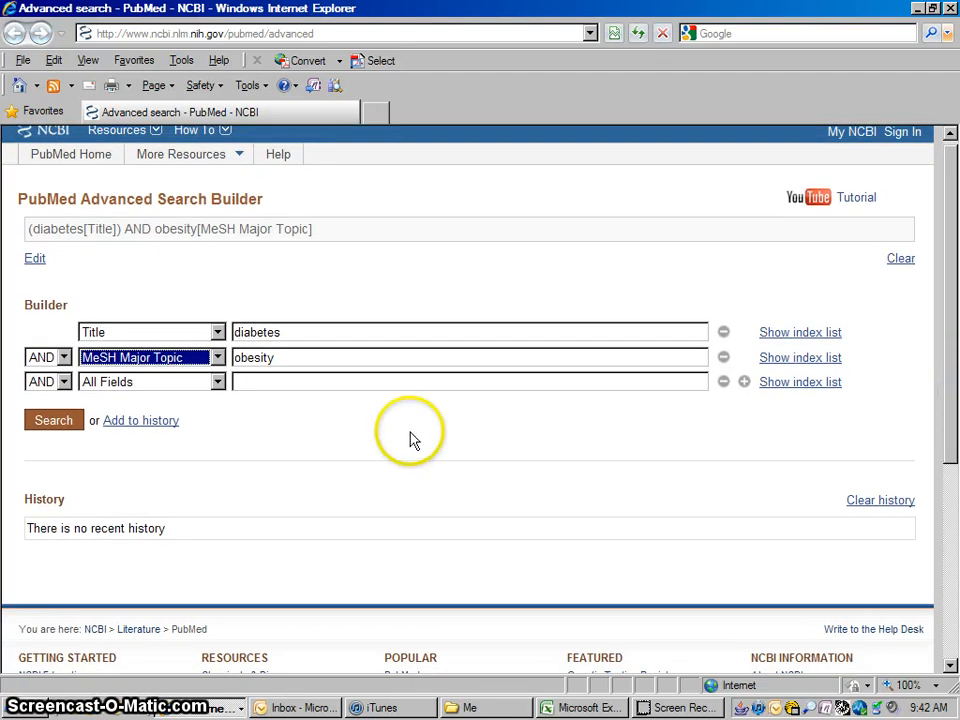
mouse_move(140, 420)
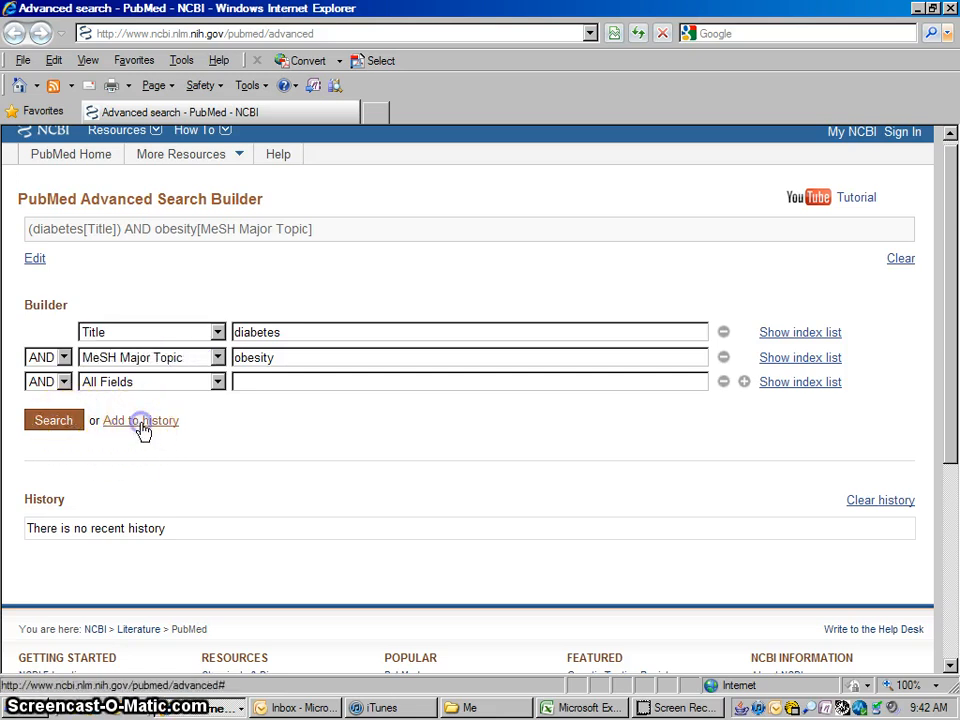
Step: Add the query to the search history and bring up its 4252 results
left_click(140, 420)
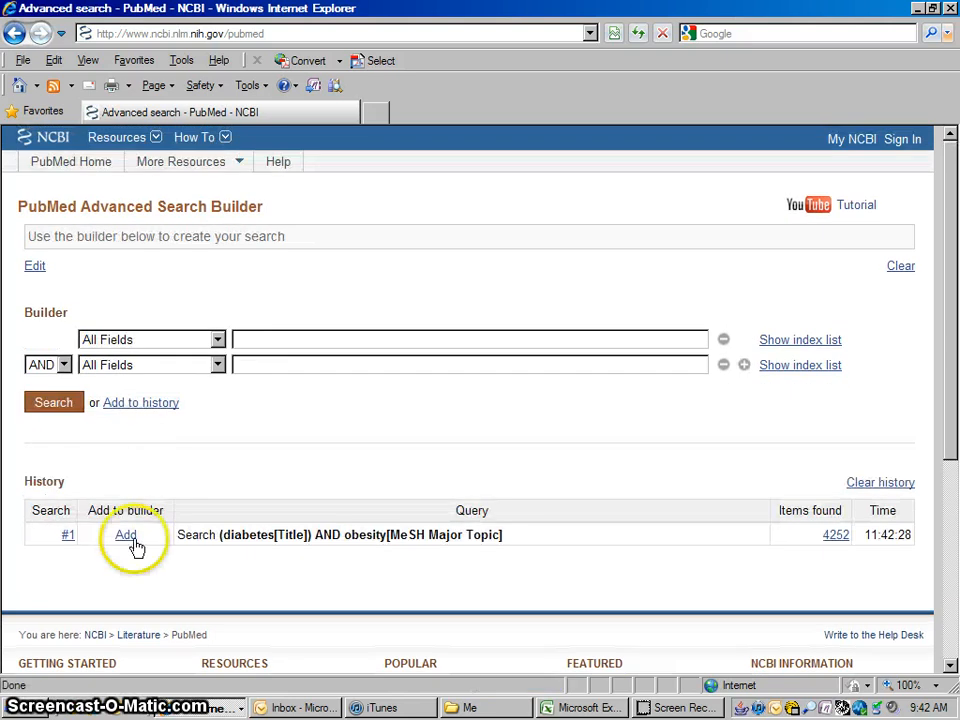
mouse_move(856, 544)
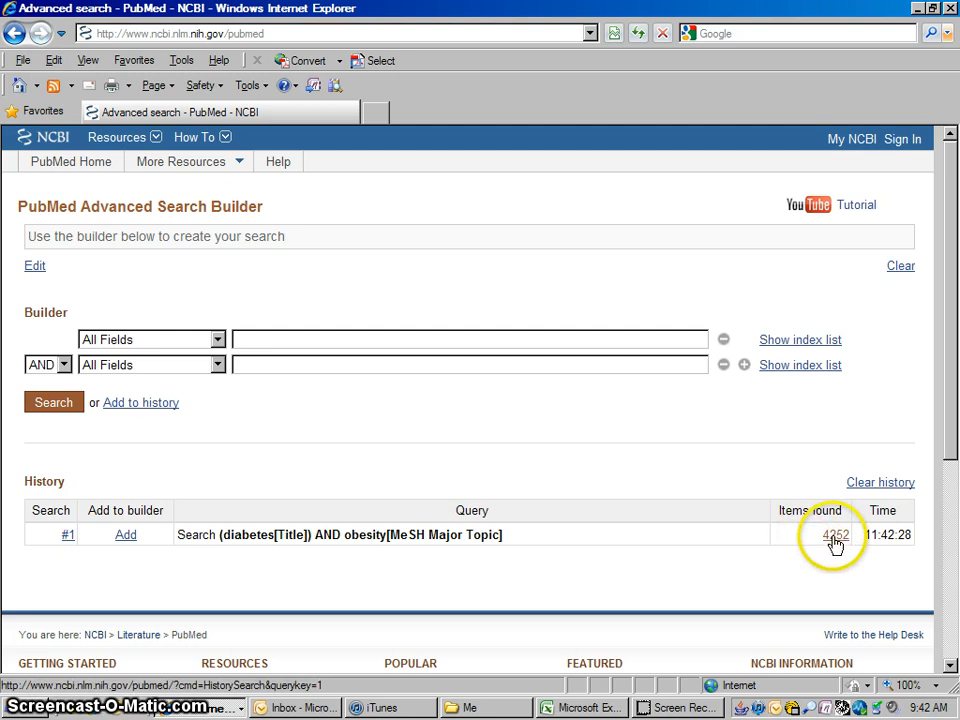
mouse_move(388, 428)
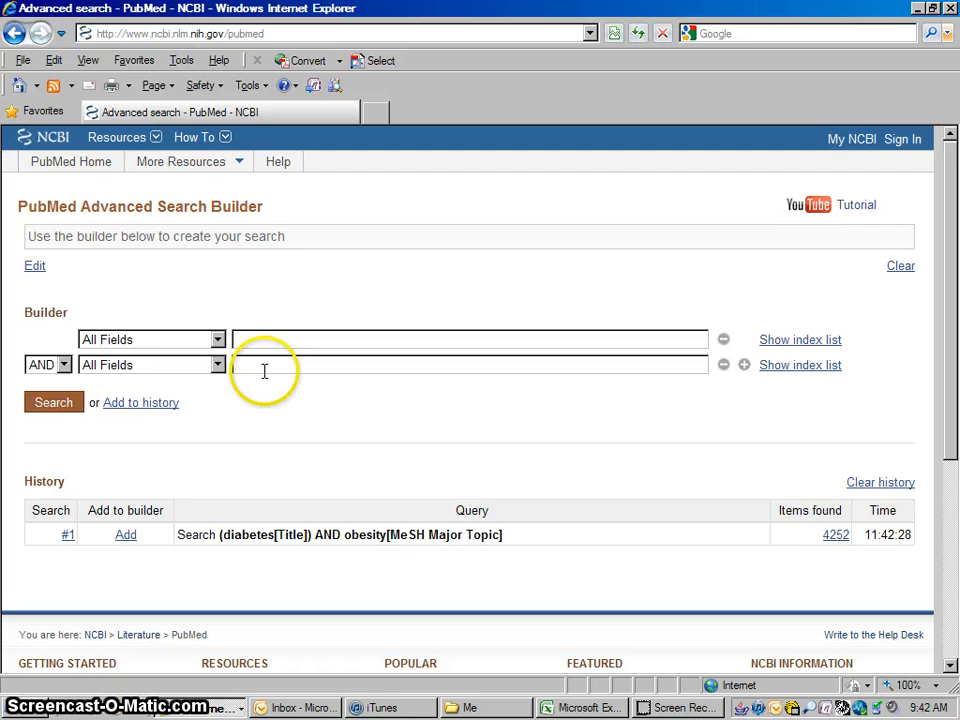
mouse_move(724, 544)
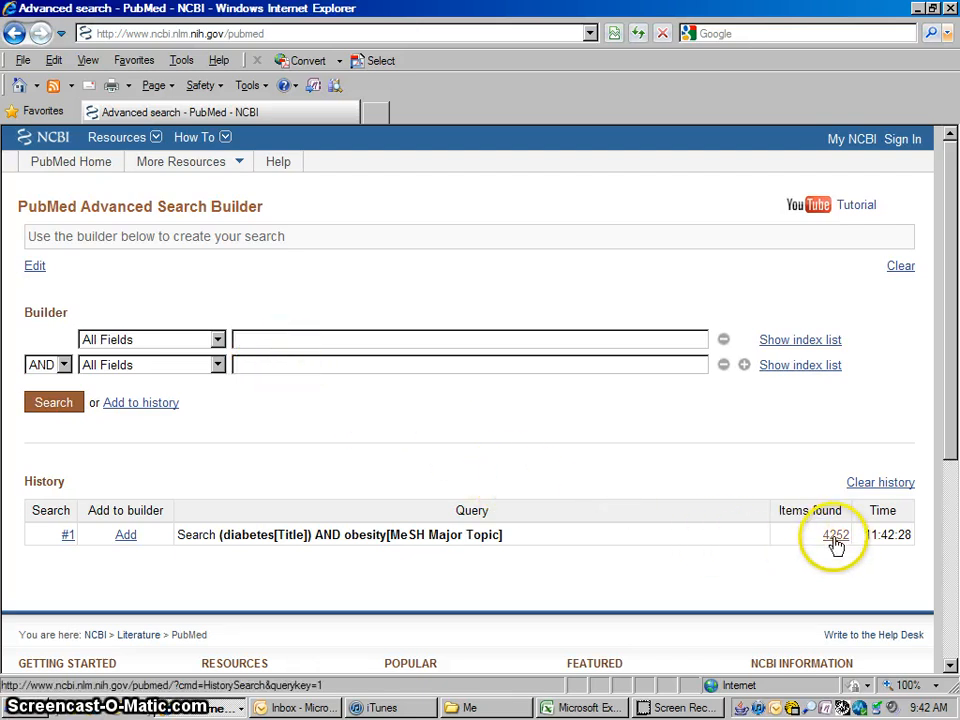
mouse_move(296, 436)
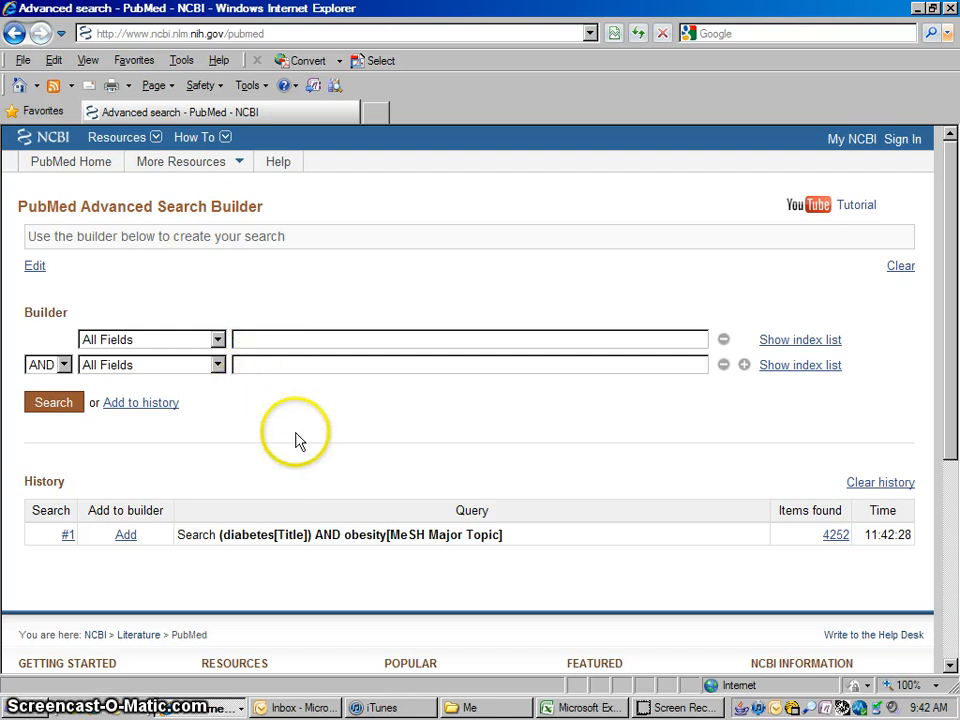
mouse_move(844, 488)
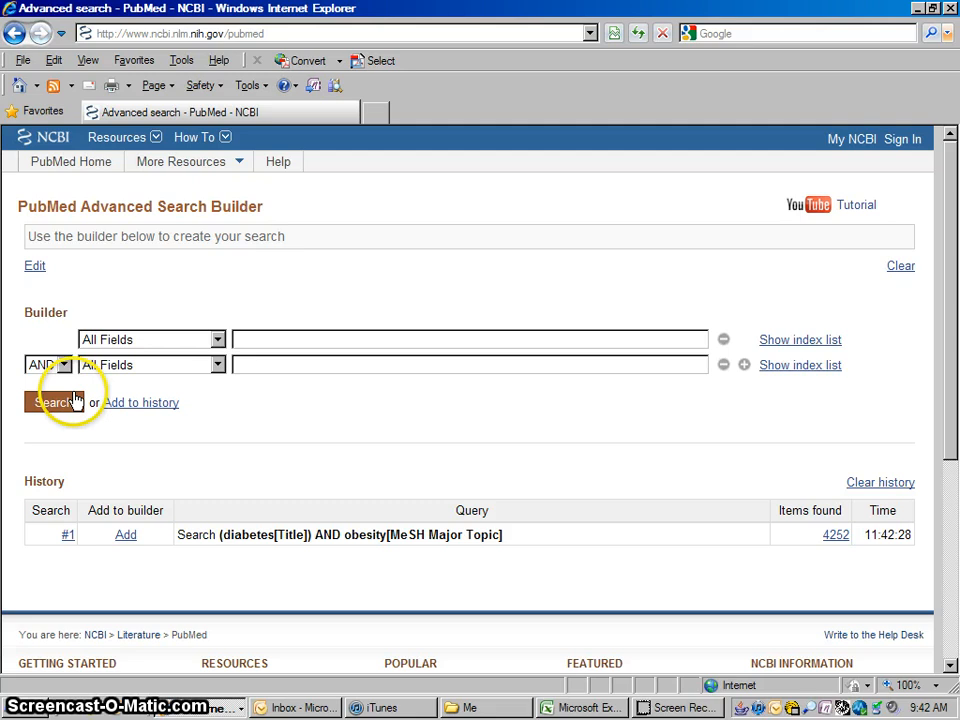
mouse_move(820, 490)
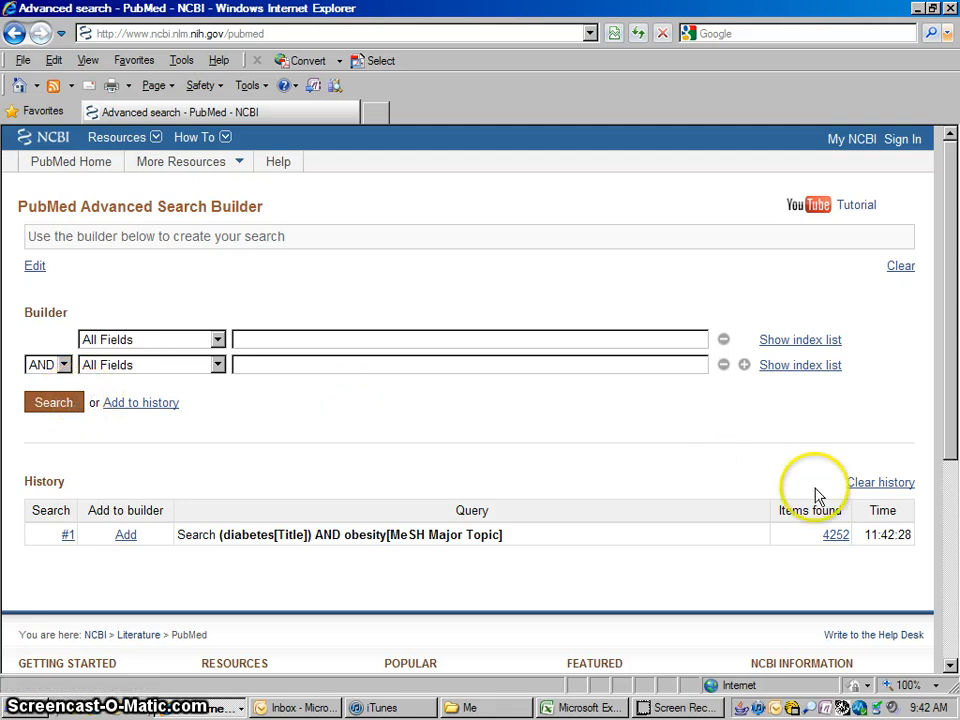
left_click(836, 534)
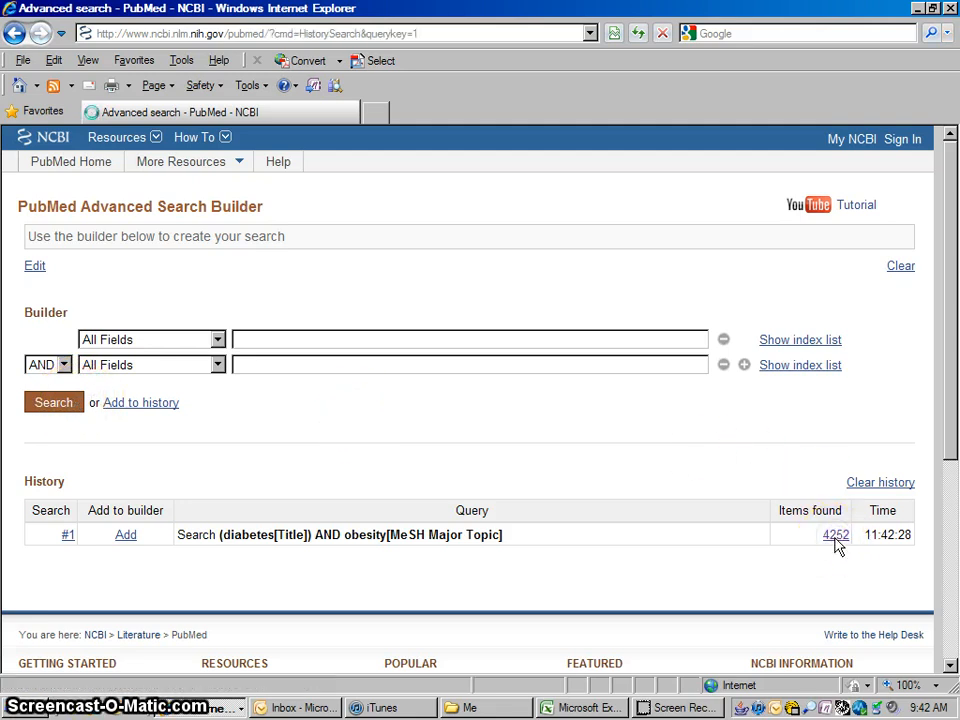
left_click(836, 534)
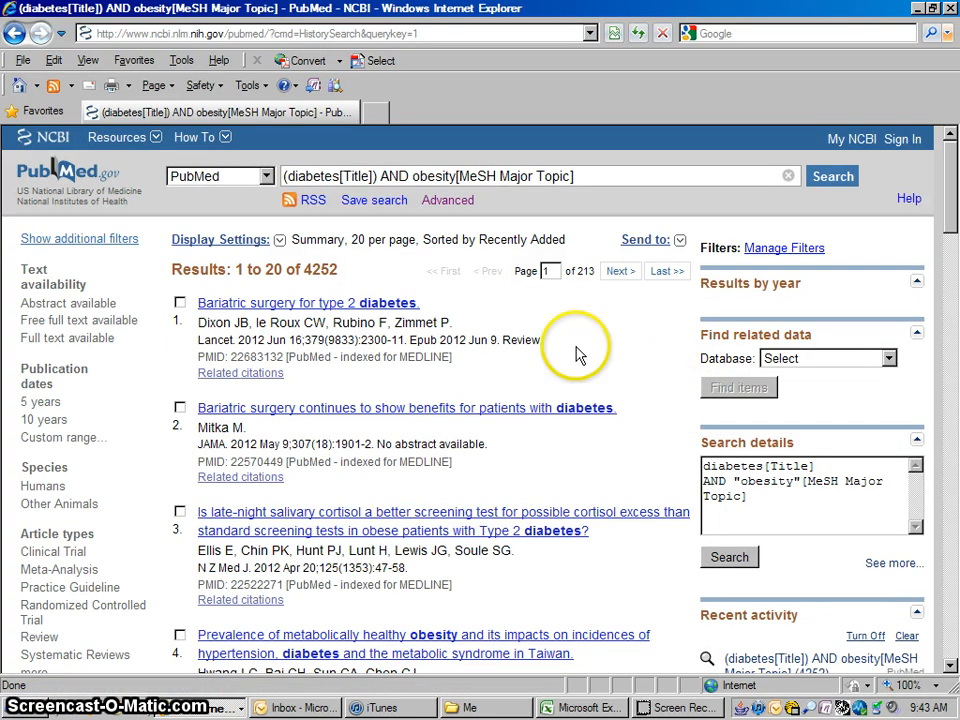
mouse_move(356, 278)
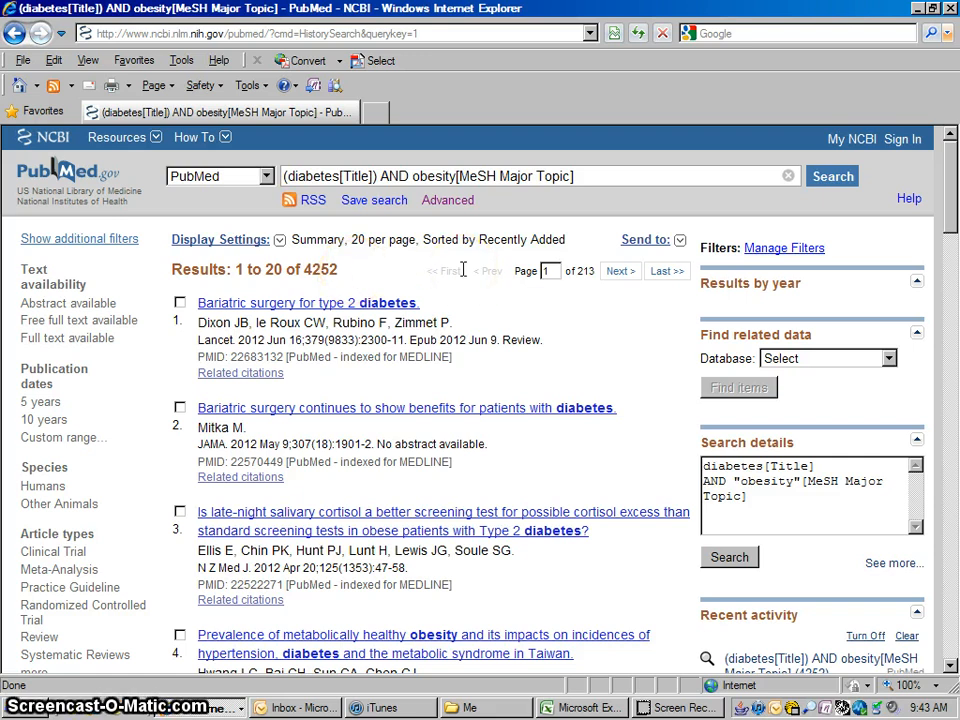
mouse_move(370, 380)
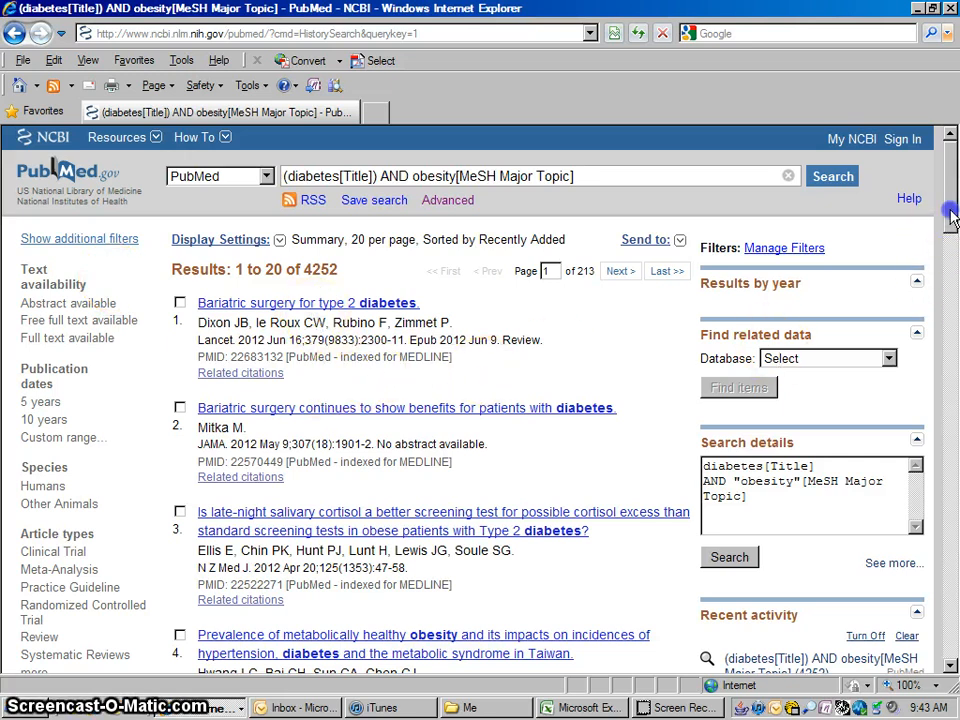
scroll("down", 3)
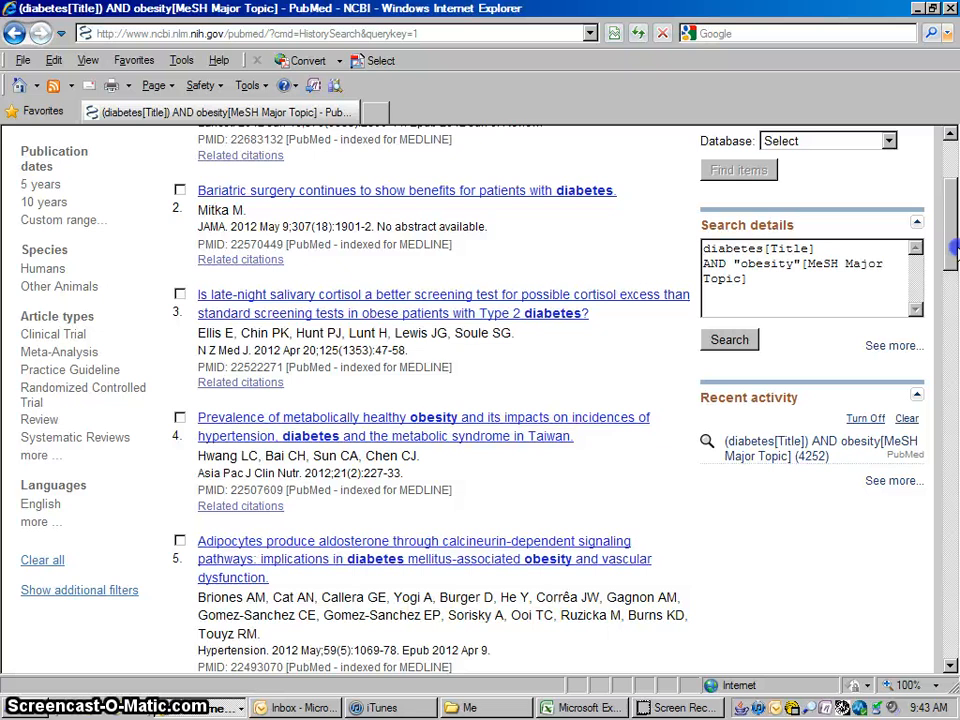
scroll("up", 3)
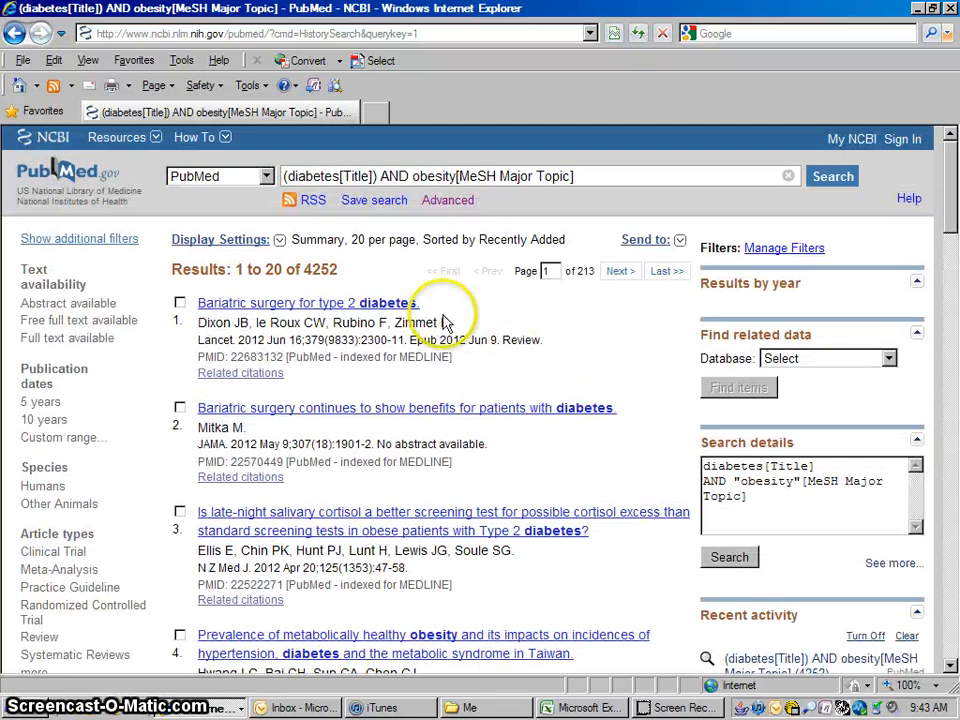
mouse_move(492, 324)
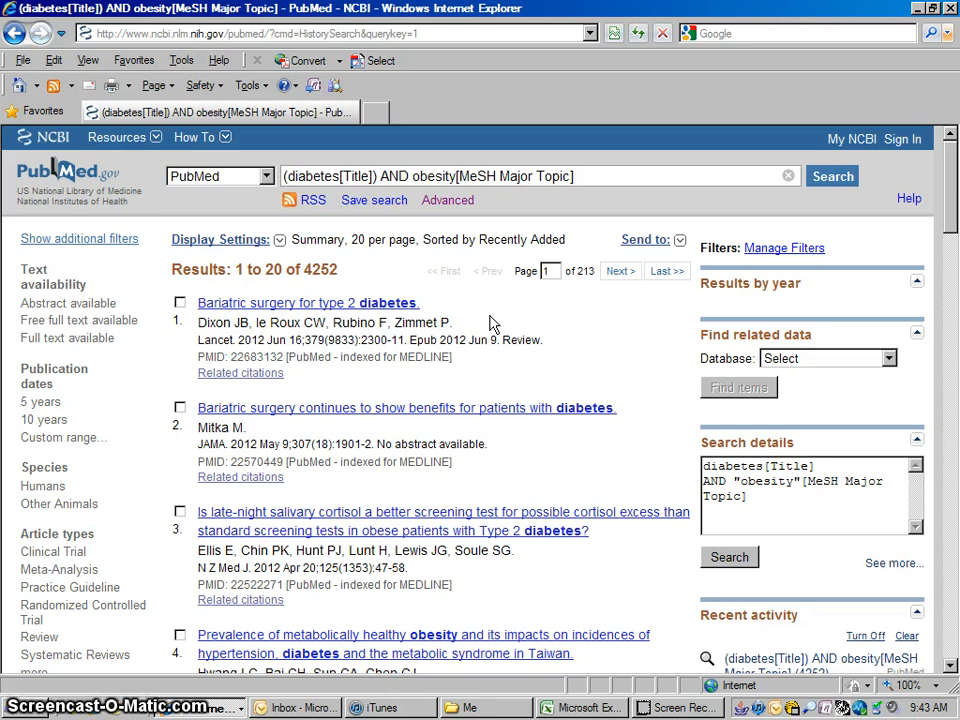
mouse_move(142, 352)
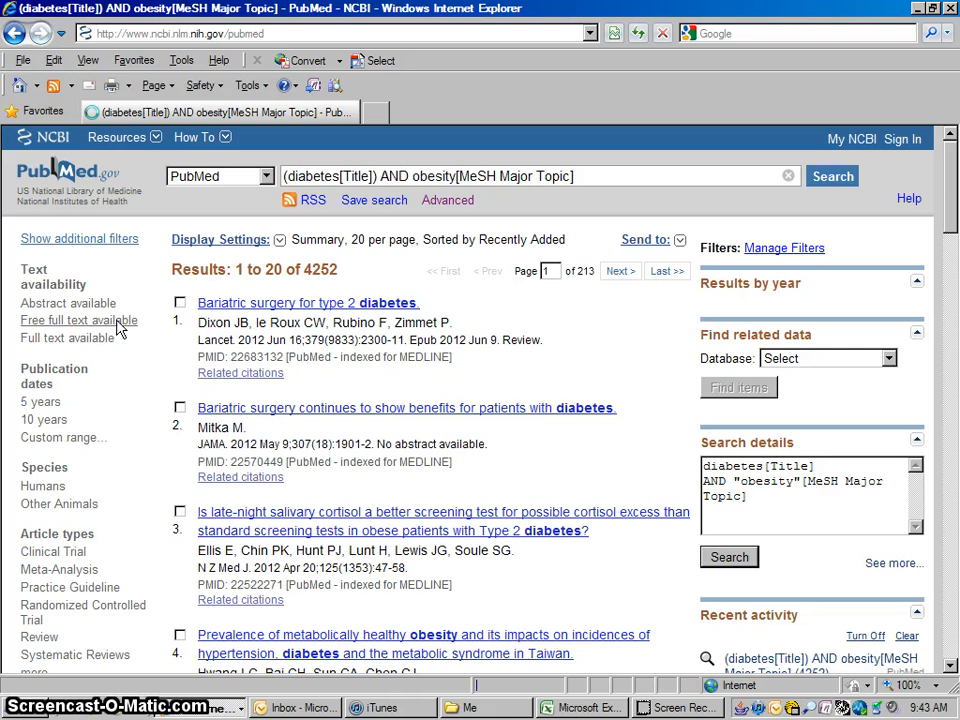
Step: Filter the results to Free full text available and Humans, then move down toward Article types
left_click(78, 320)
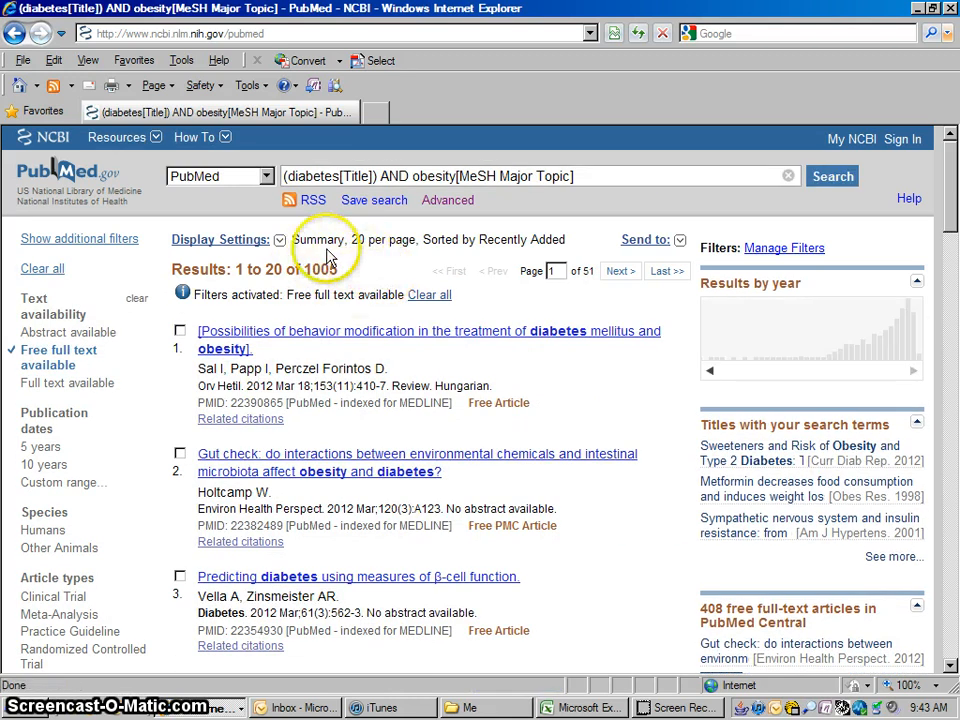
mouse_move(320, 270)
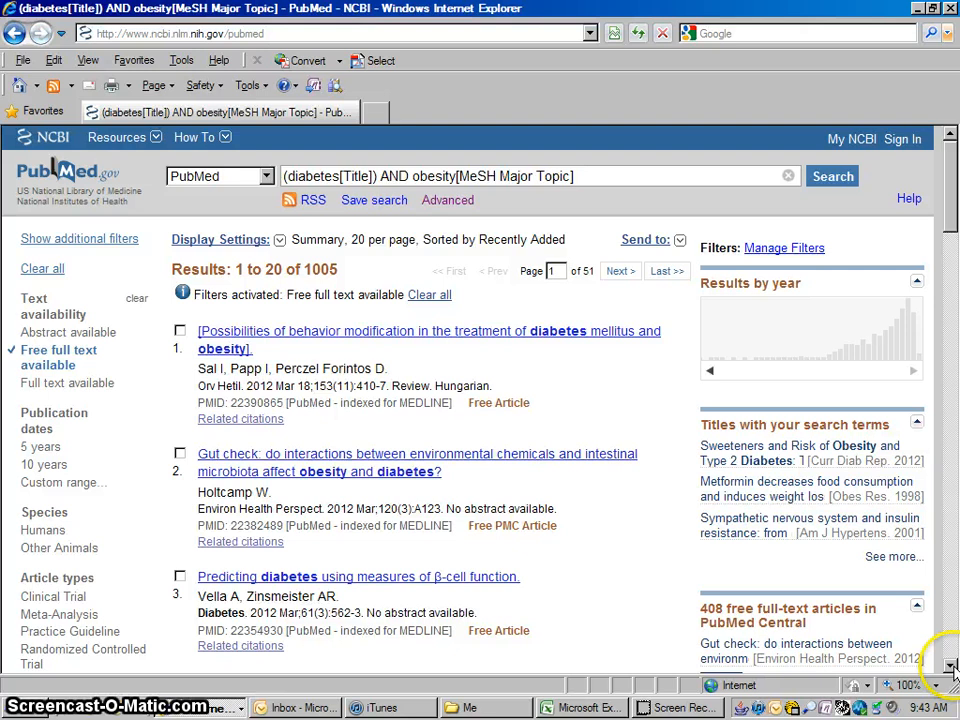
scroll("down", 3)
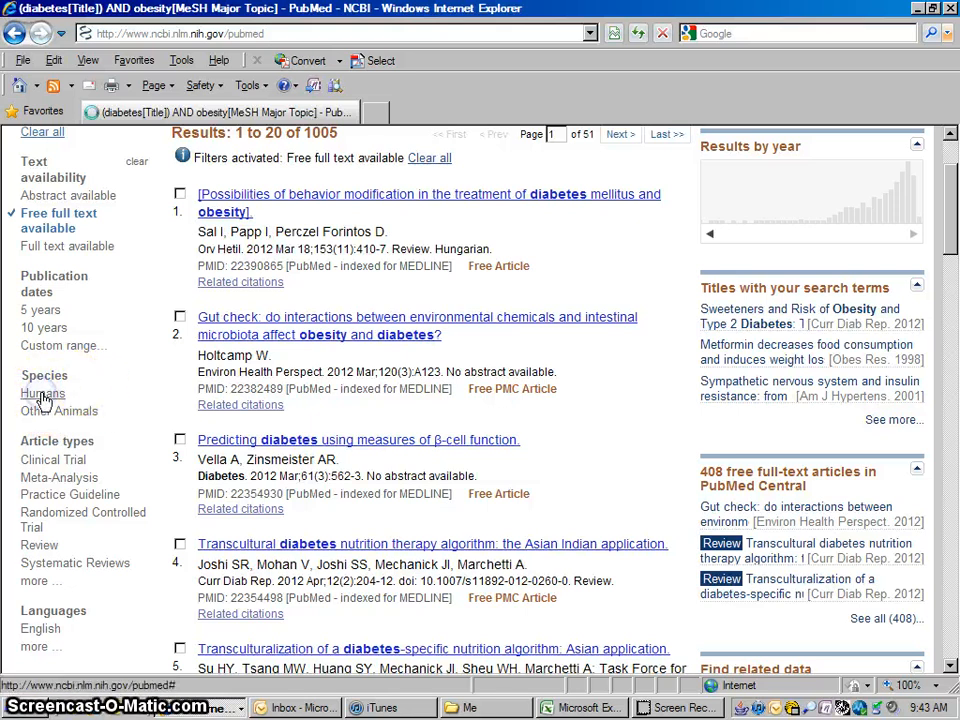
left_click(42, 392)
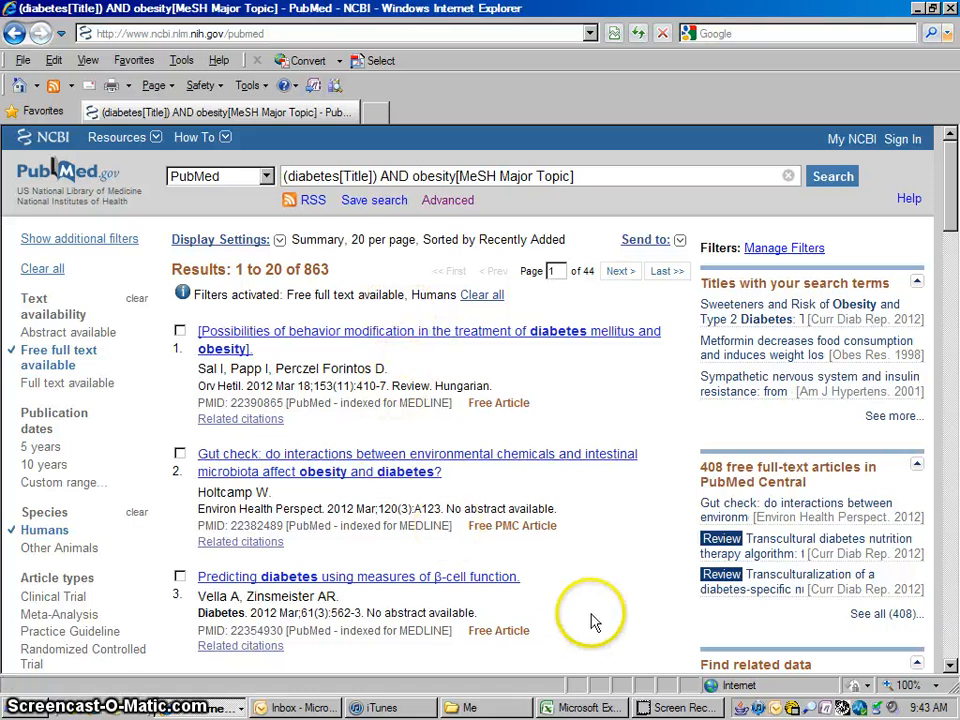
scroll("down", 3)
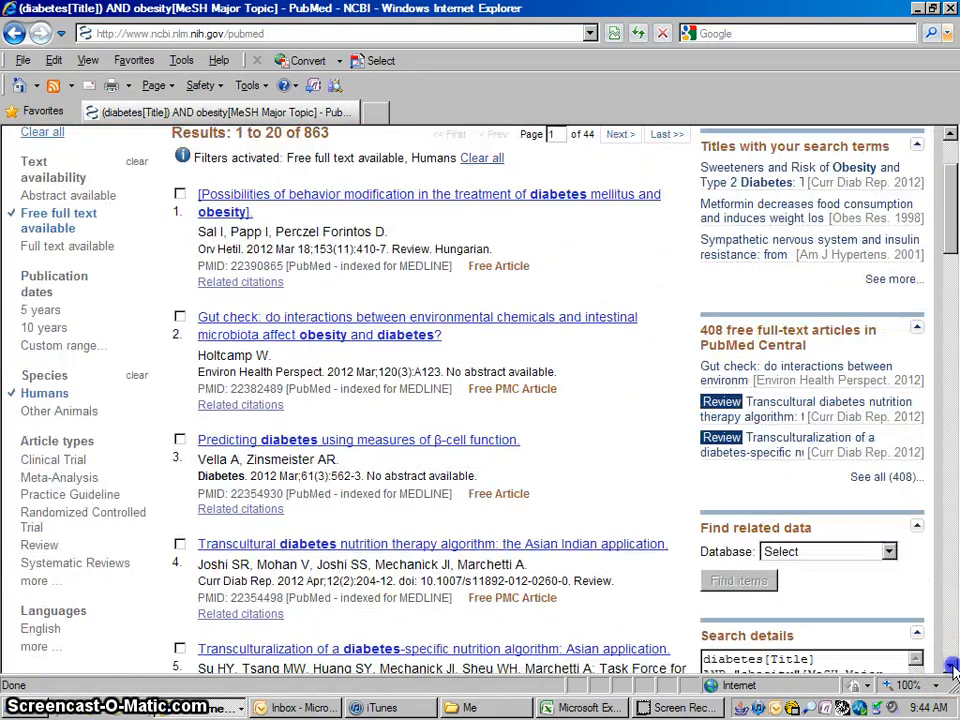
scroll("down", 3)
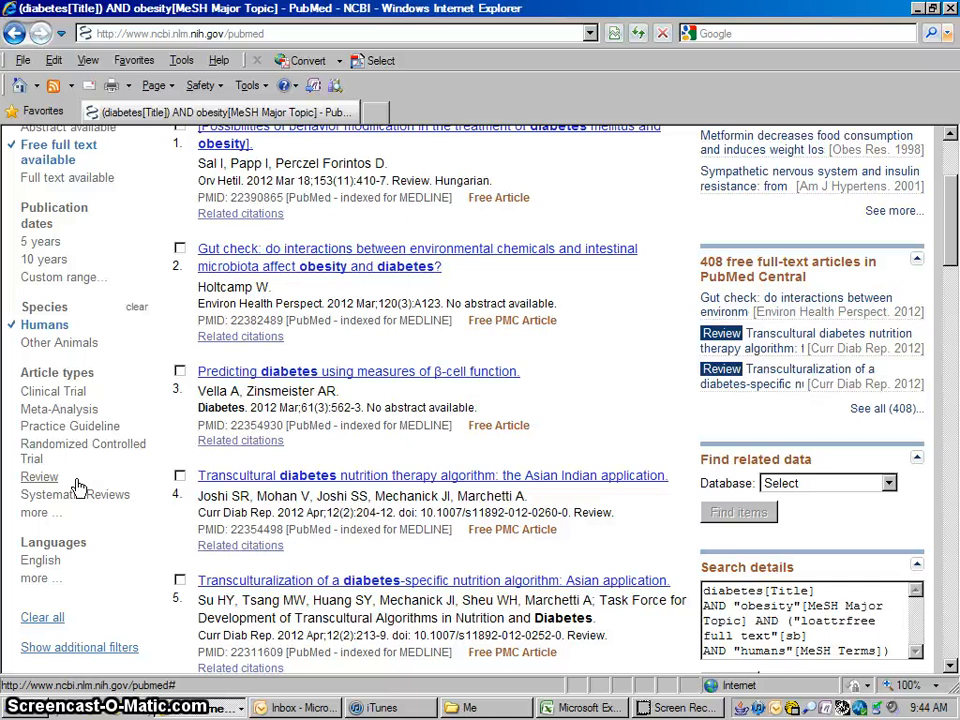
mouse_move(52, 390)
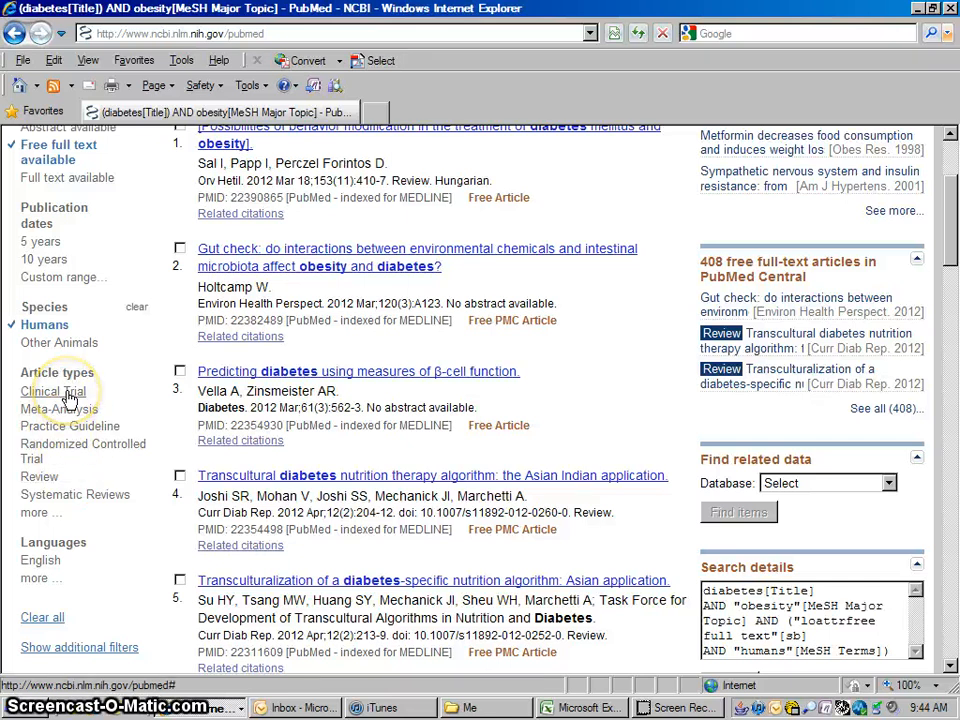
mouse_move(116, 392)
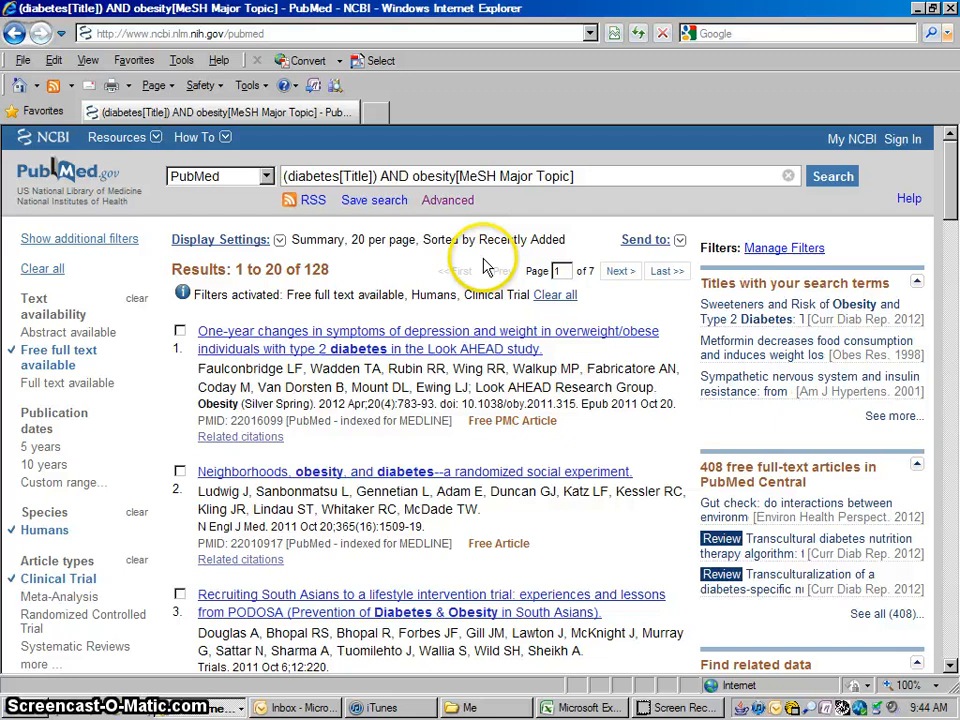
mouse_move(616, 450)
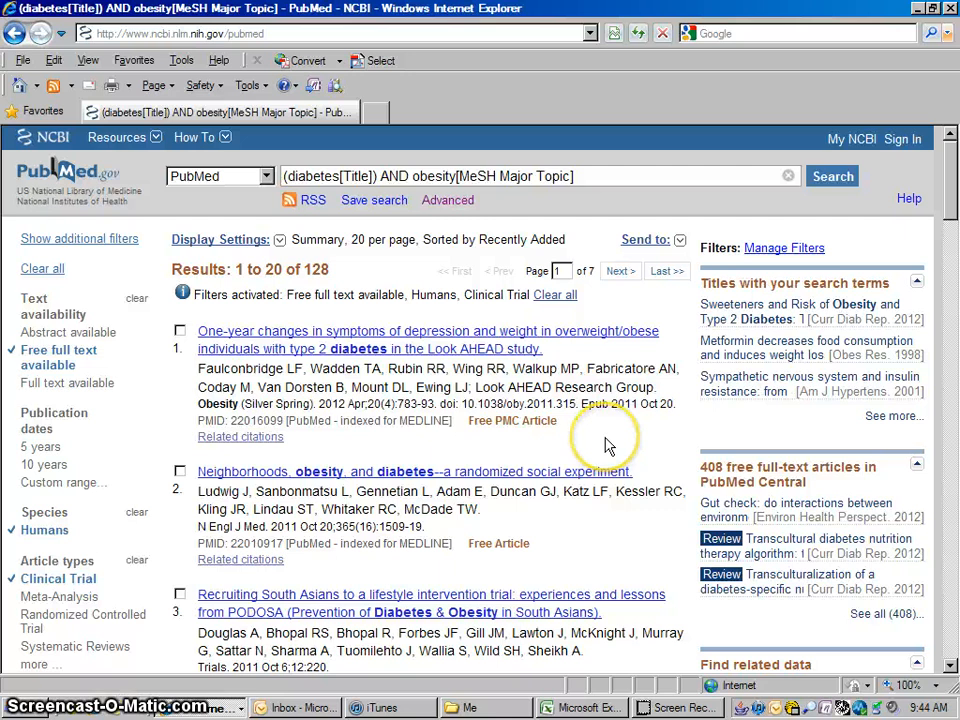
mouse_move(776, 340)
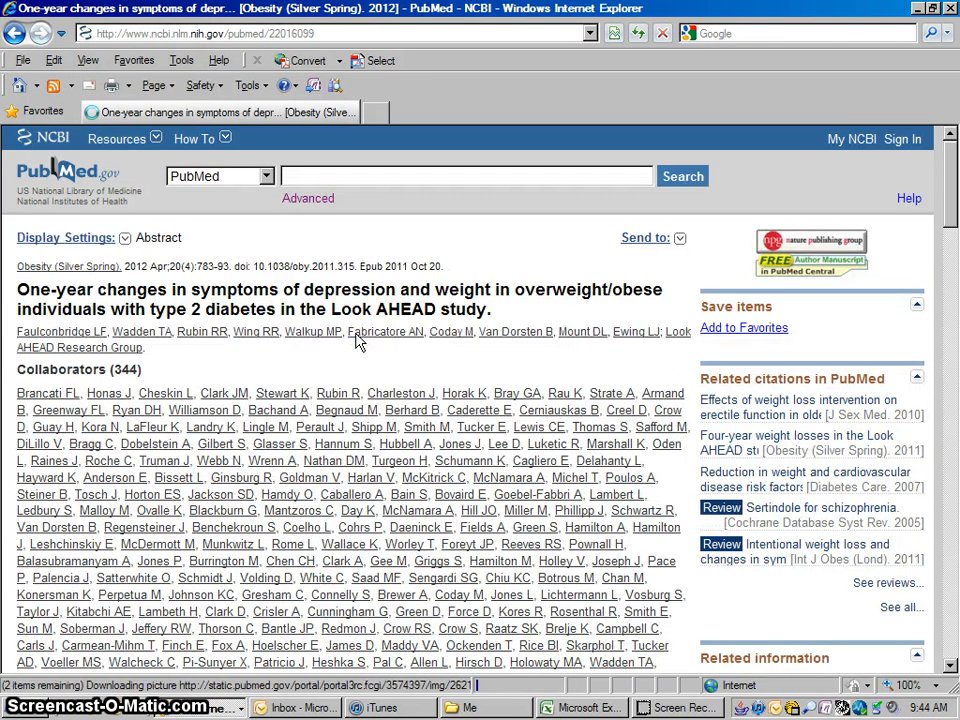
Step: Collapse the Collaborators list and read through the Look AHEAD study abstract
left_click(24, 368)
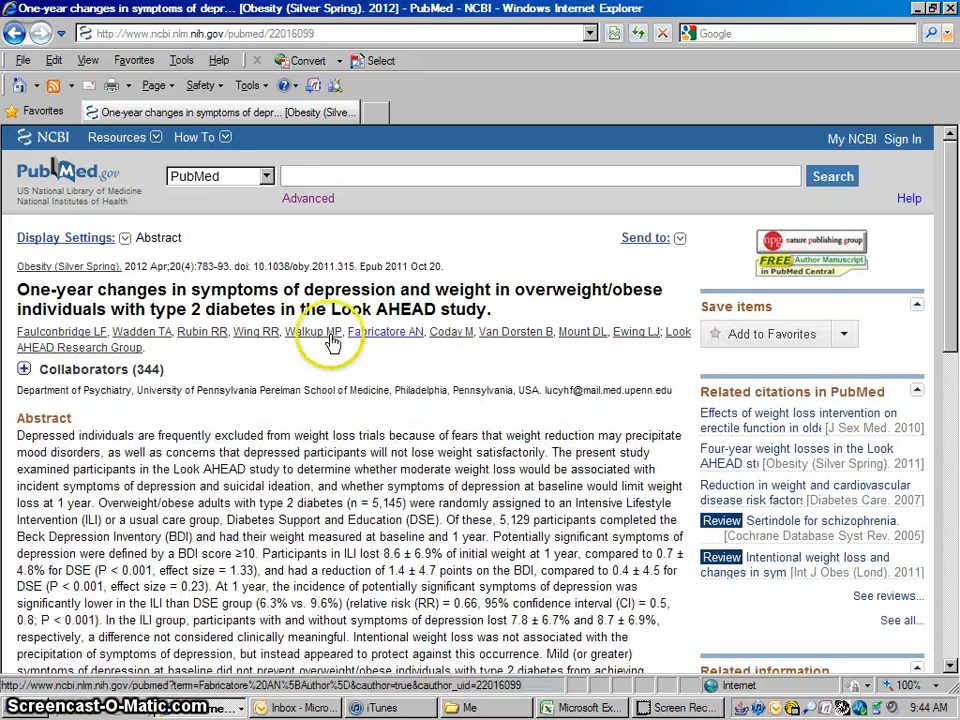
mouse_move(250, 328)
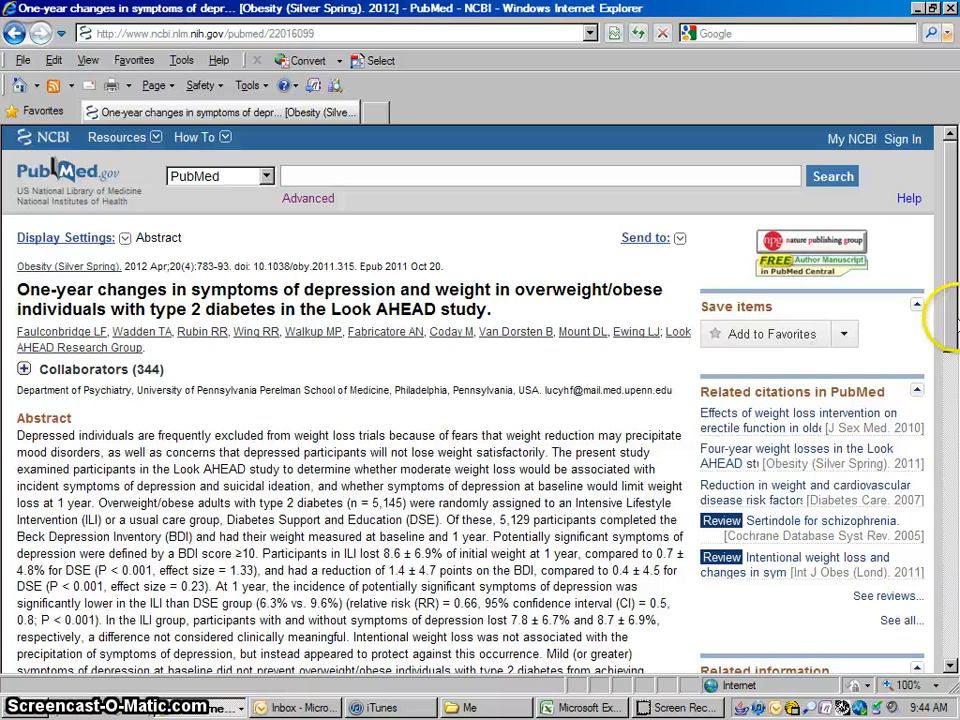
scroll("down", 3)
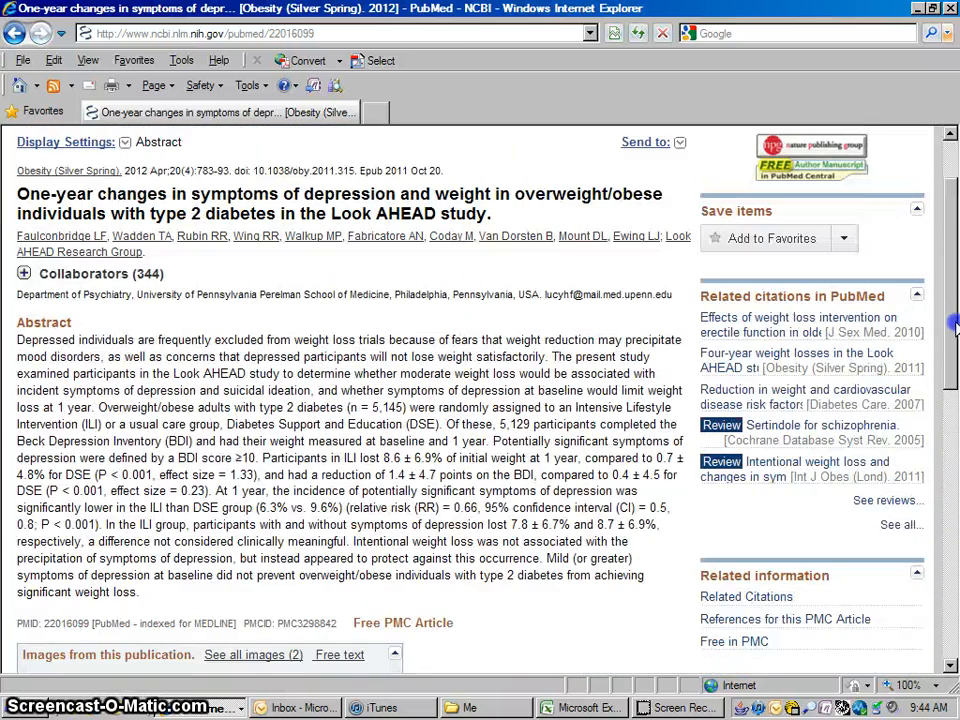
scroll("up", 3)
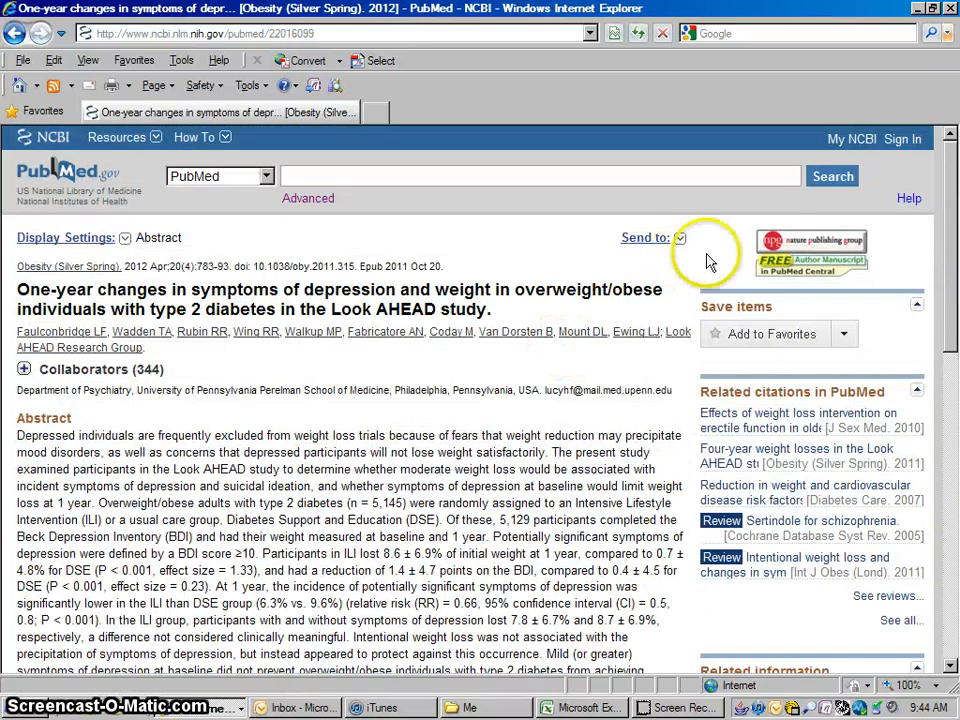
mouse_move(810, 244)
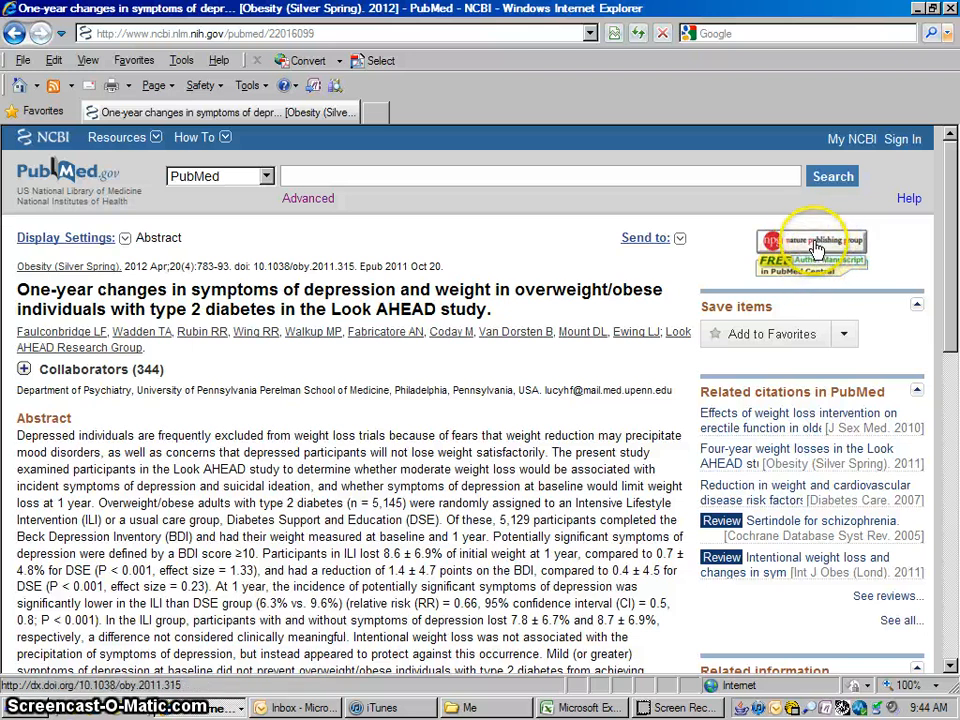
mouse_move(896, 280)
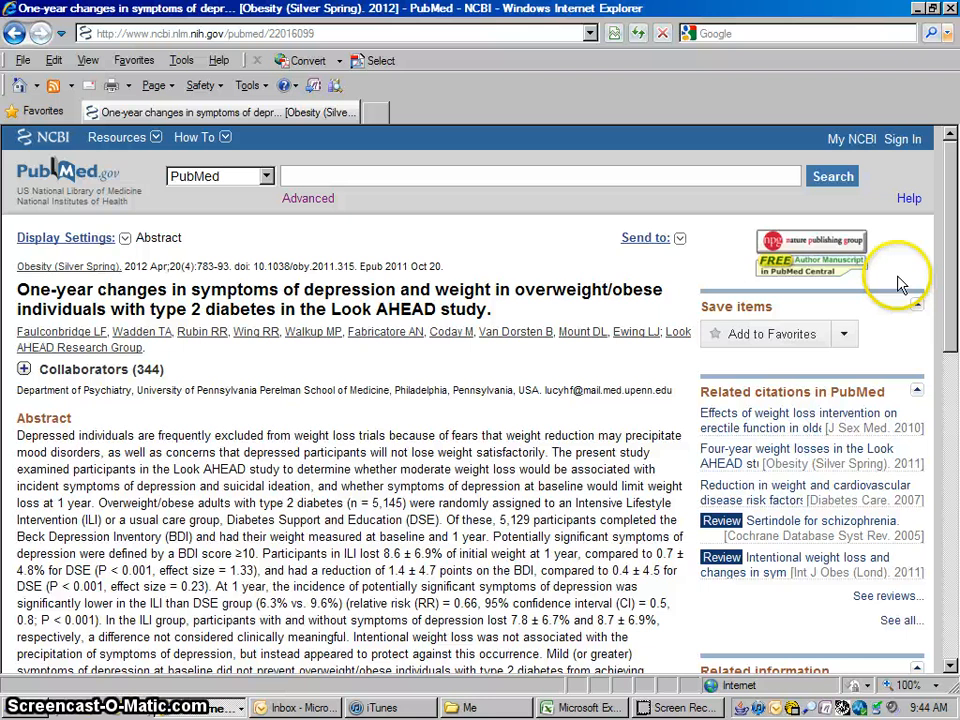
mouse_move(896, 272)
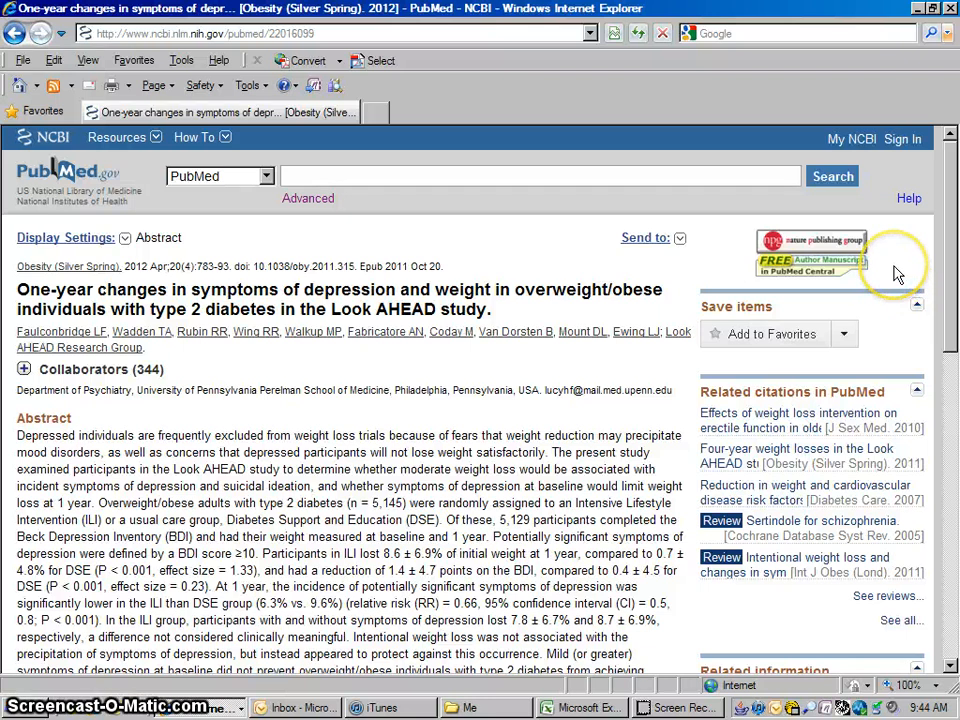
mouse_move(824, 250)
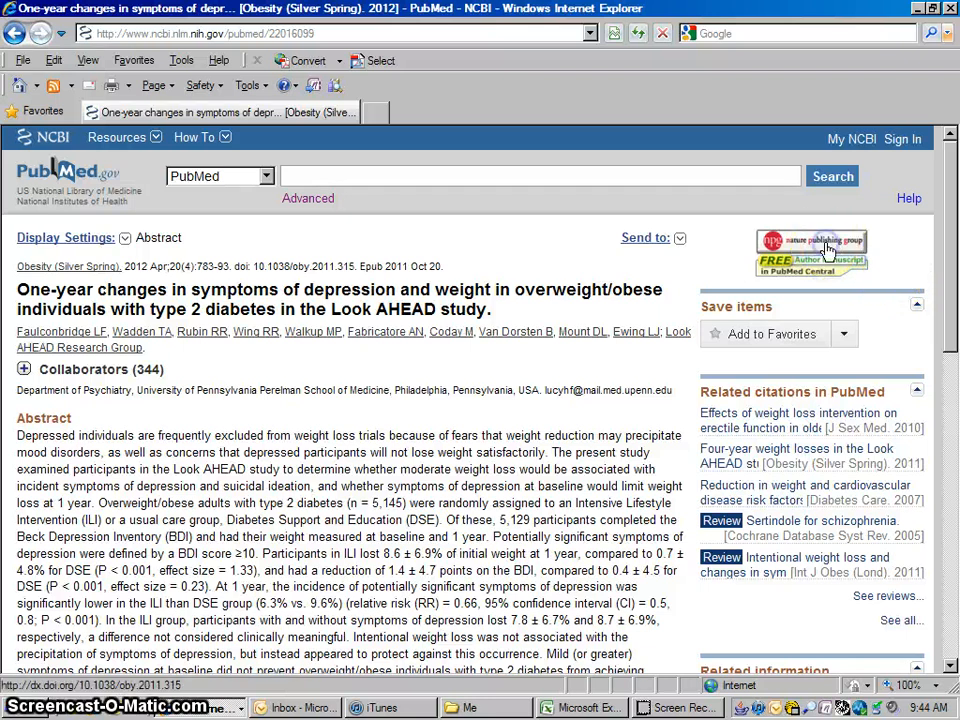
Step: Visit the Nature Obesity journal page for the article and review its $32 paywall/login notice
left_click(810, 252)
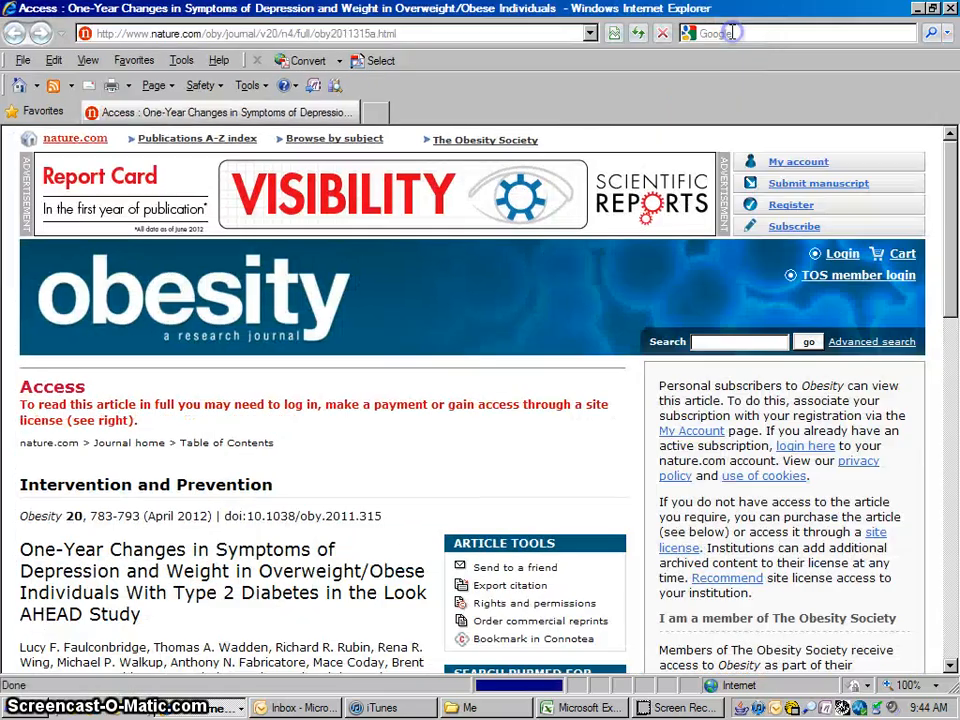
mouse_move(620, 318)
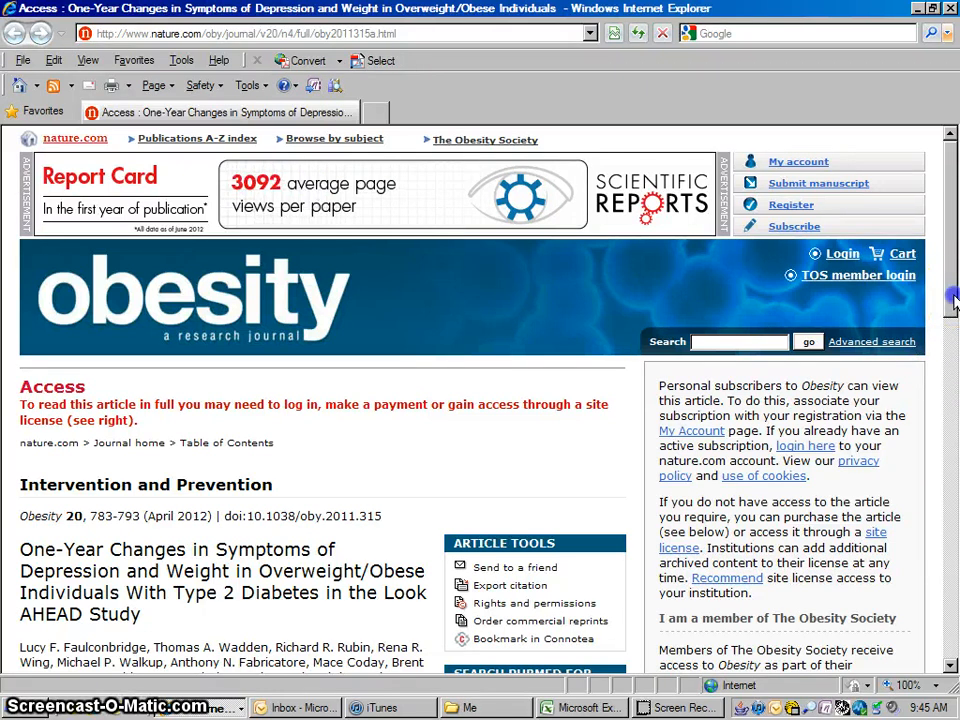
scroll("down", 3)
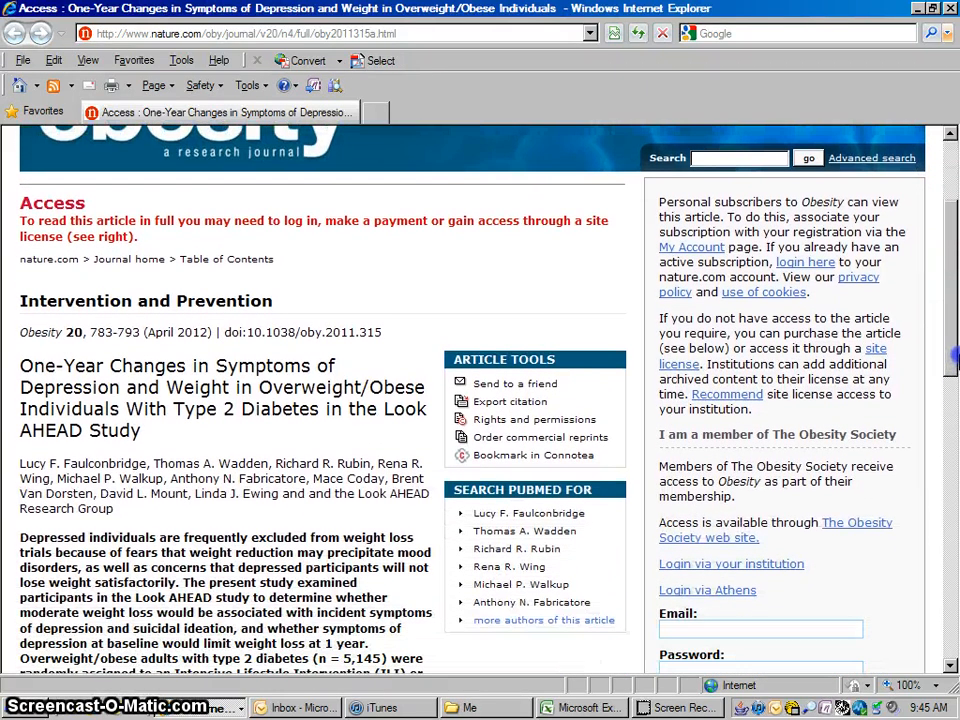
scroll("down", 3)
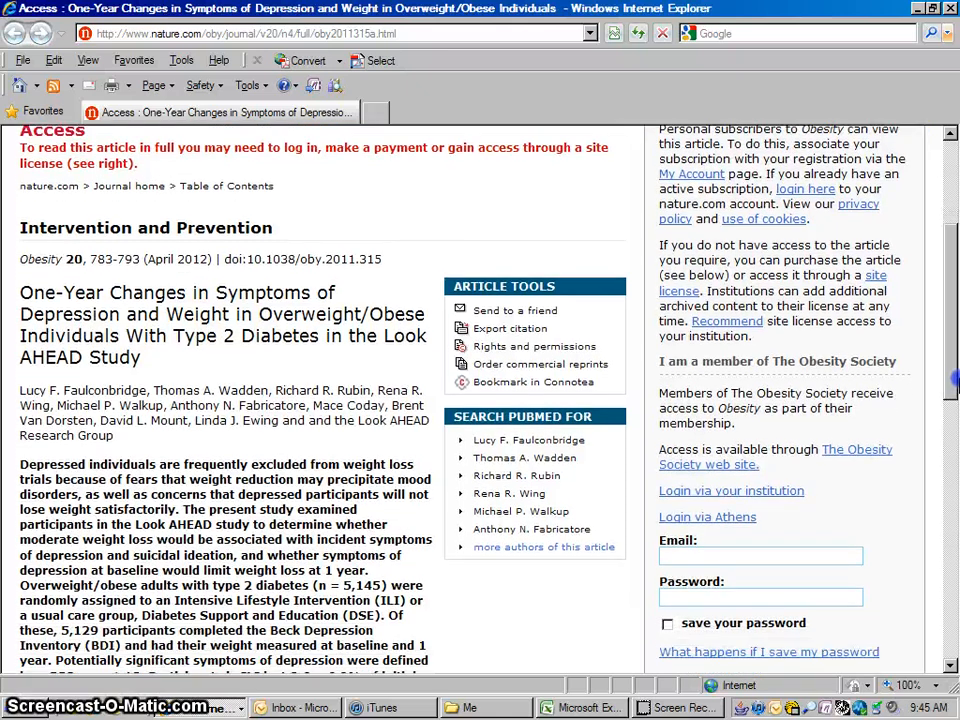
scroll("down", 3)
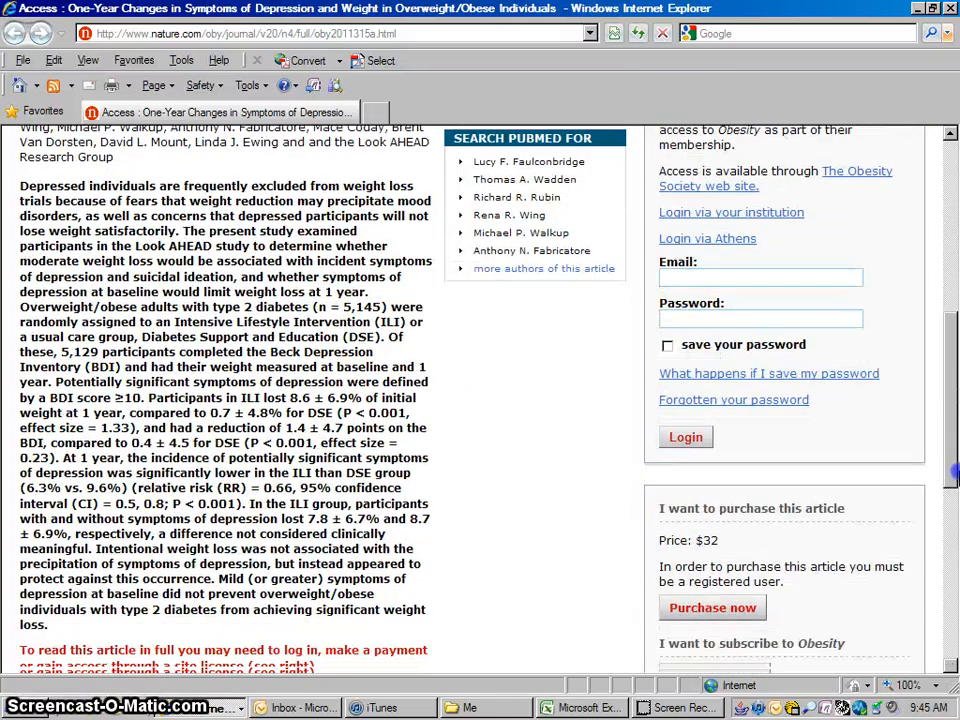
scroll("down", 3)
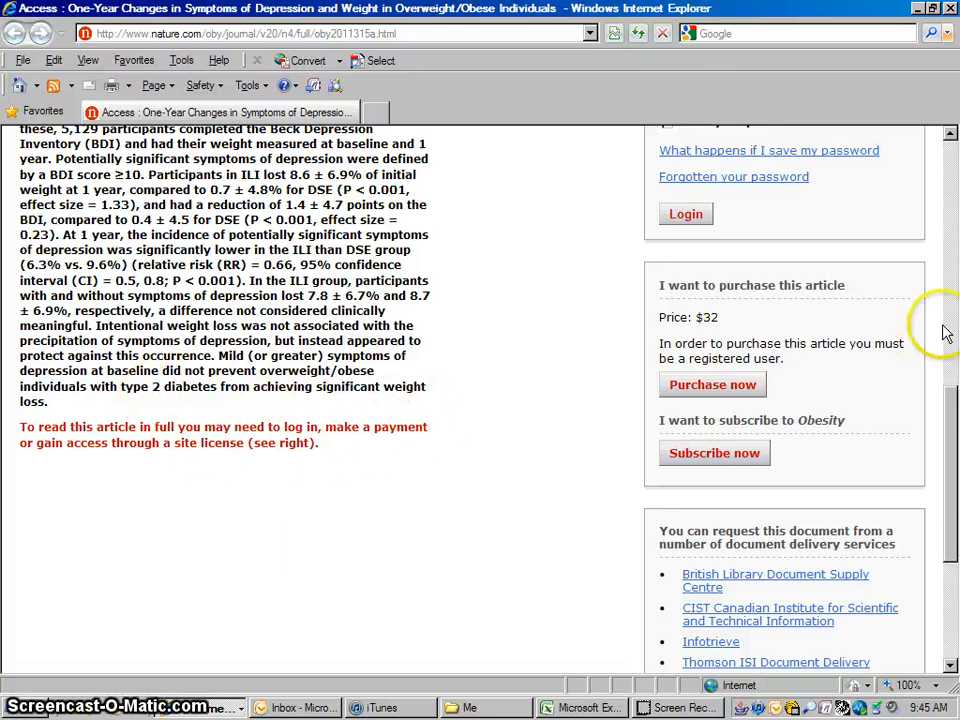
scroll("up", 3)
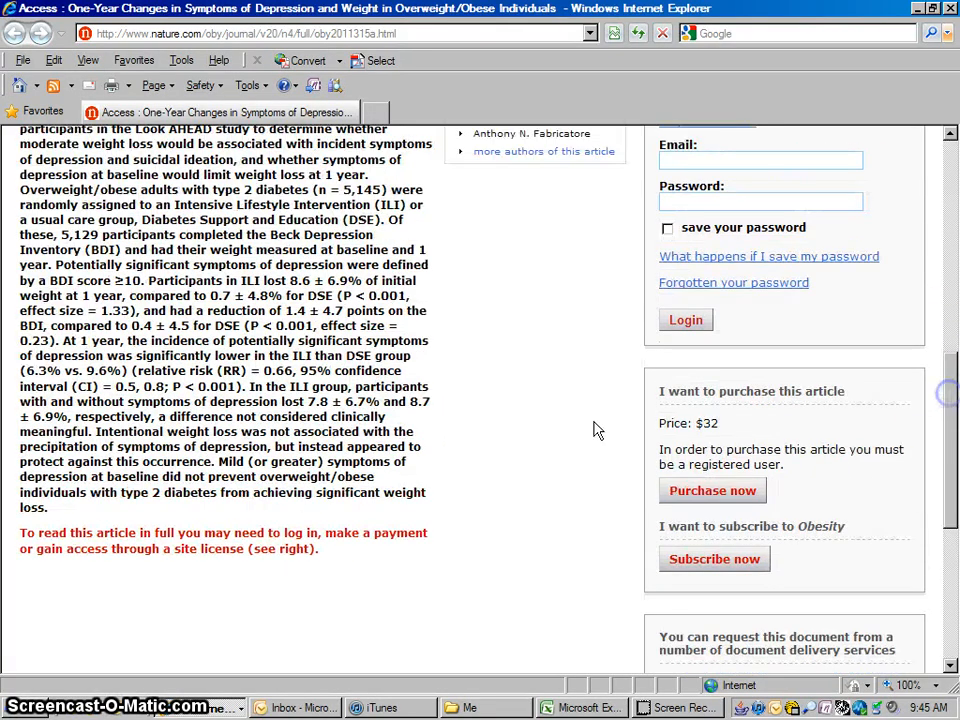
mouse_move(950, 410)
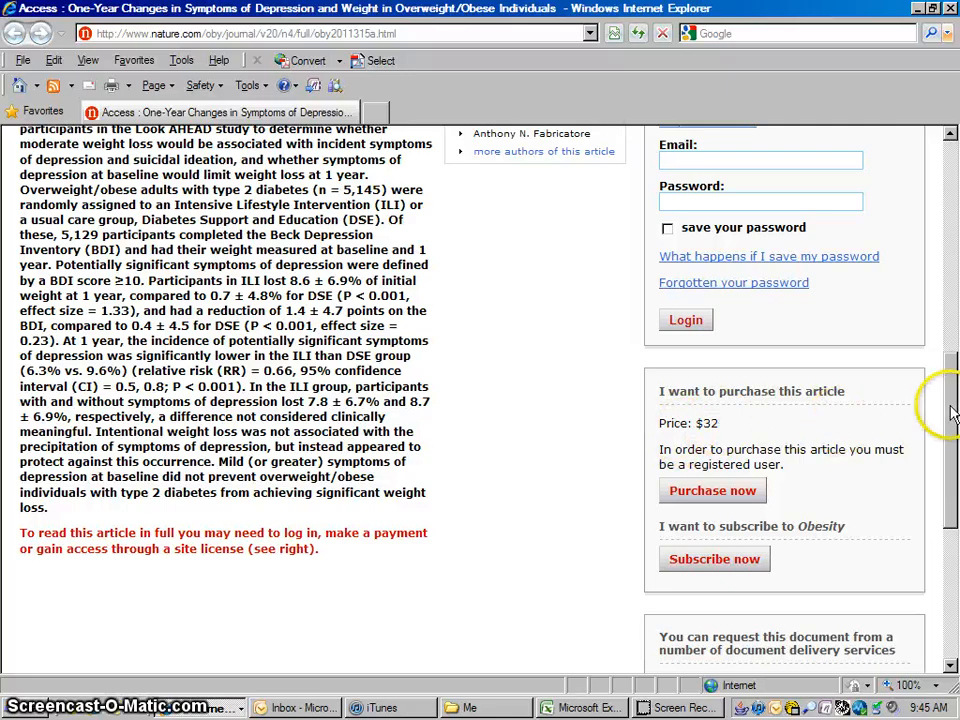
scroll("up", 3)
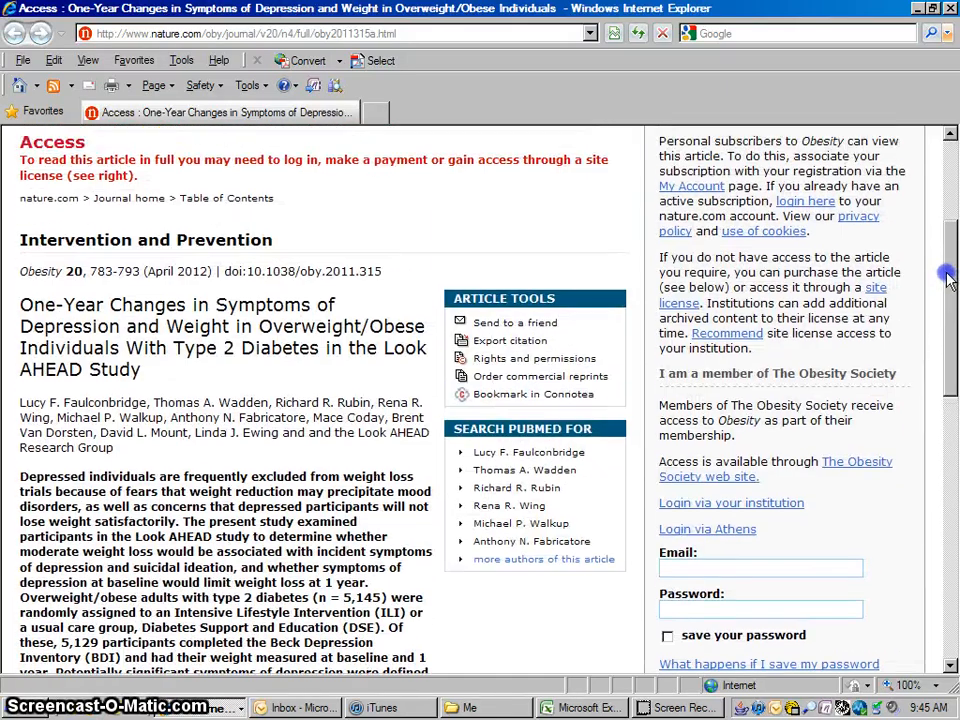
scroll("up", 3)
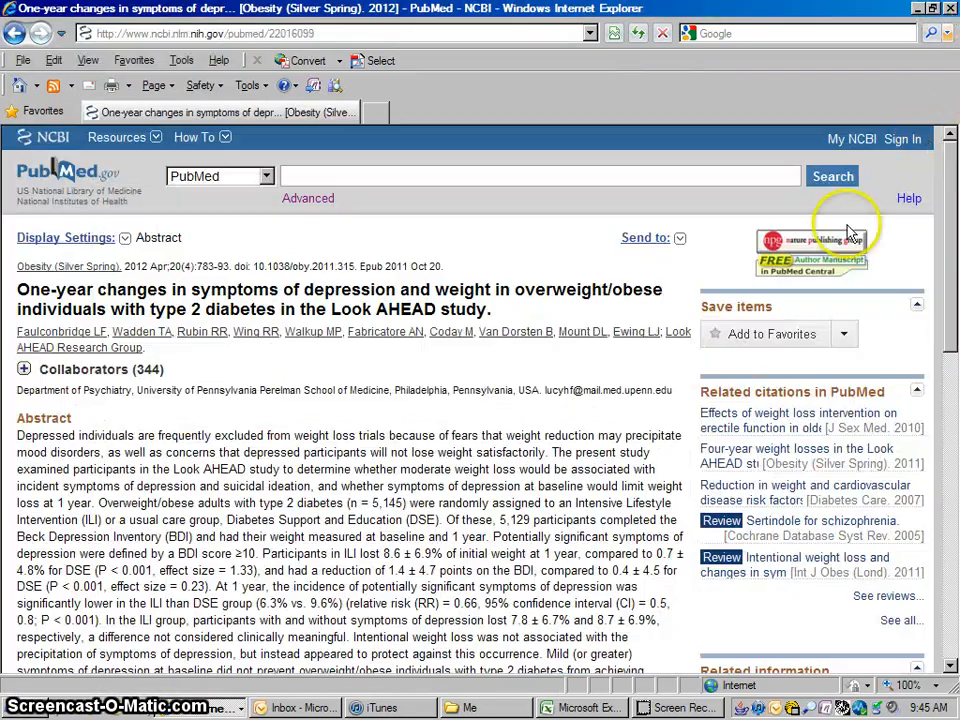
mouse_move(824, 268)
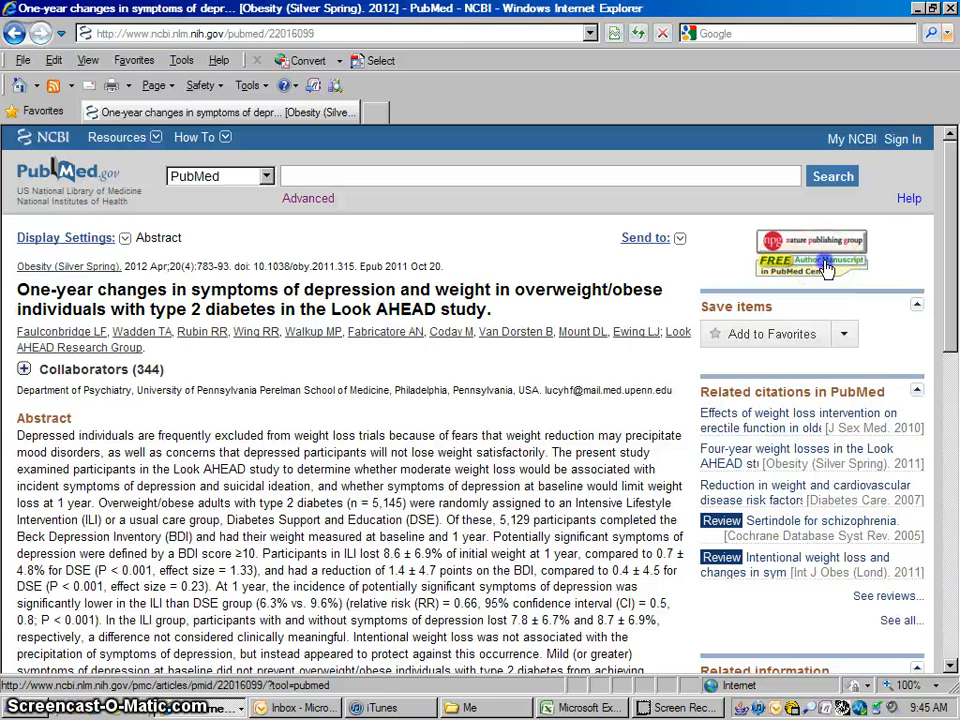
Step: Load the free author manuscript in PubMed Central full-screen and start its PDF (797K)
left_click(812, 258)
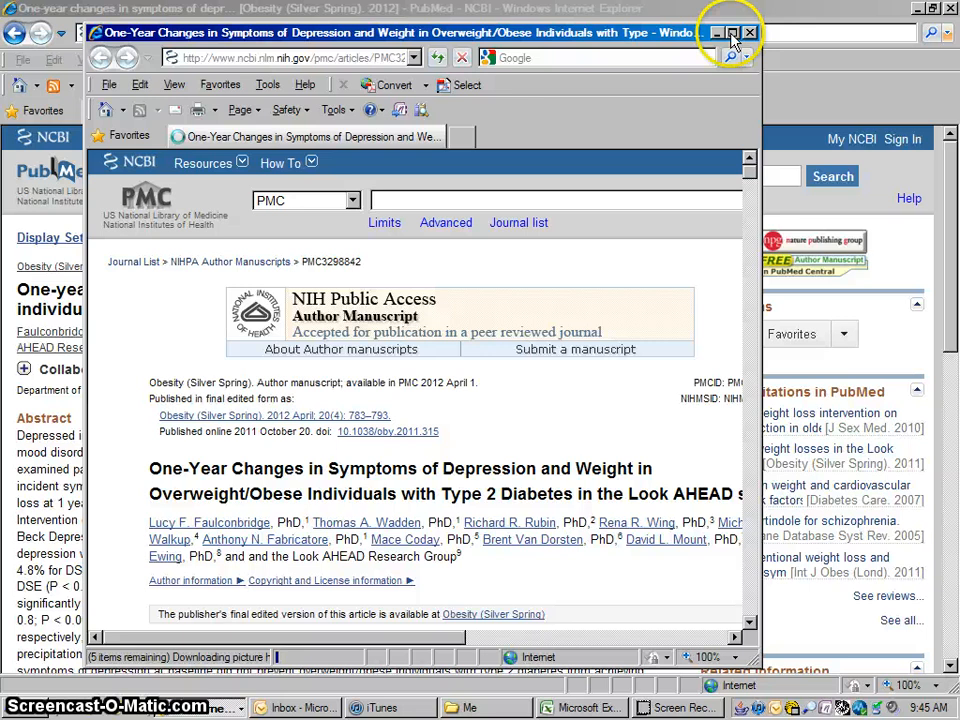
left_click(732, 32)
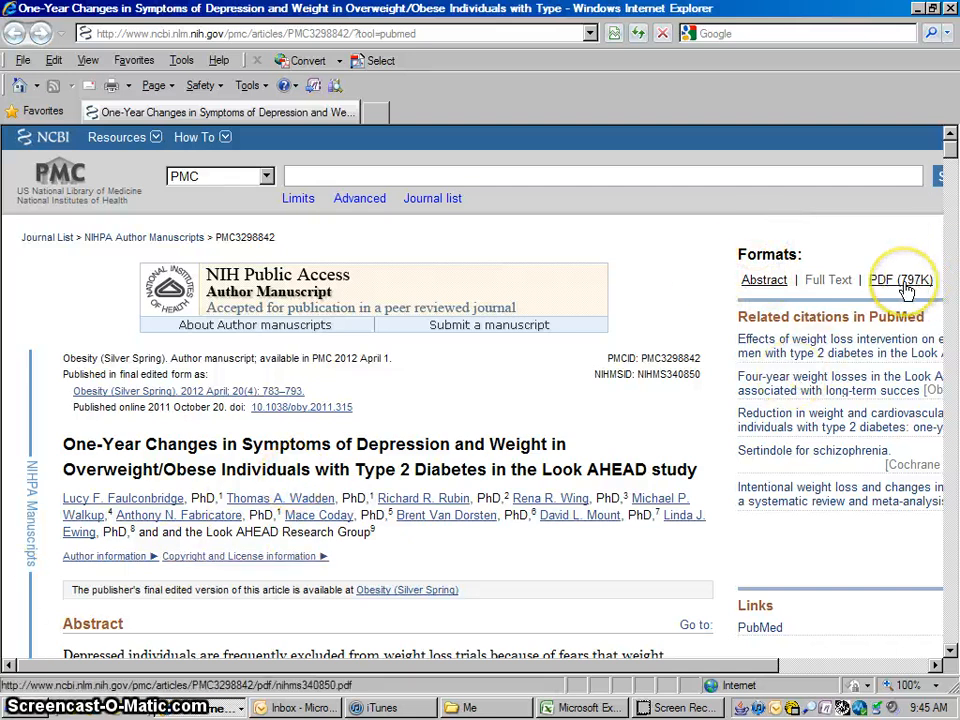
left_click(900, 280)
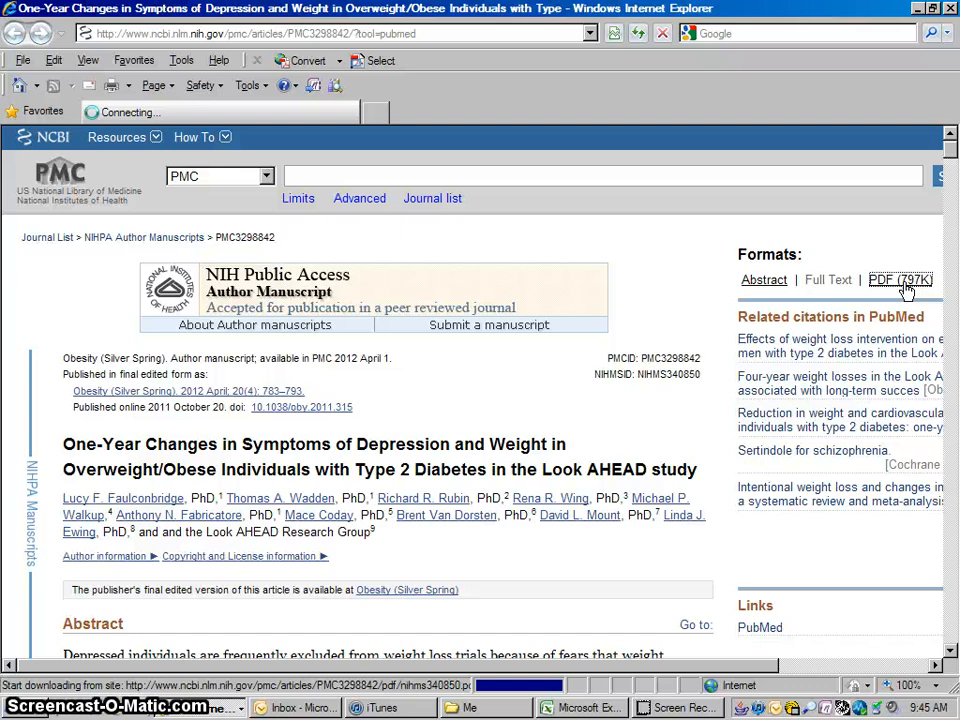
Step: Browse the manuscript PDF into page 3, jump back to page 1, and return to the PubMed Central page
left_click(900, 280)
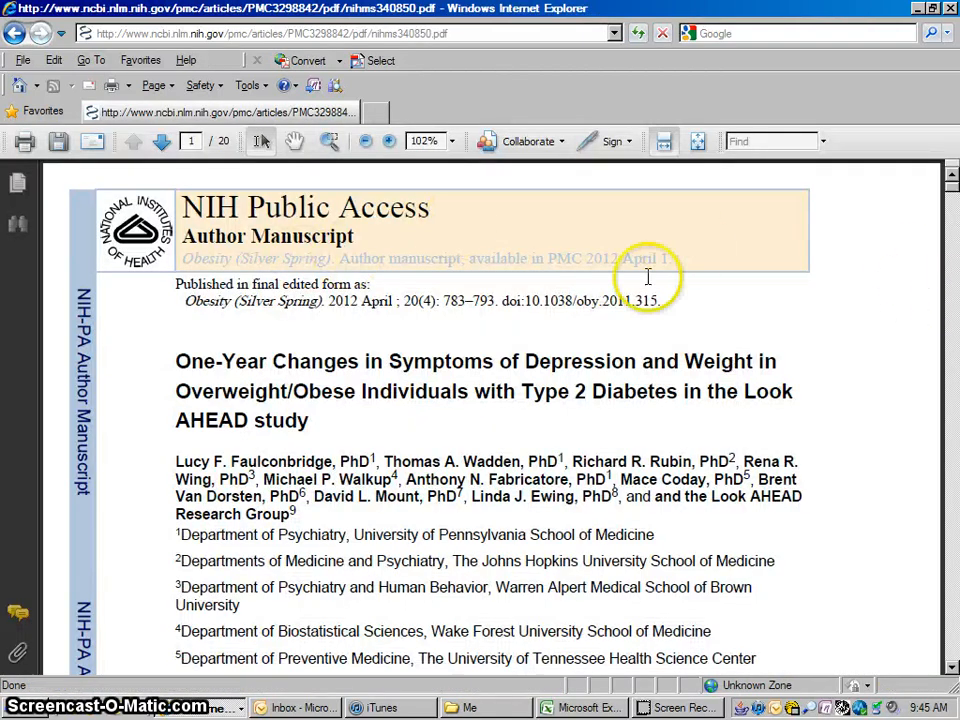
mouse_move(160, 140)
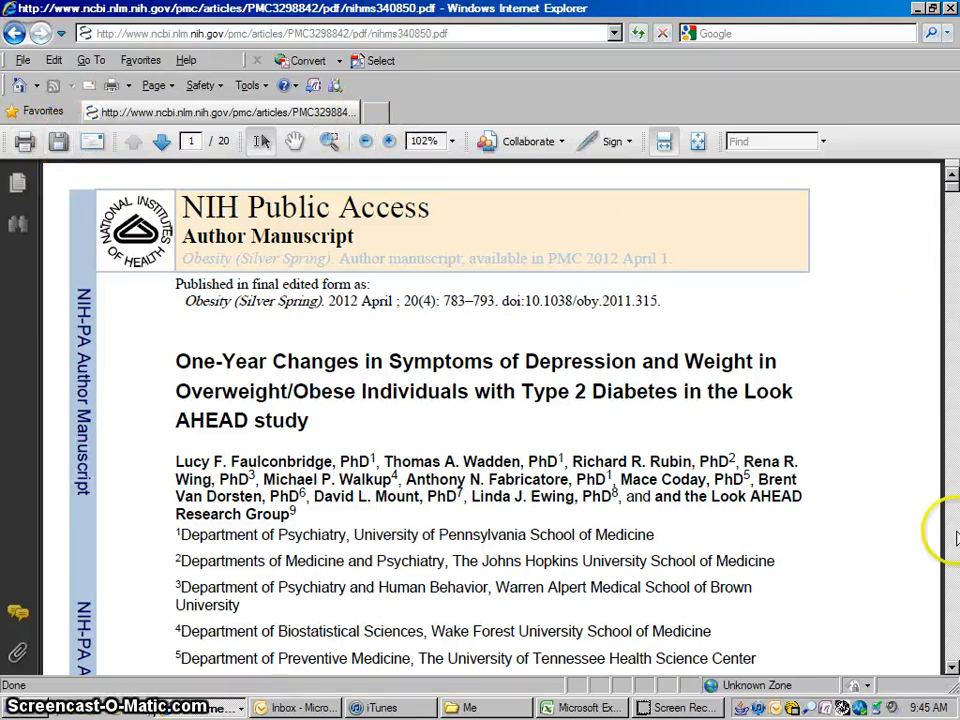
scroll("down", 3)
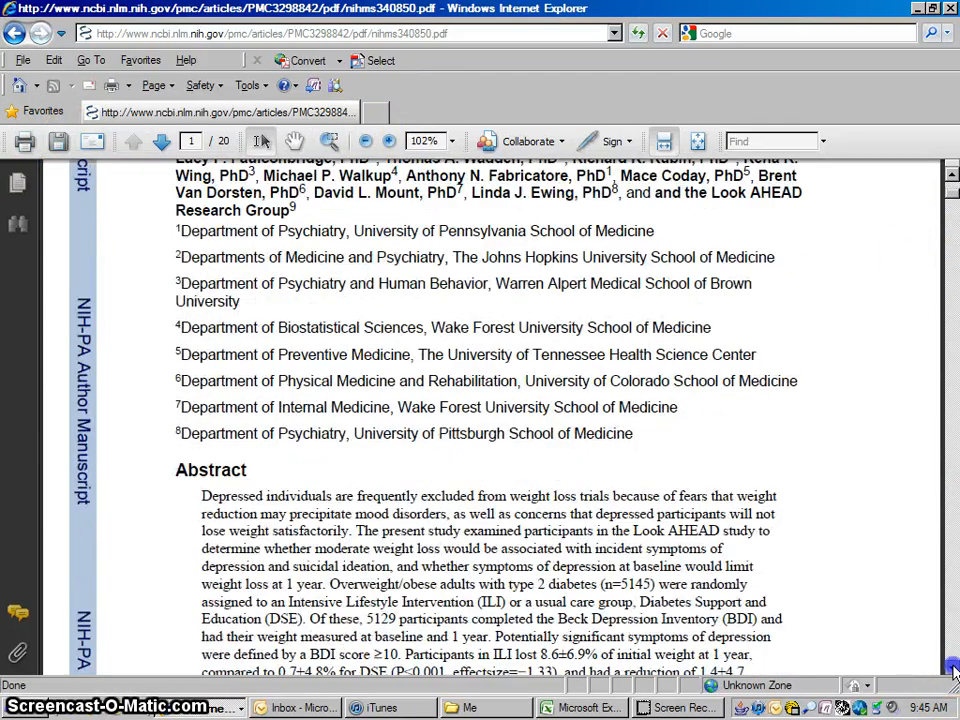
scroll("down", 3)
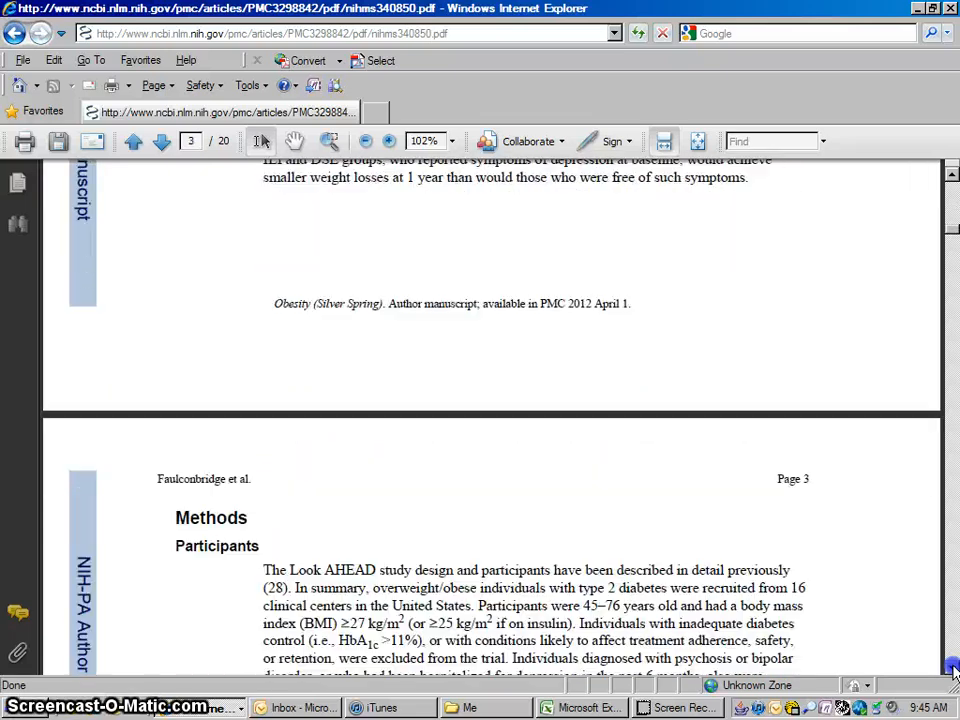
left_click(132, 140)
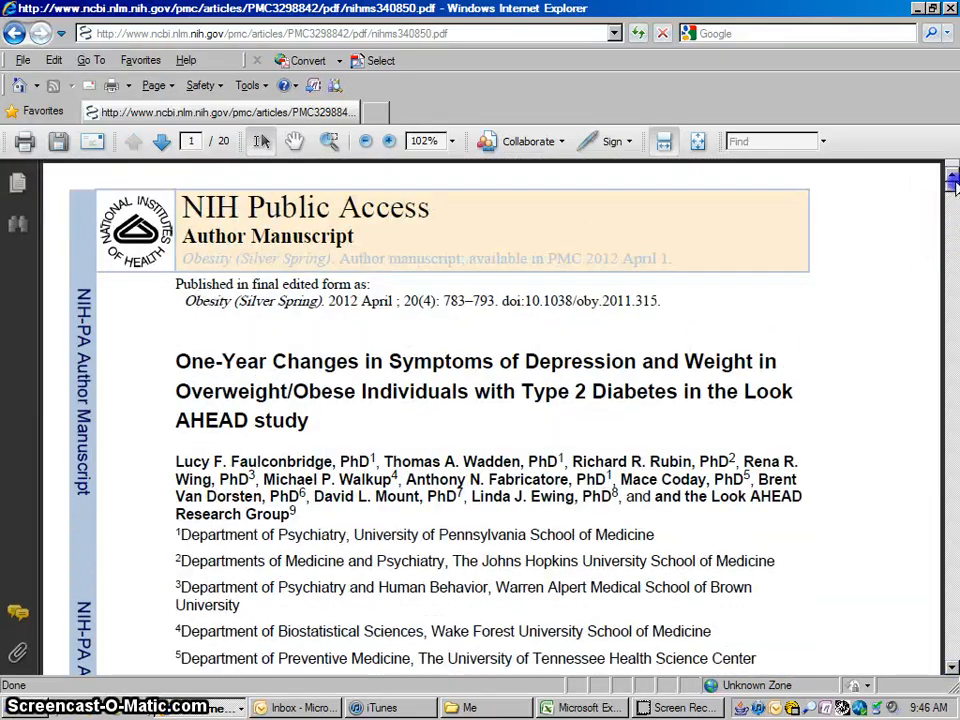
left_click(16, 32)
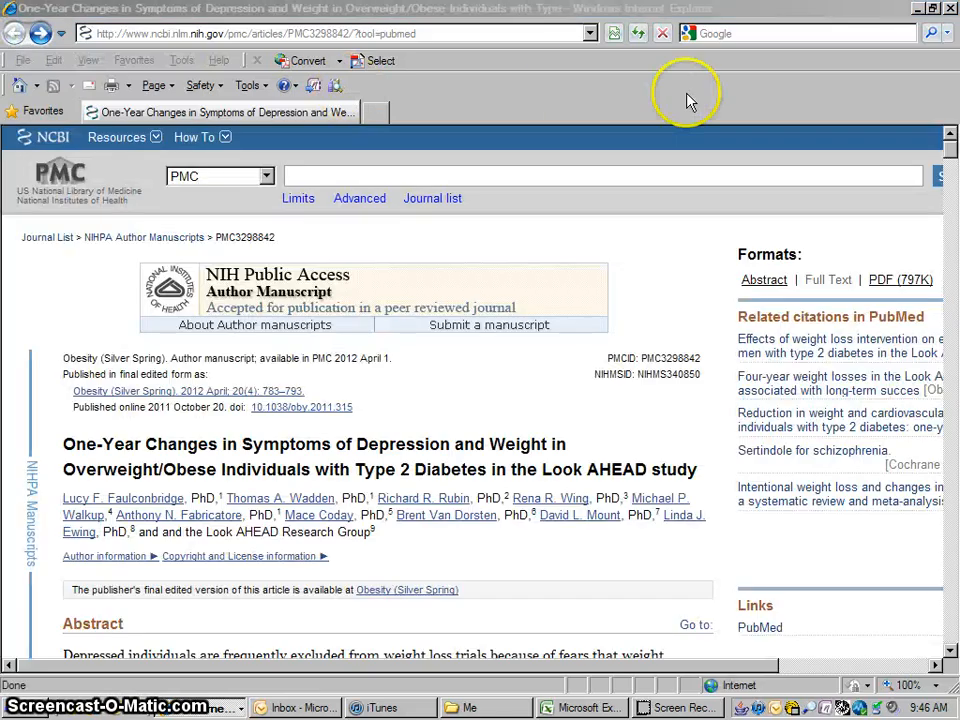
mouse_move(950, 72)
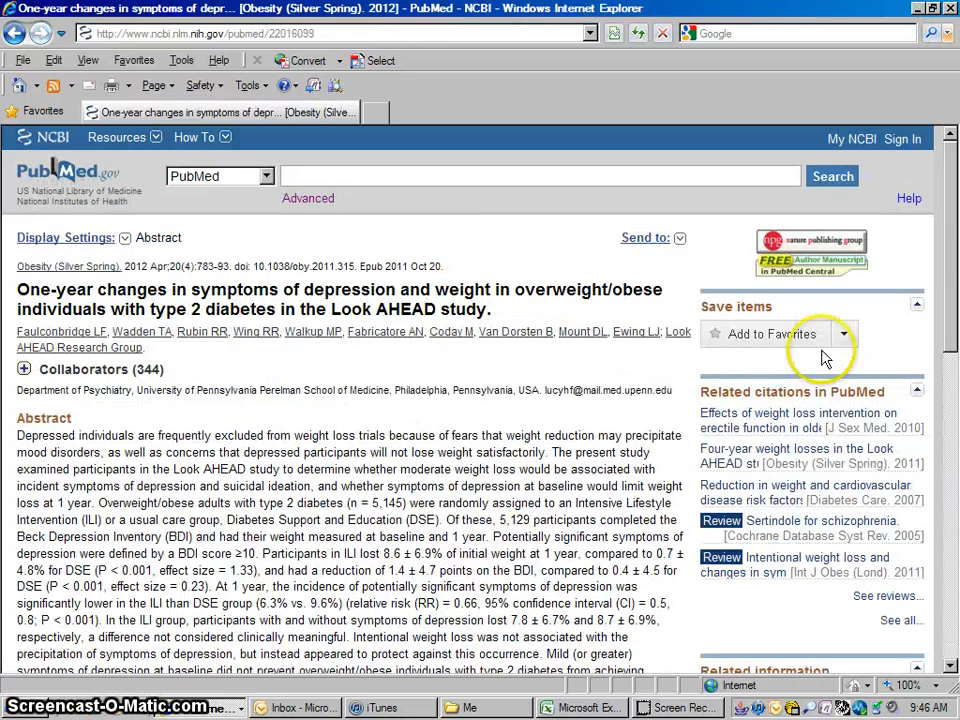
mouse_move(404, 244)
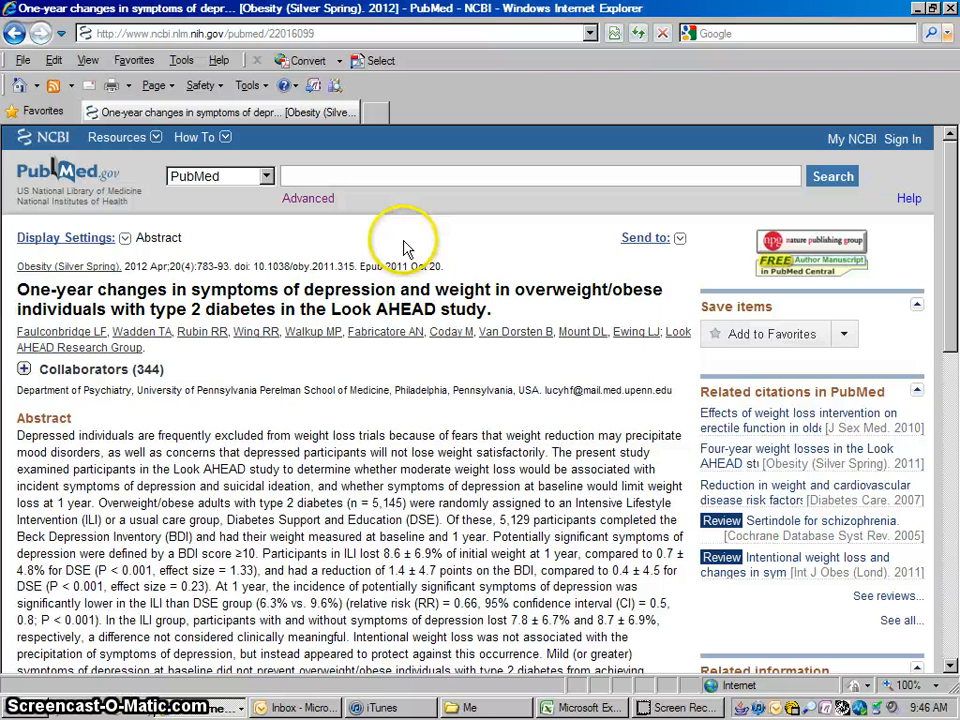
mouse_move(344, 256)
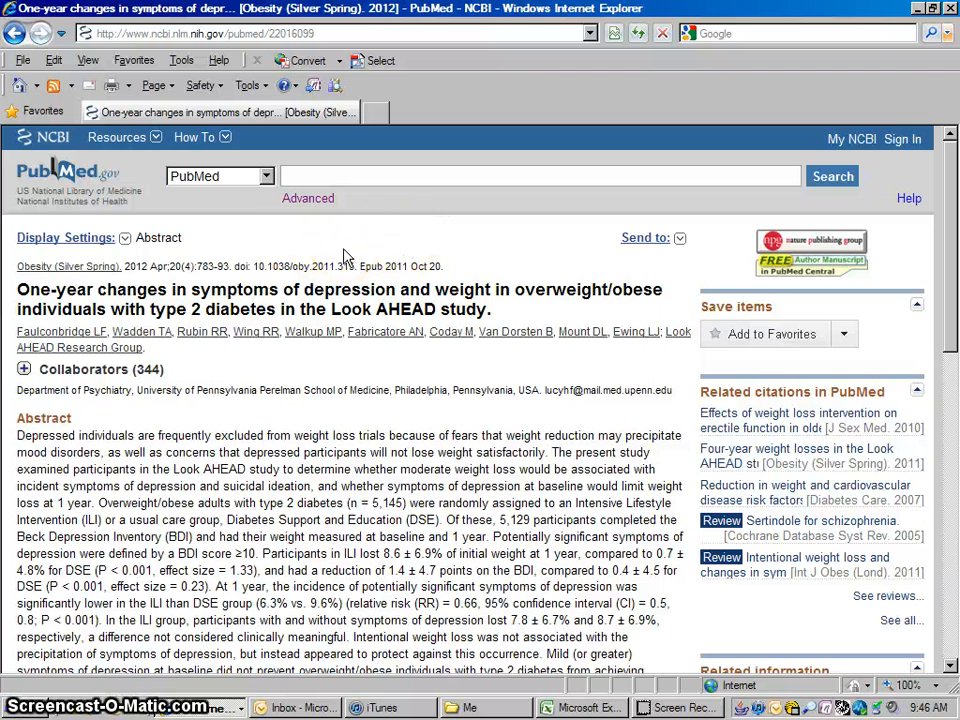
mouse_move(876, 276)
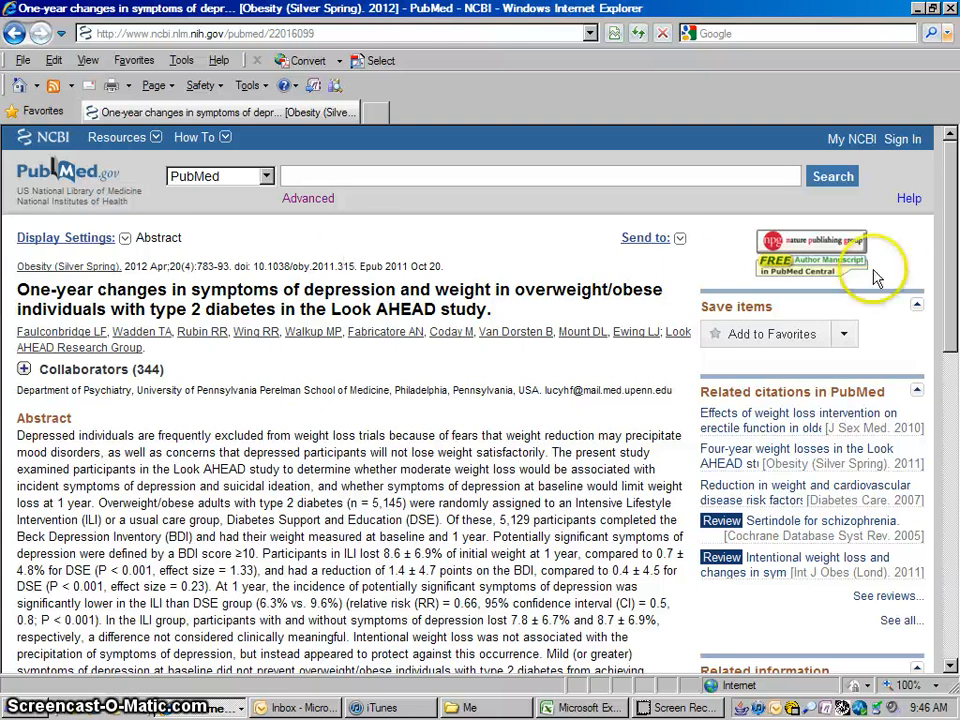
Step: Scroll down through the Look AHEAD abstract record and back to its top
scroll("down", 3)
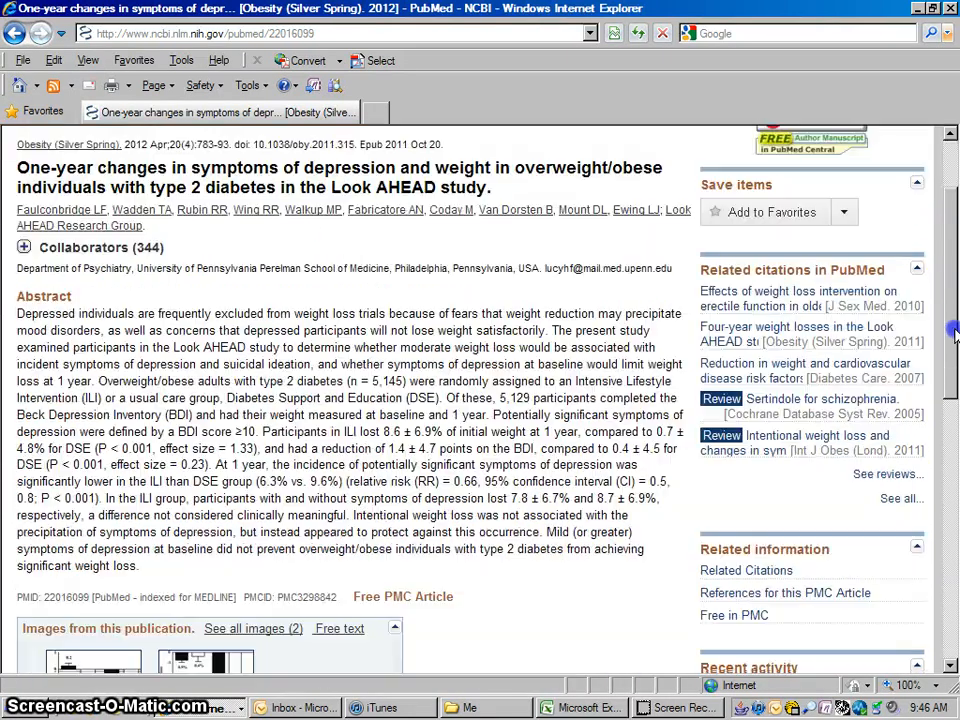
scroll("up", 3)
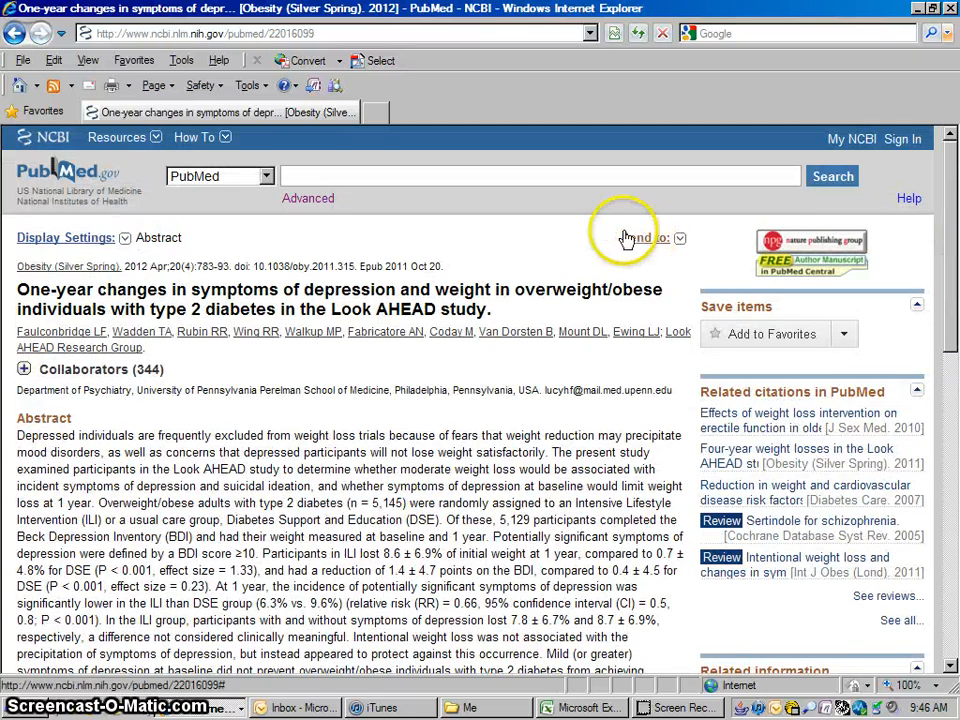
mouse_move(364, 244)
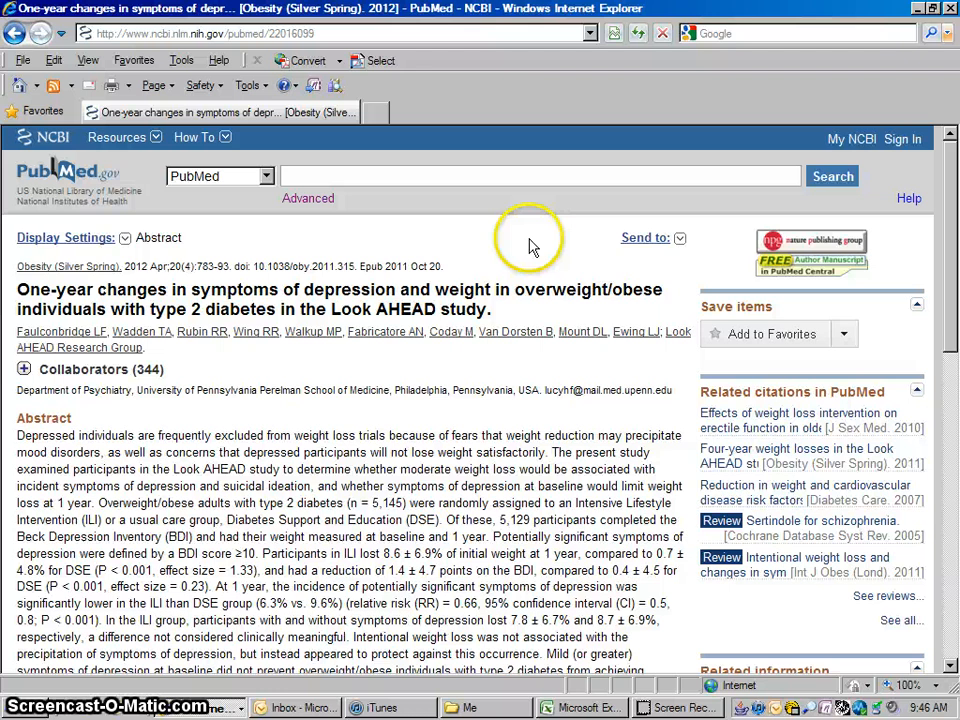
mouse_move(536, 262)
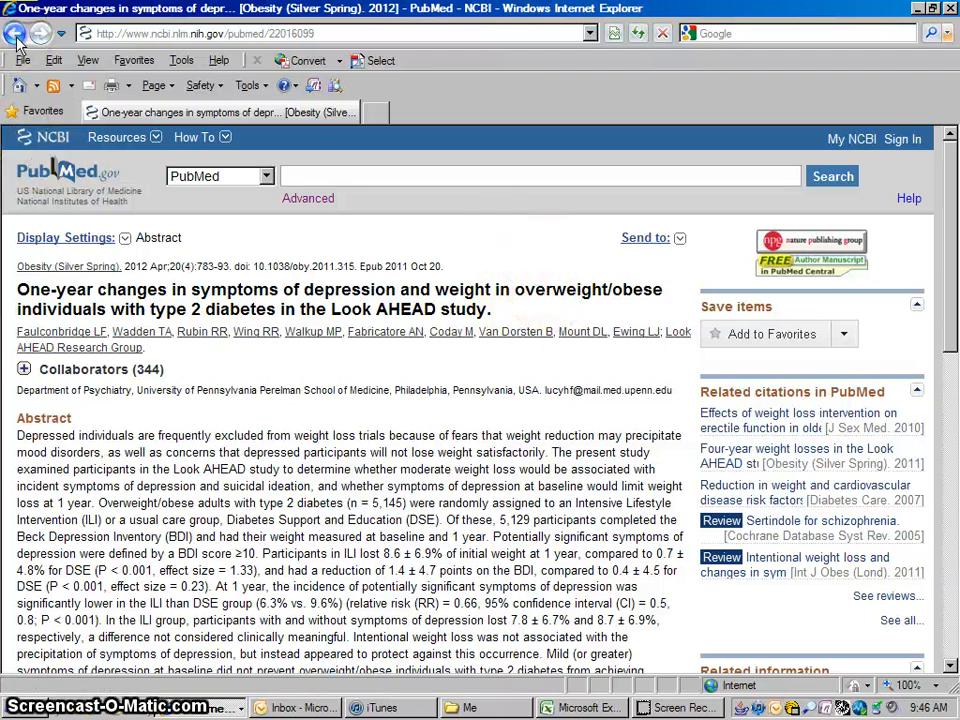
Step: Return to the 128 results, select 'Neighborhoods, obesity, and diabetes', and launch its NEJM free full text
left_click(16, 32)
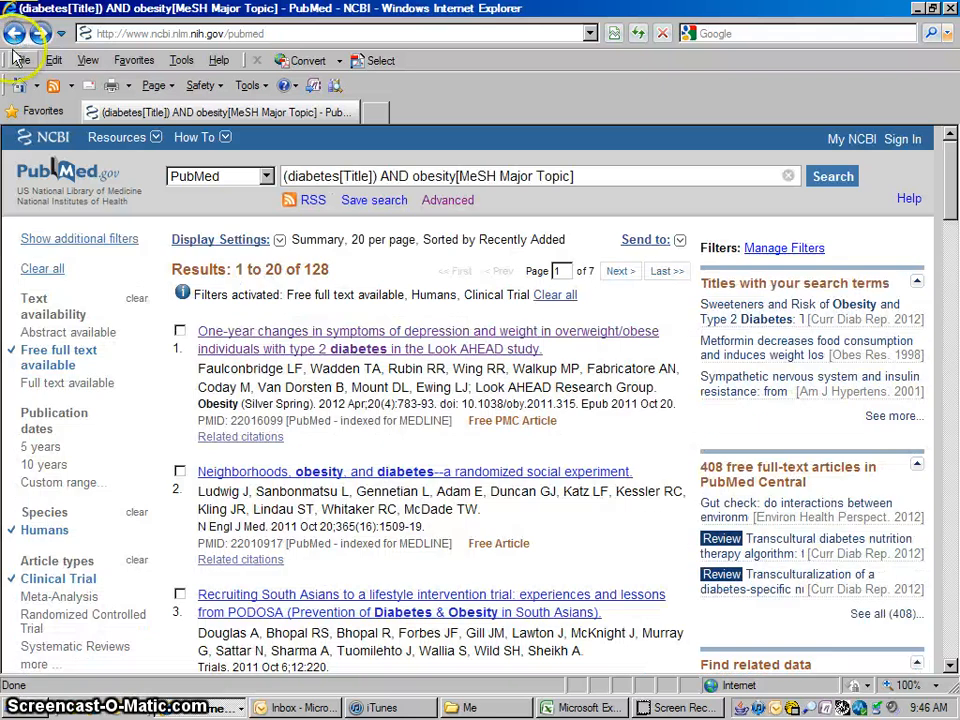
mouse_move(496, 472)
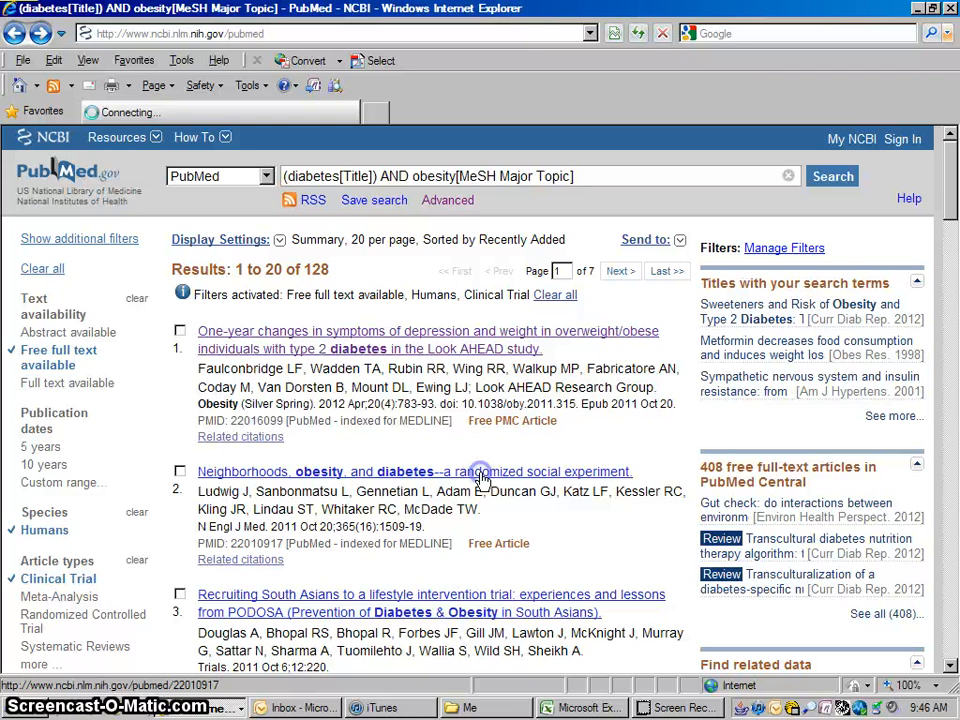
left_click(400, 472)
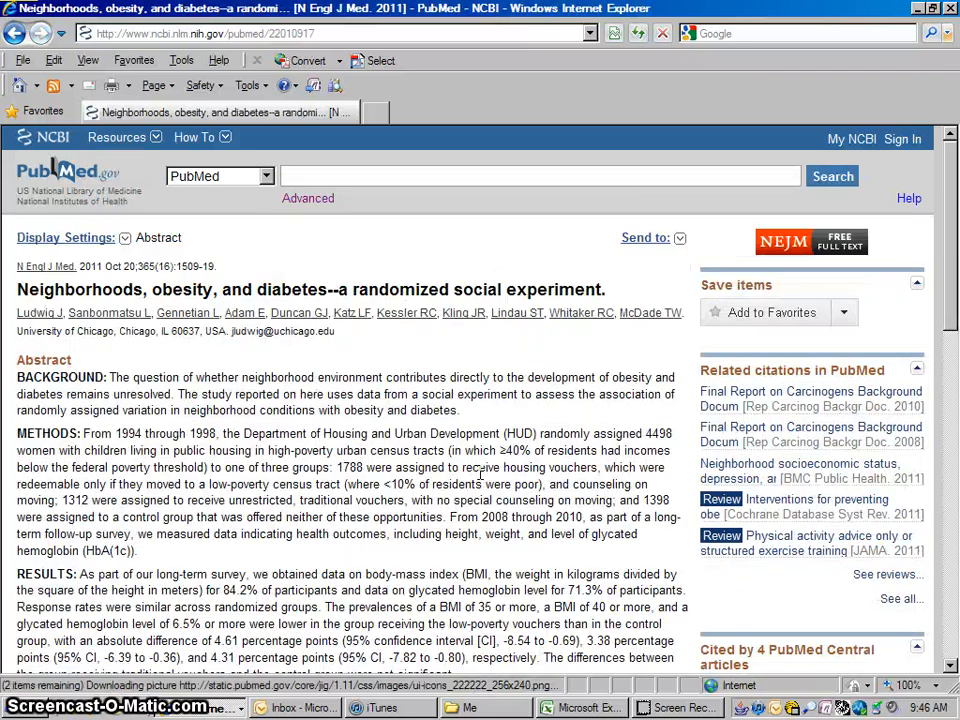
mouse_move(810, 244)
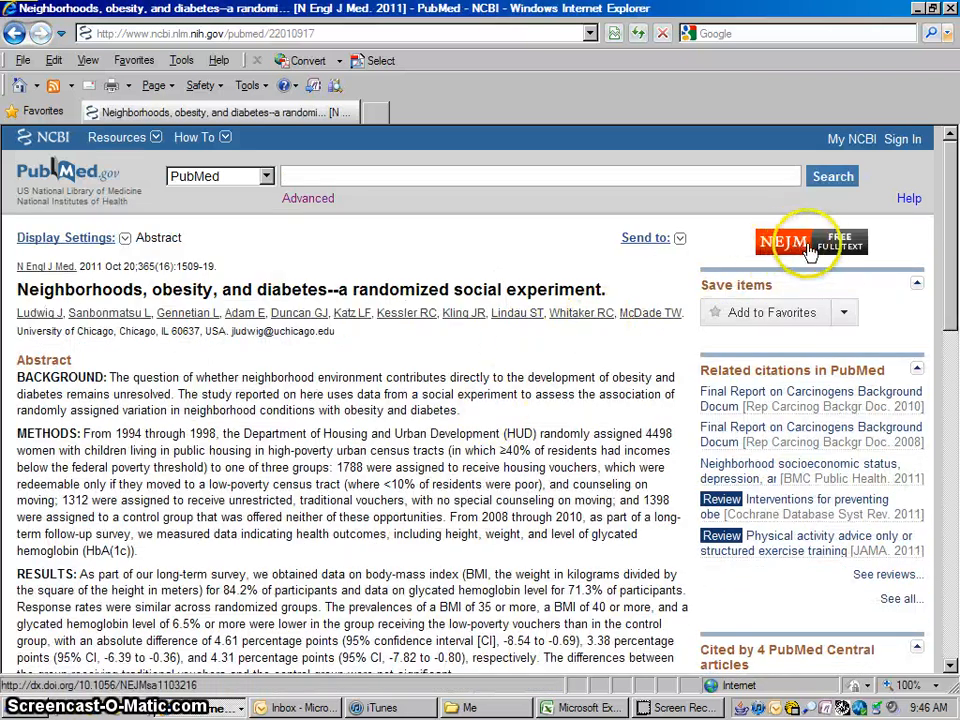
left_click(810, 244)
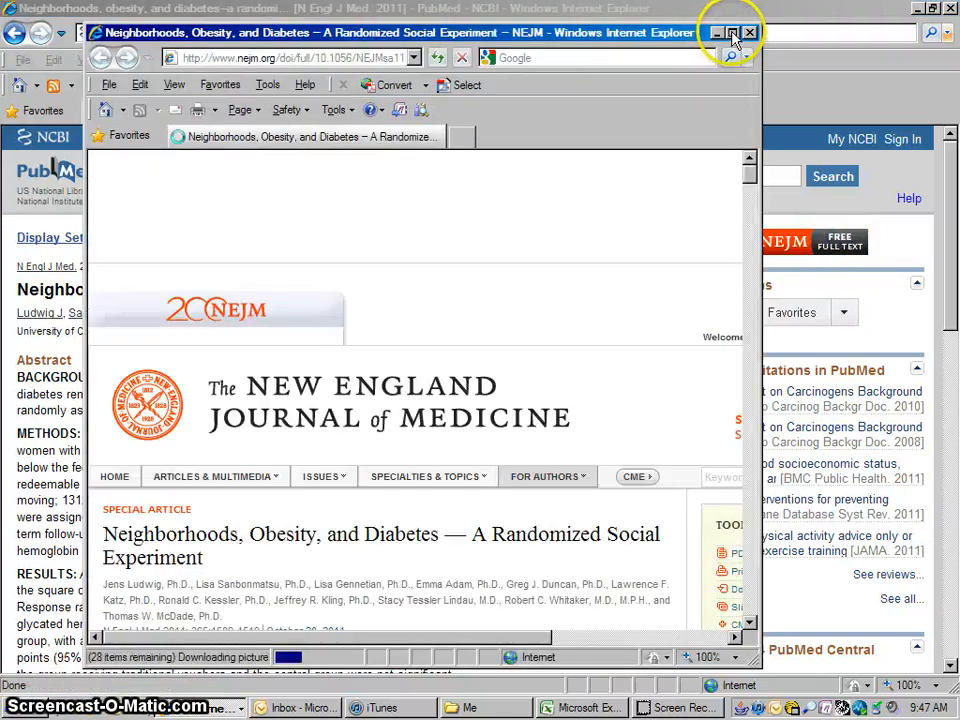
Step: Maximize the NEJM article window, dismiss the survey and load the article's PDF
left_click(730, 32)
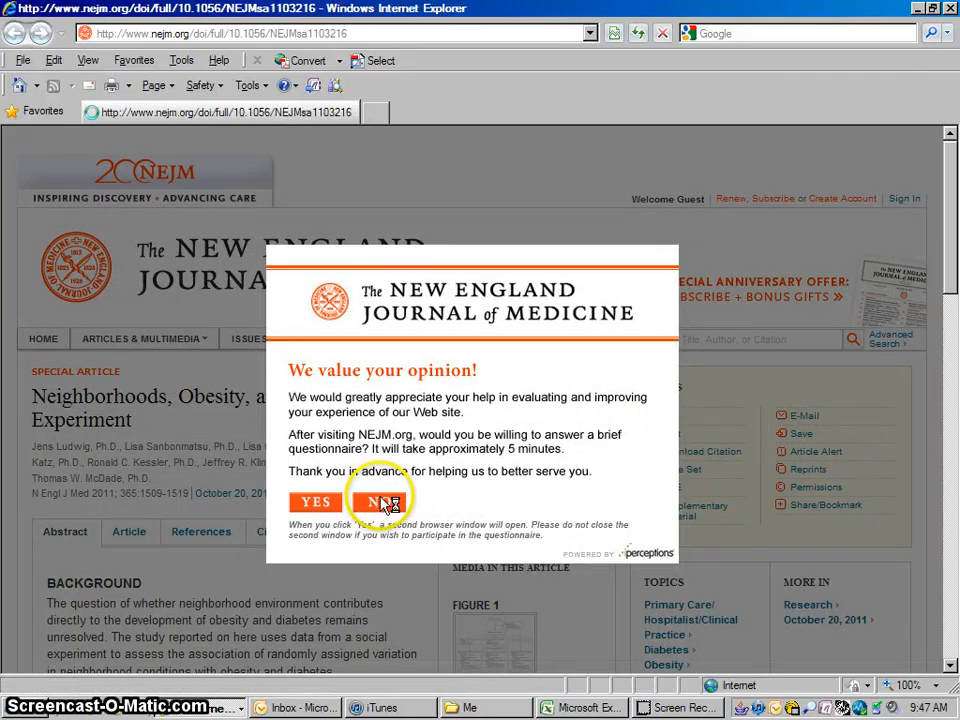
left_click(384, 500)
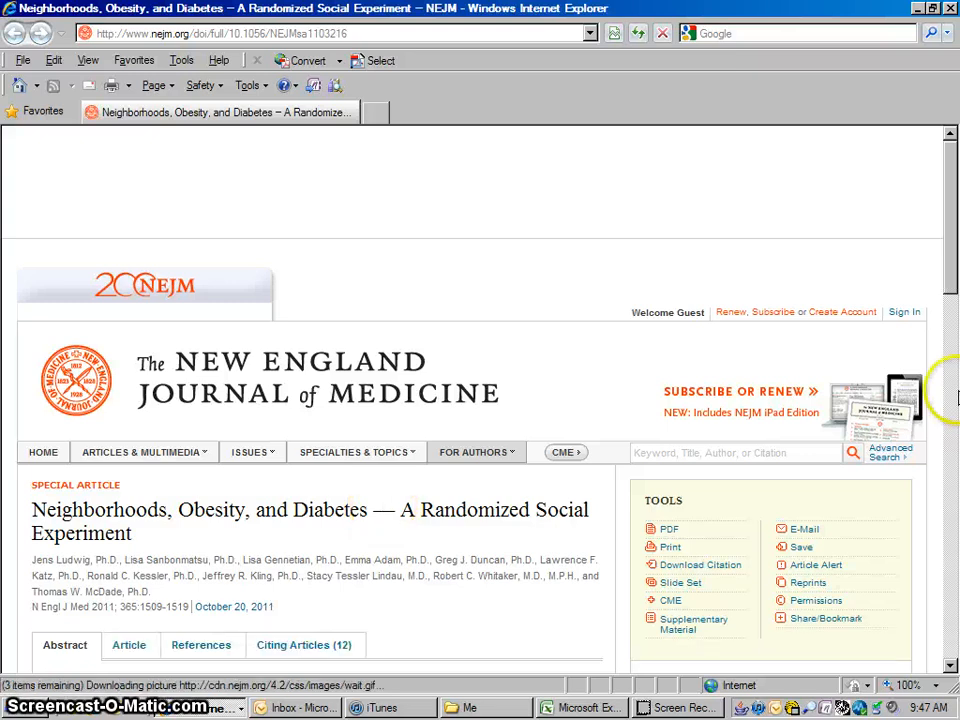
scroll("down", 3)
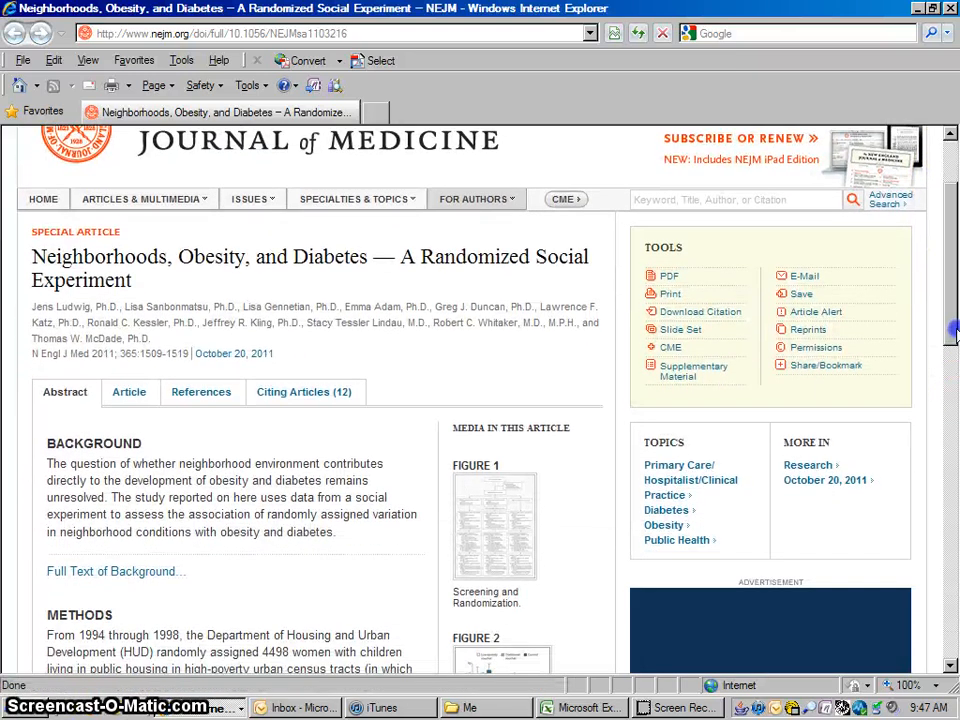
scroll("down", 3)
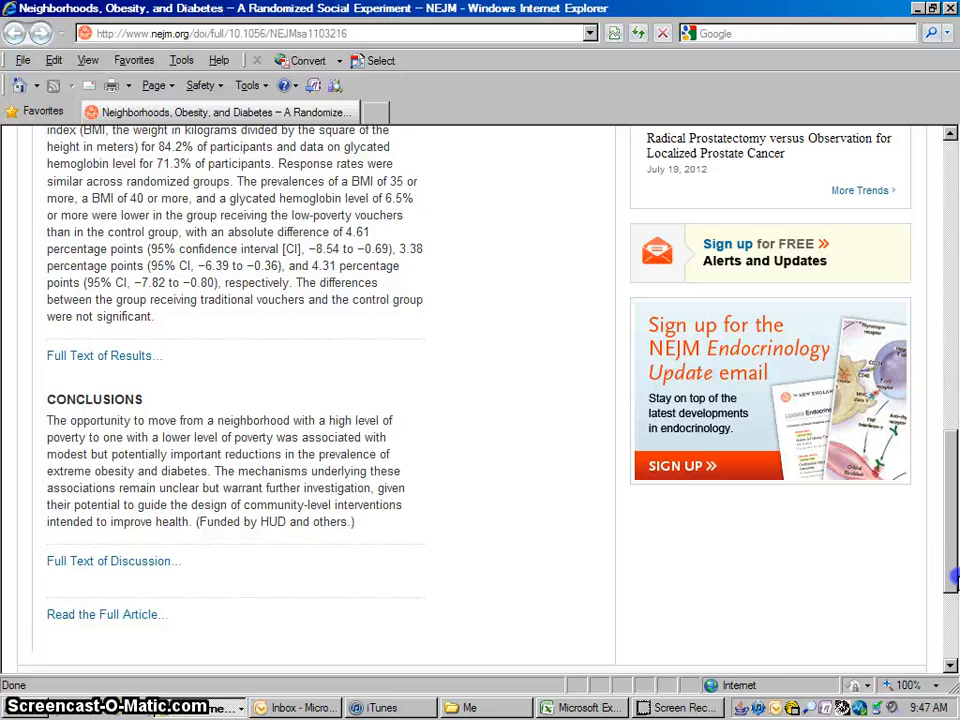
scroll("up", 3)
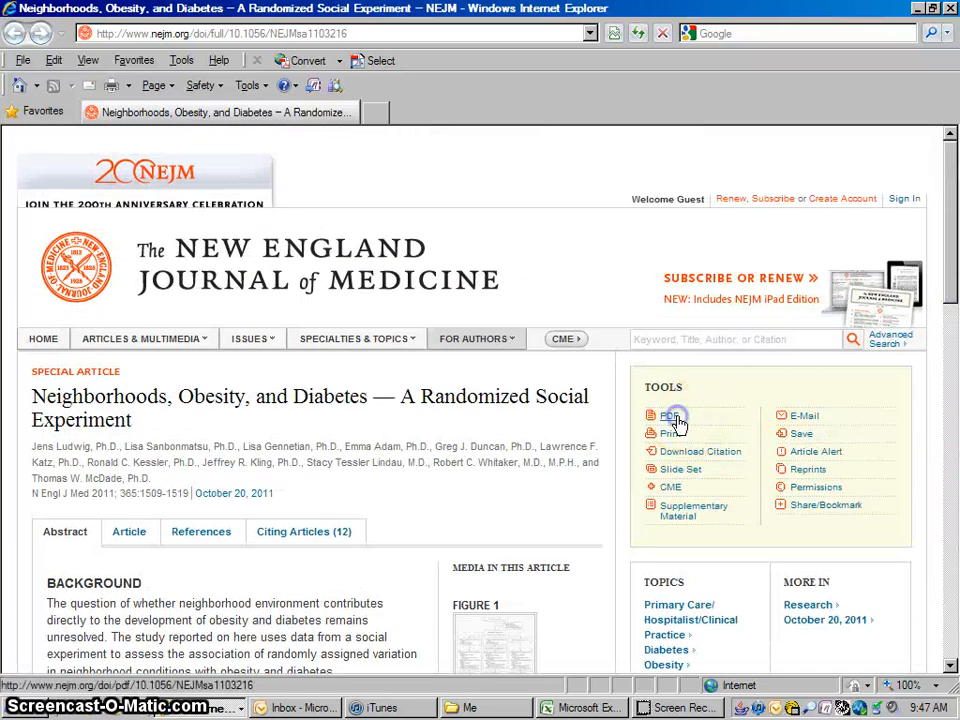
left_click(668, 414)
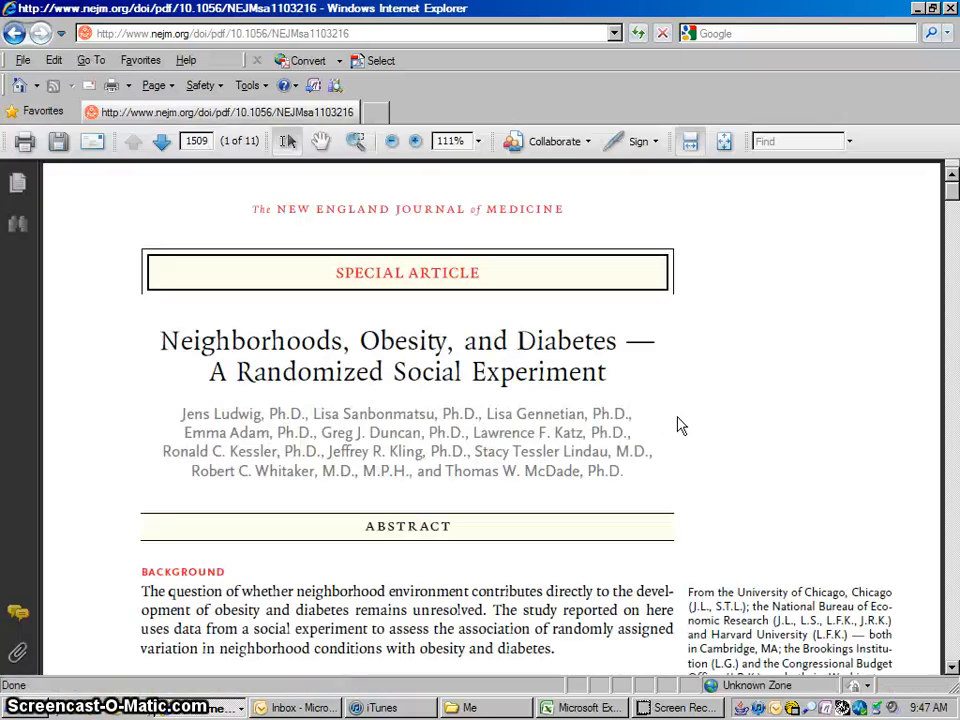
mouse_move(784, 288)
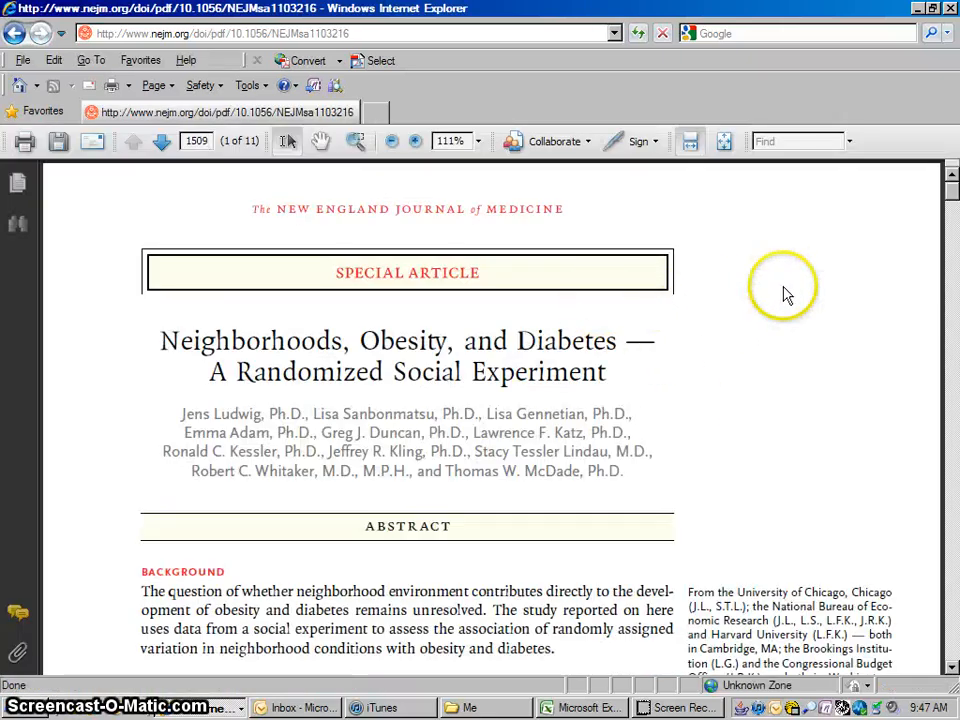
mouse_move(828, 358)
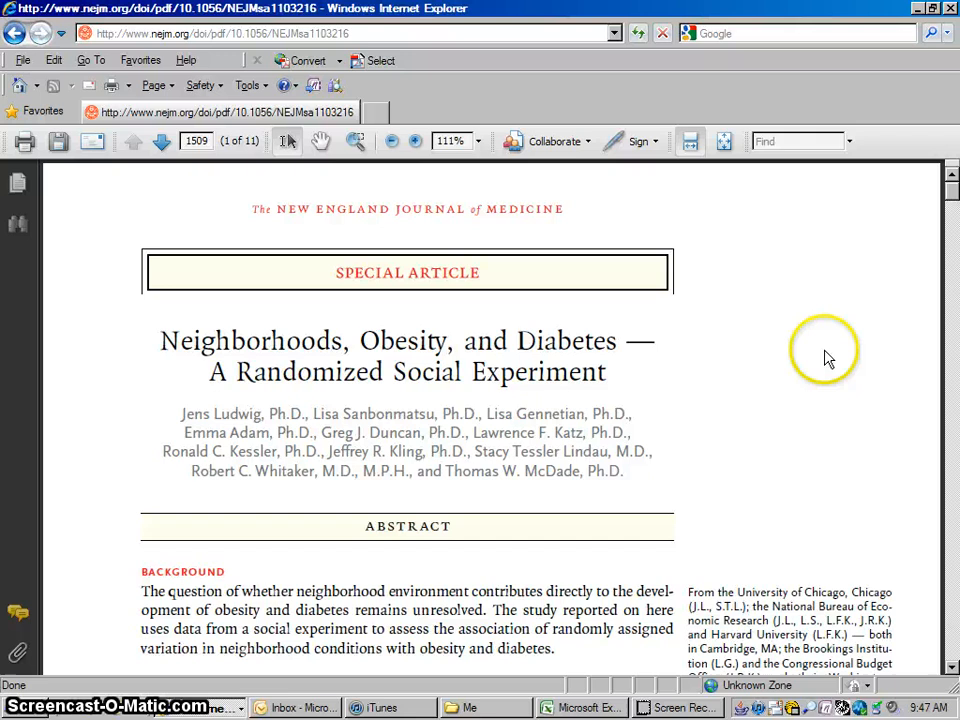
mouse_move(60, 152)
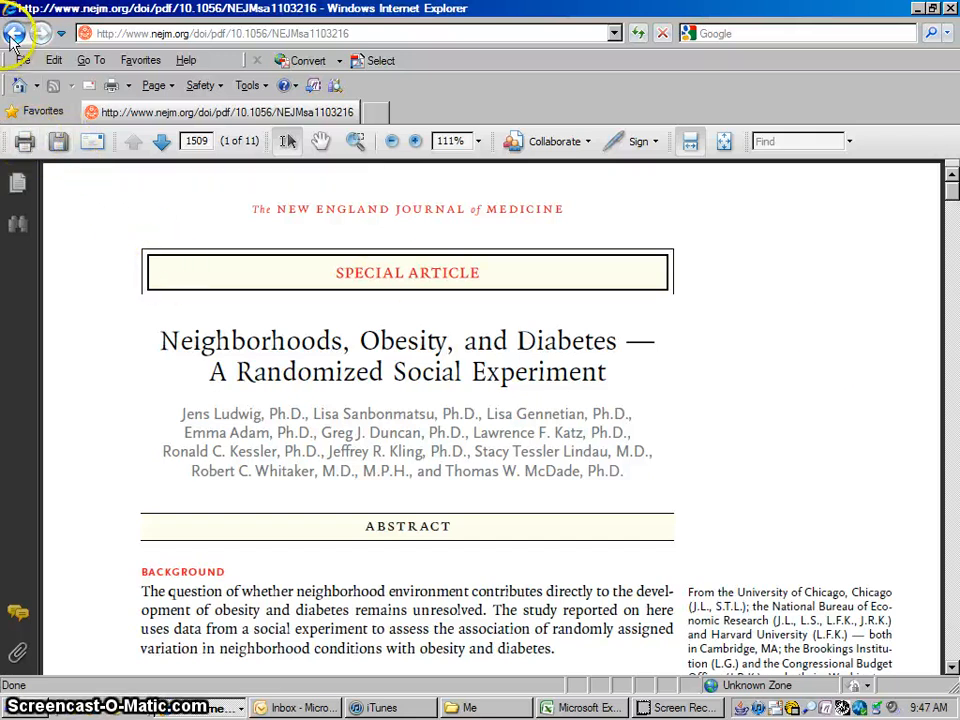
Step: Go back twice from the NEJM PDF to the PubMed abstract record
left_click(16, 32)
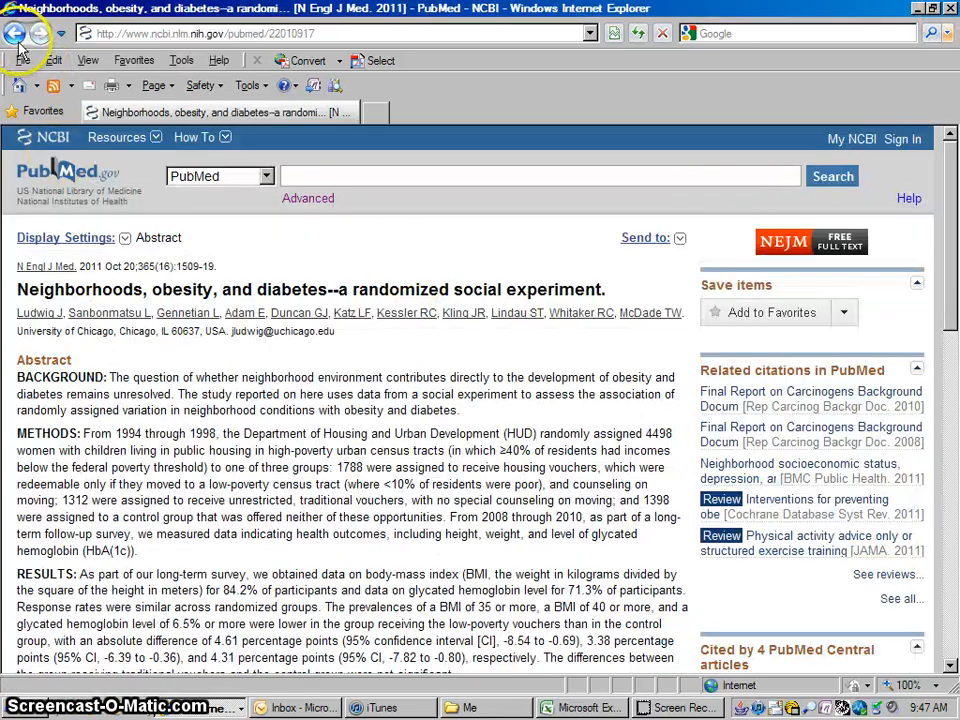
left_click(16, 32)
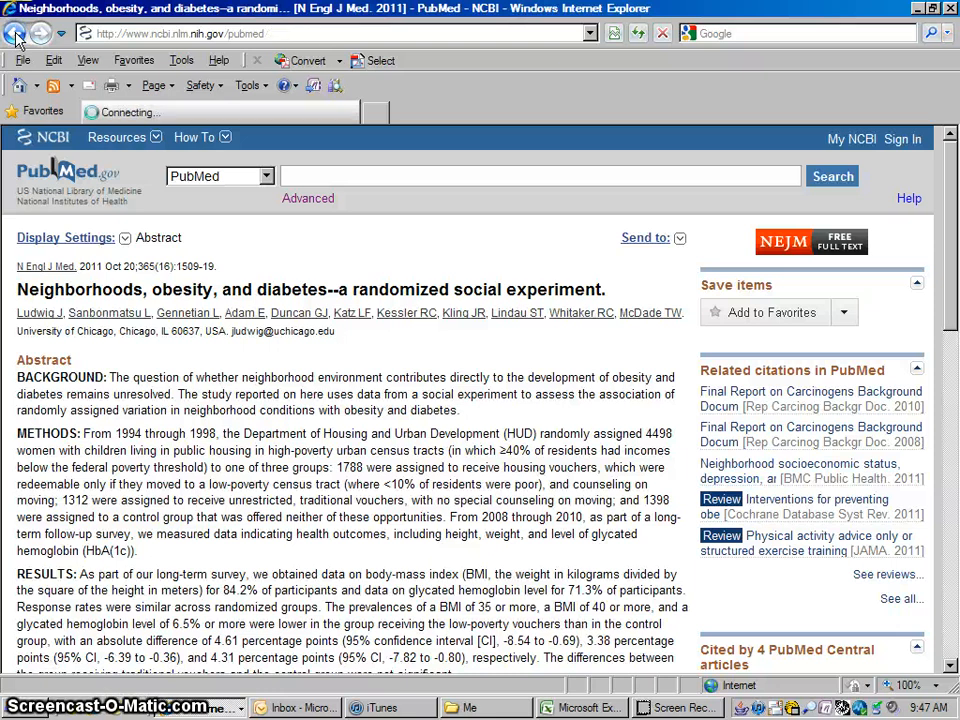
Step: Return to the 128 filtered results, then bring up the Advanced Search Builder
left_click(16, 32)
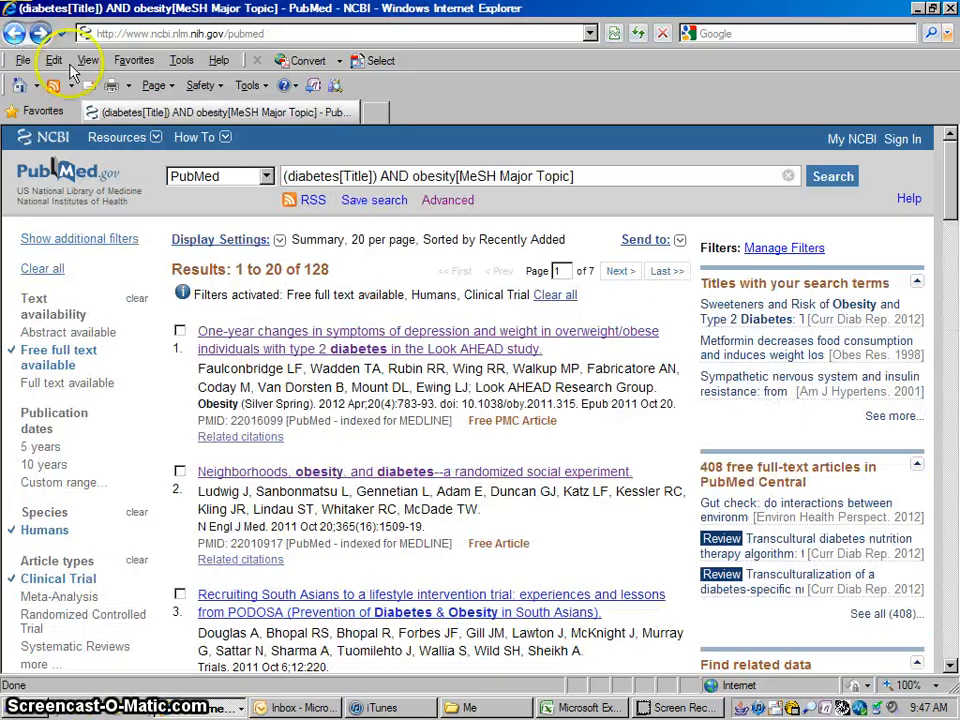
mouse_move(450, 264)
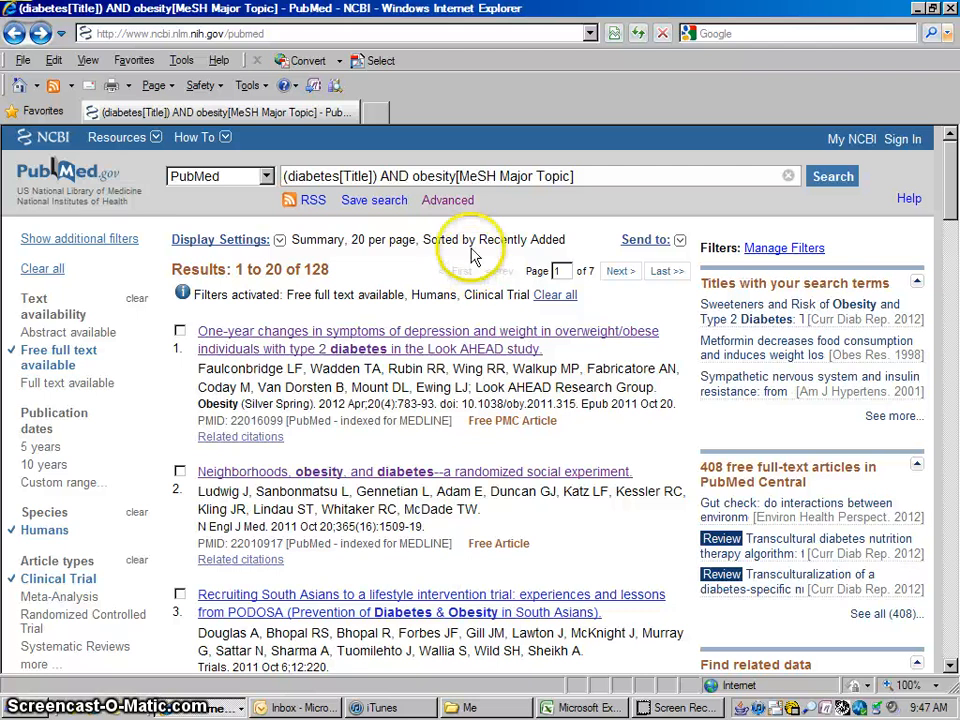
mouse_move(448, 200)
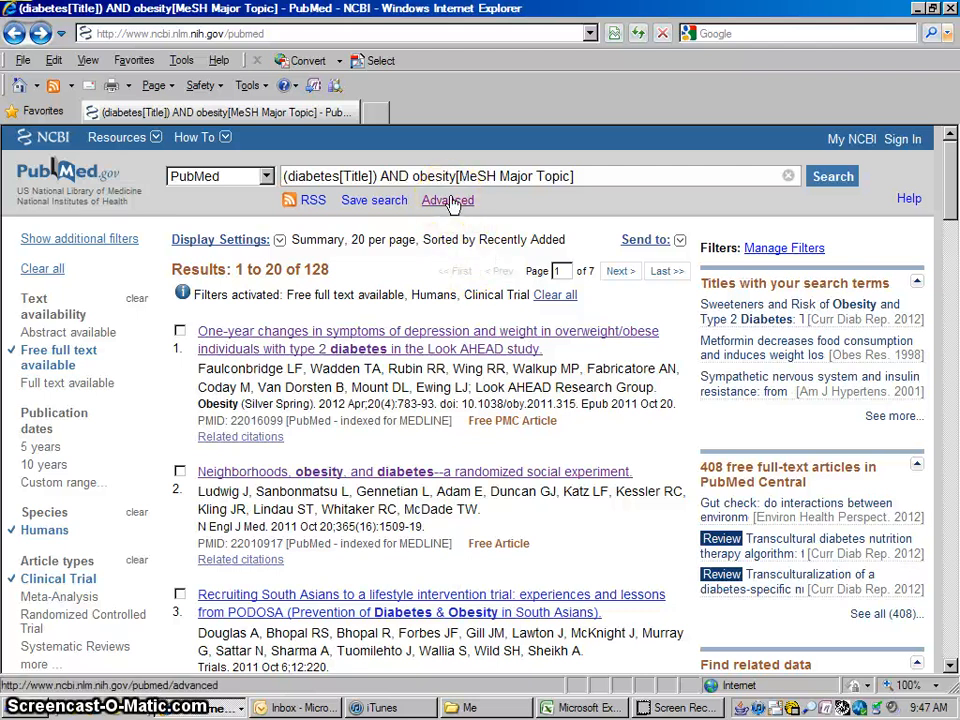
left_click(446, 200)
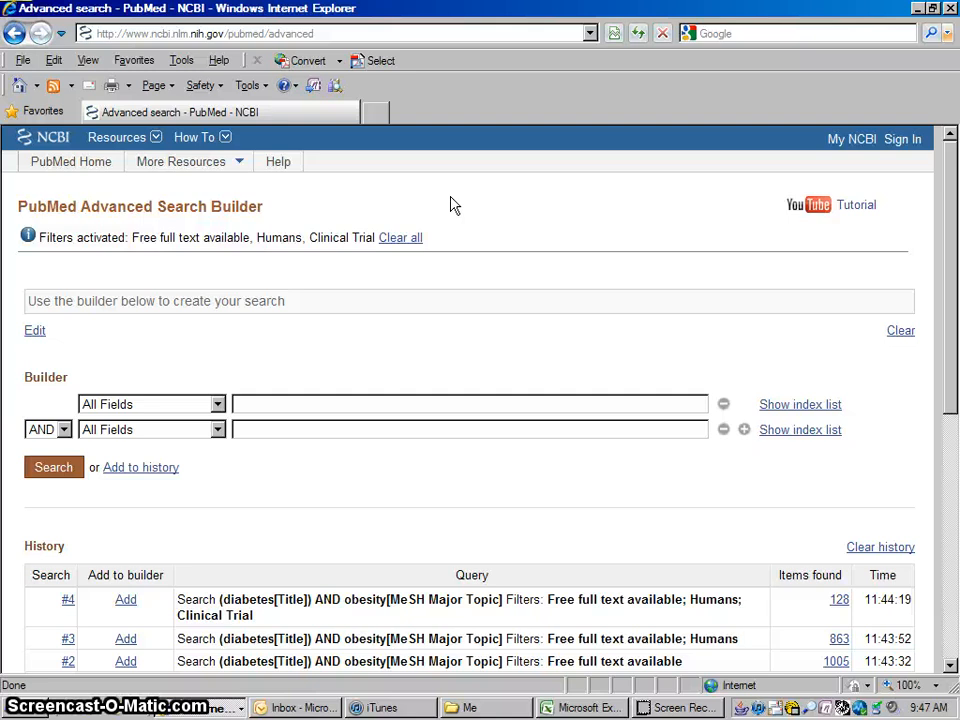
mouse_move(518, 258)
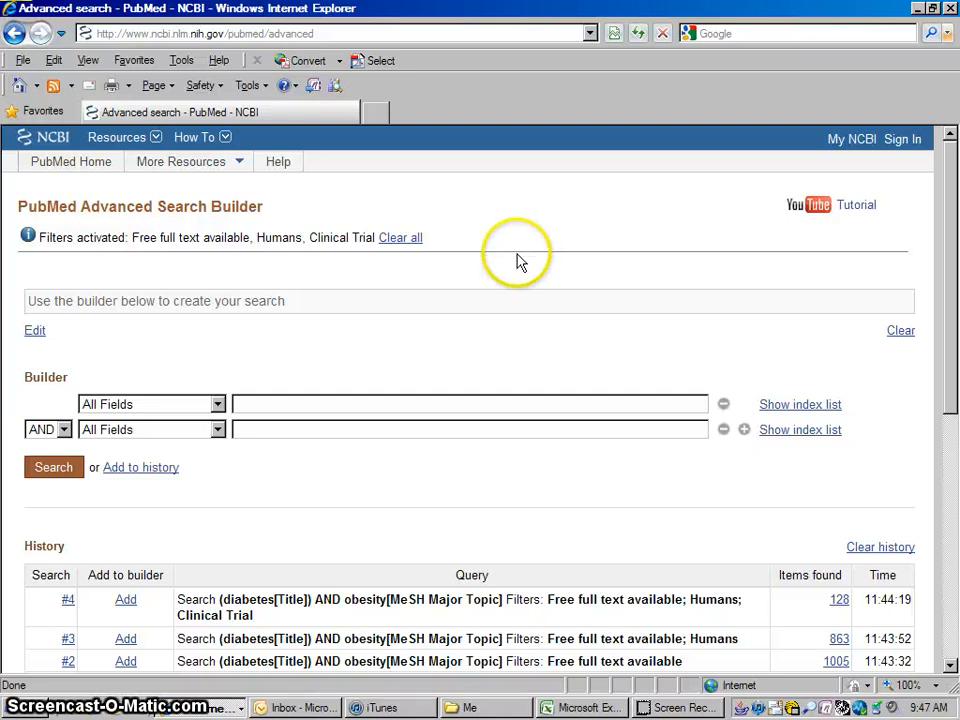
mouse_move(184, 236)
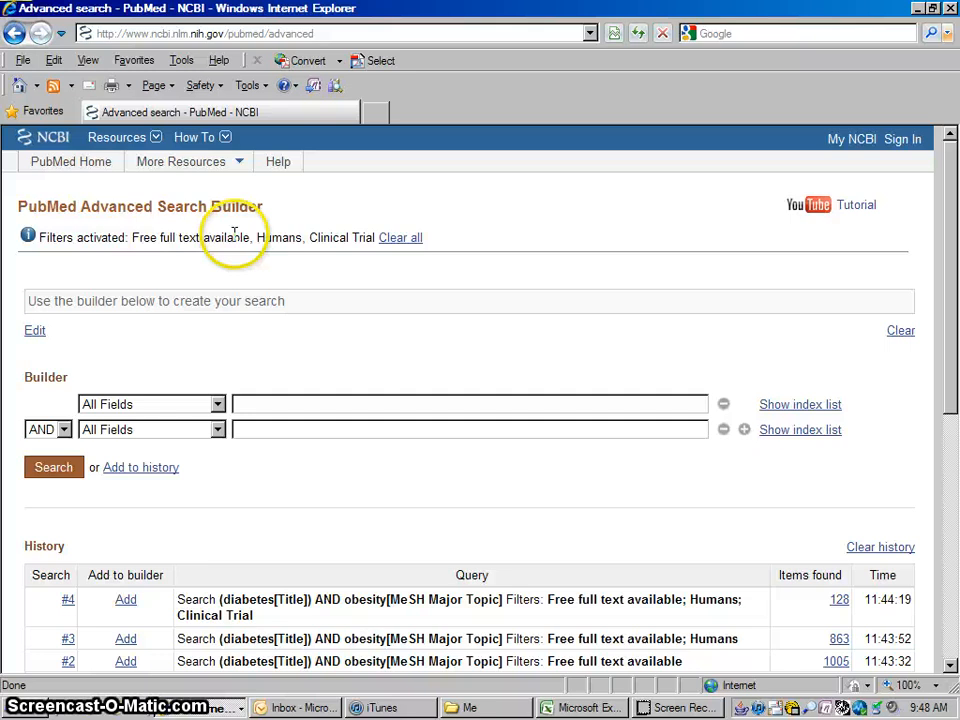
mouse_move(128, 236)
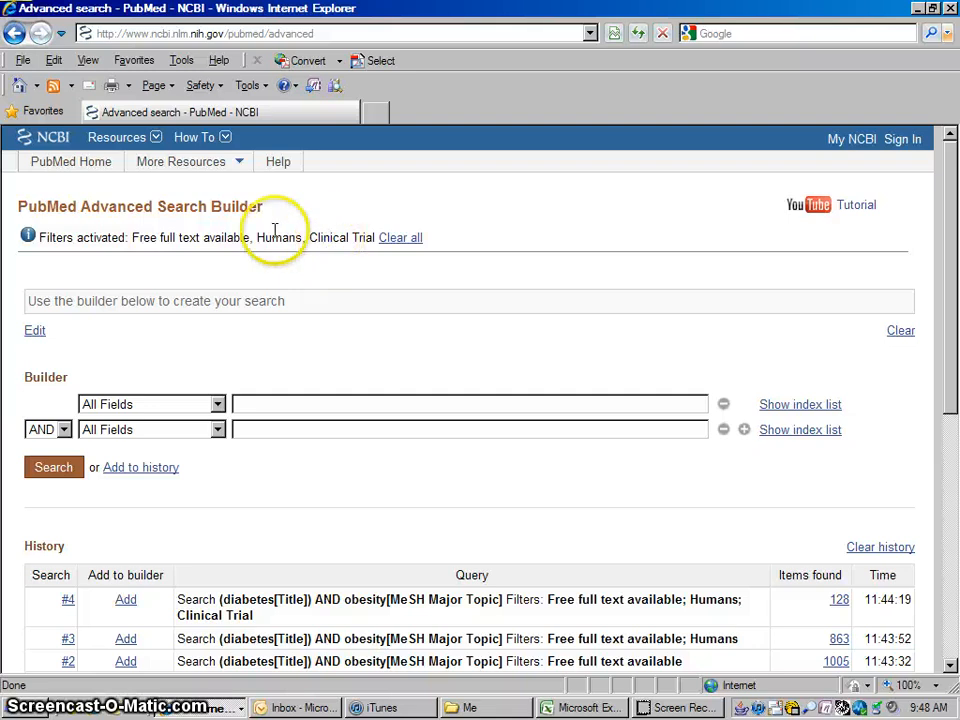
mouse_move(156, 238)
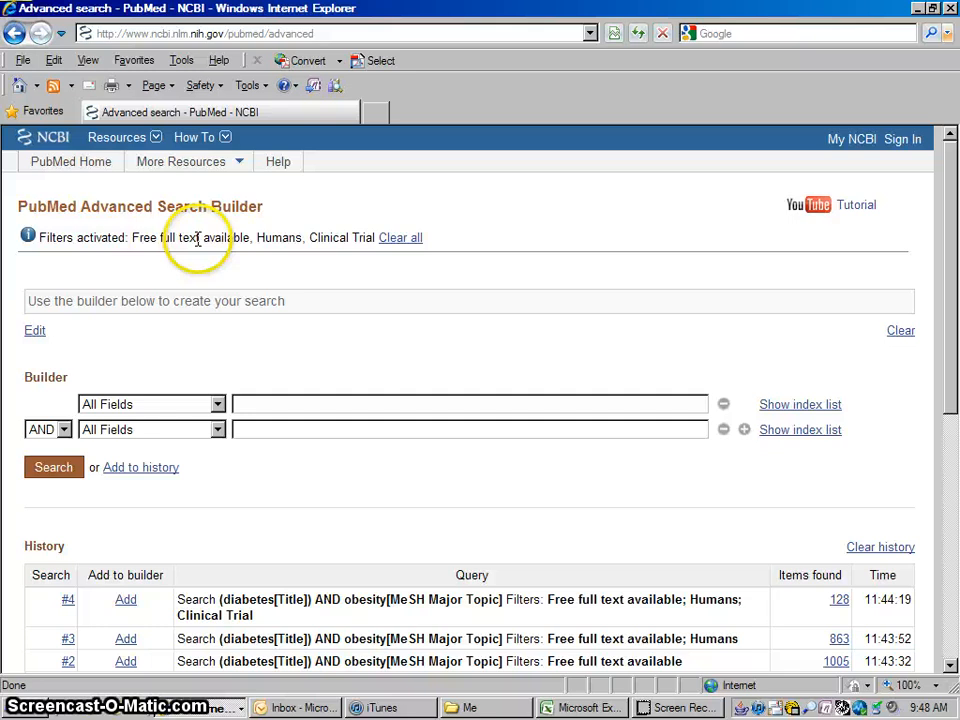
mouse_move(344, 250)
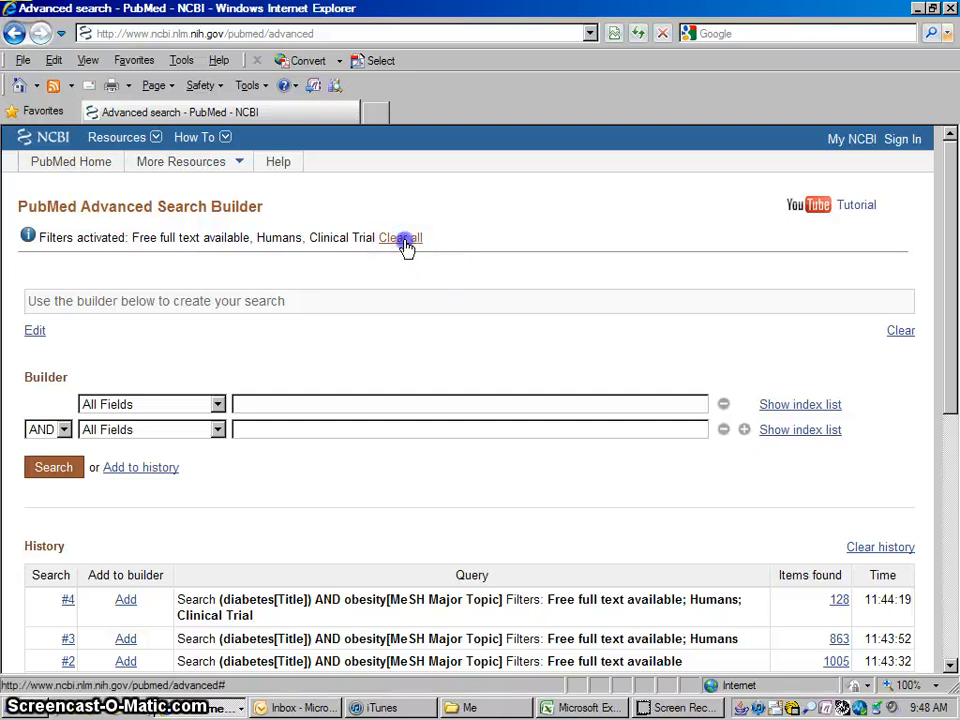
Step: Clear all active filters and browse the first builder term's field list
left_click(400, 238)
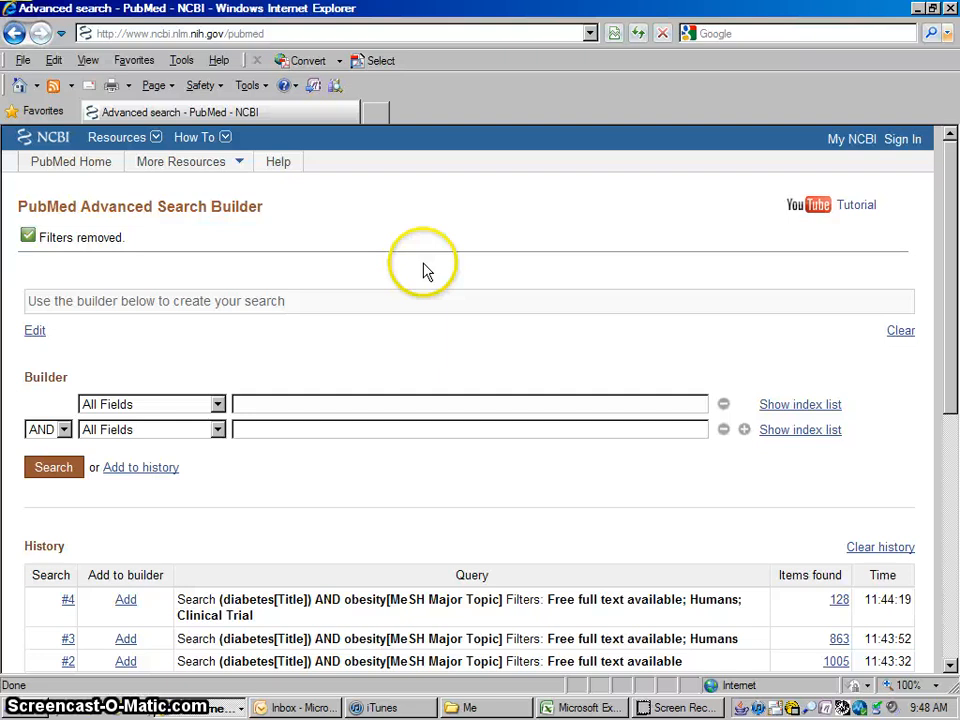
scroll("down", 3)
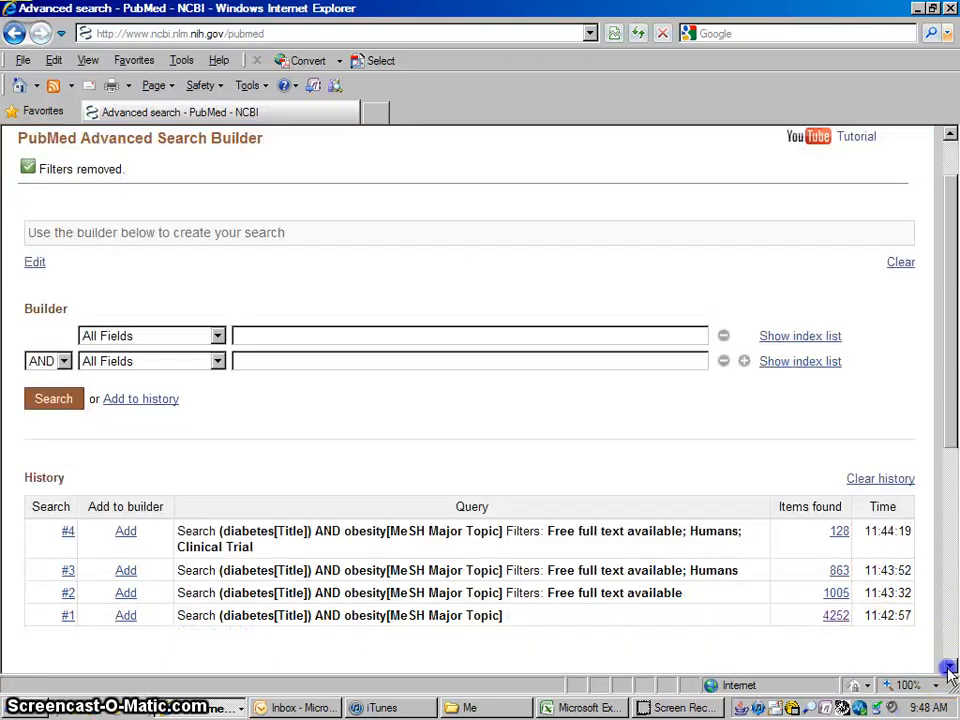
scroll("down", 3)
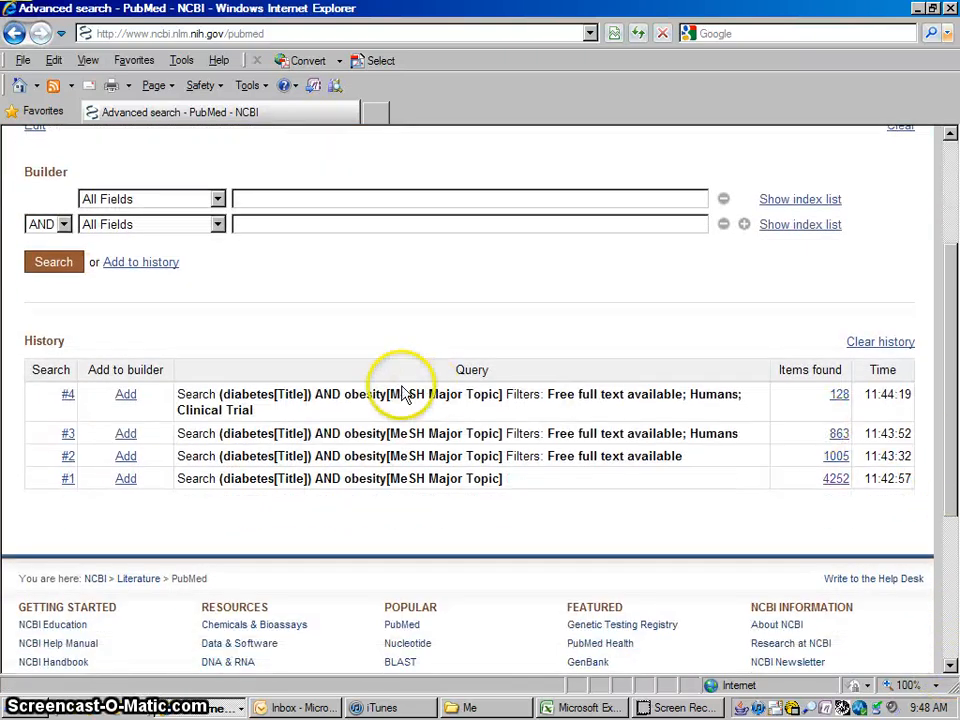
mouse_move(104, 428)
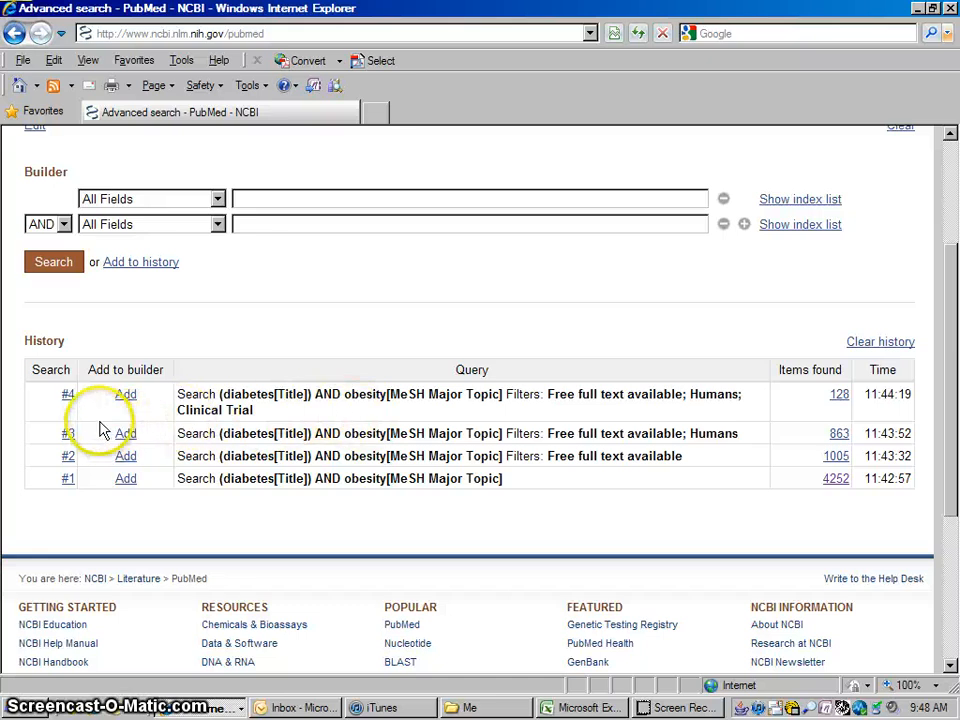
mouse_move(144, 420)
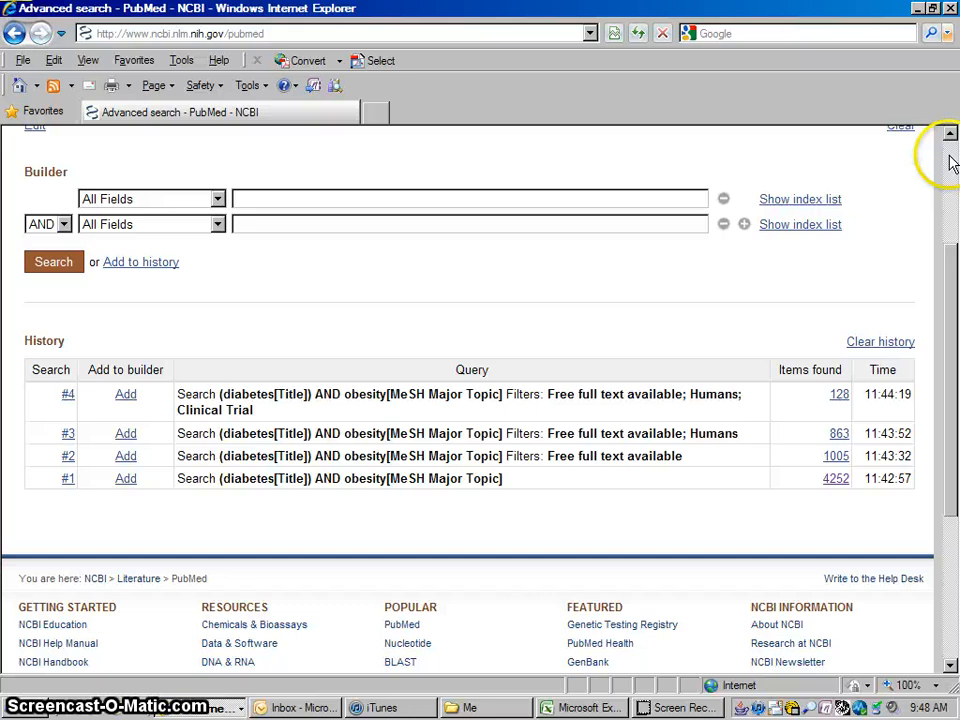
left_click(150, 200)
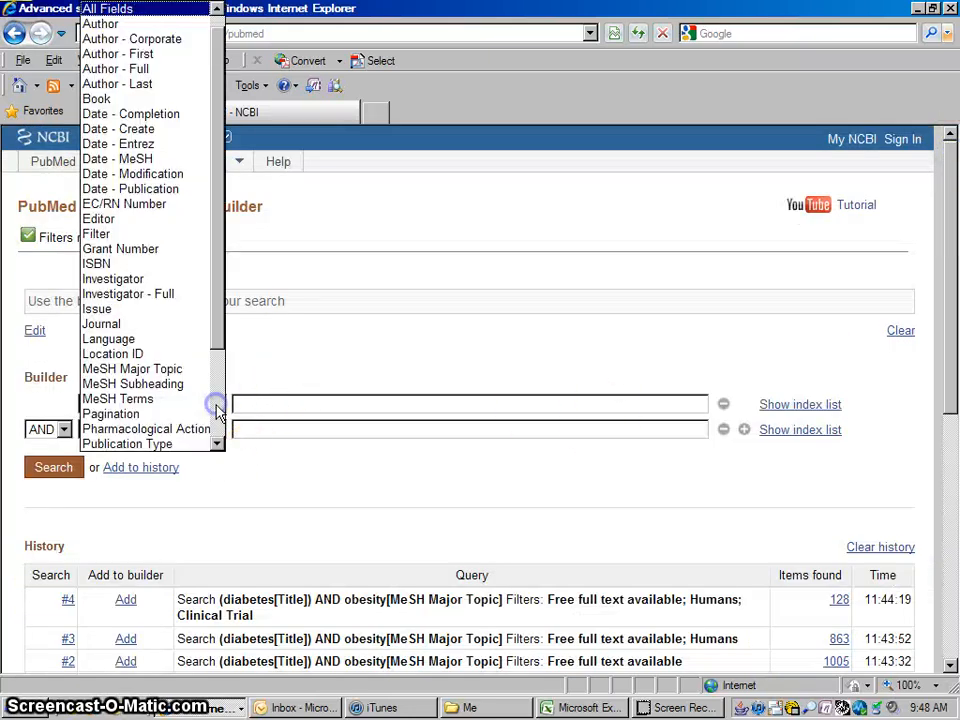
Step: Set the first builder term to lymphoma in the Title field
scroll("down", 3)
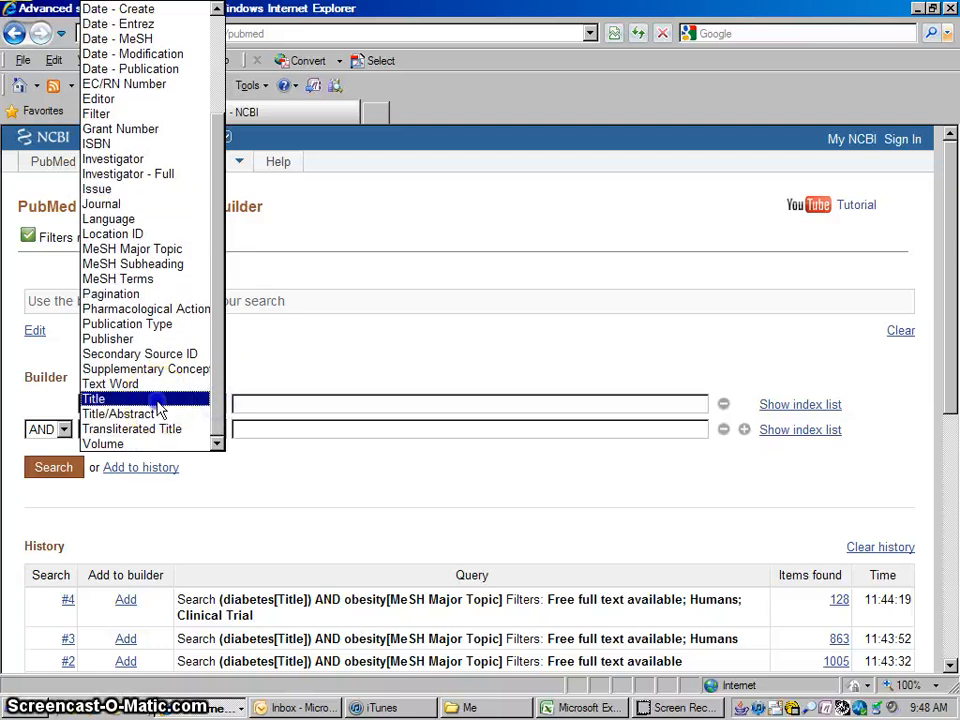
left_click(92, 400)
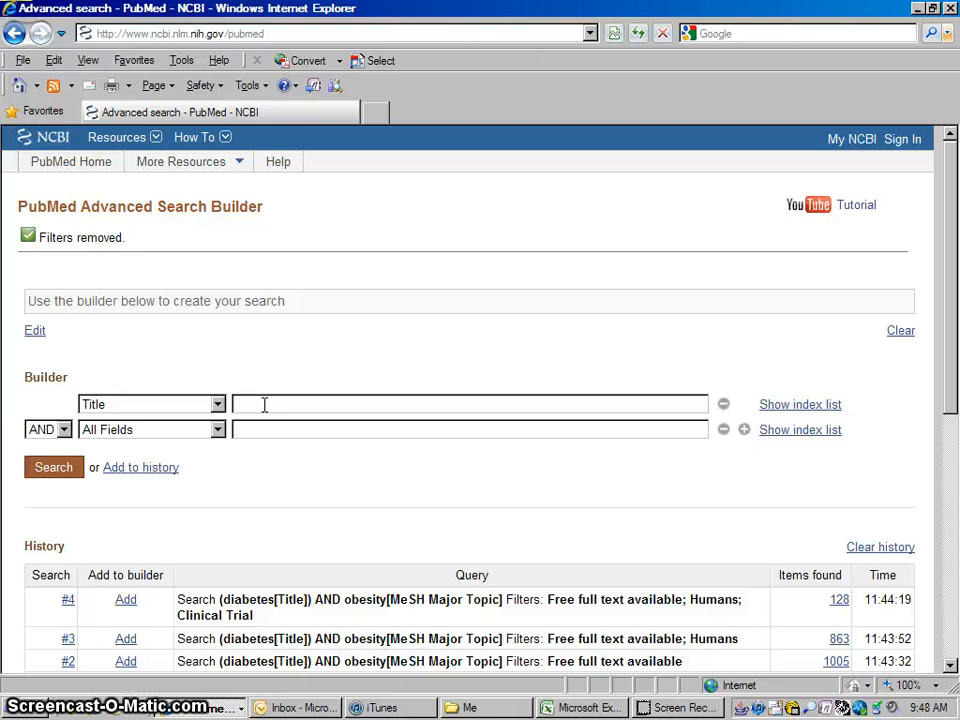
type("lympho")
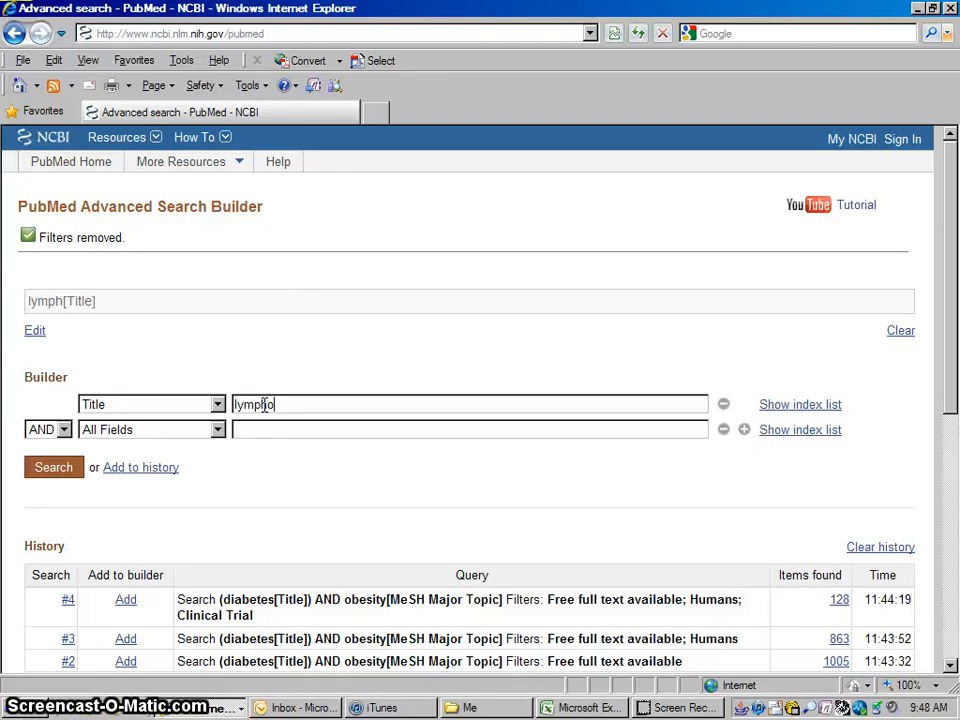
type("ma")
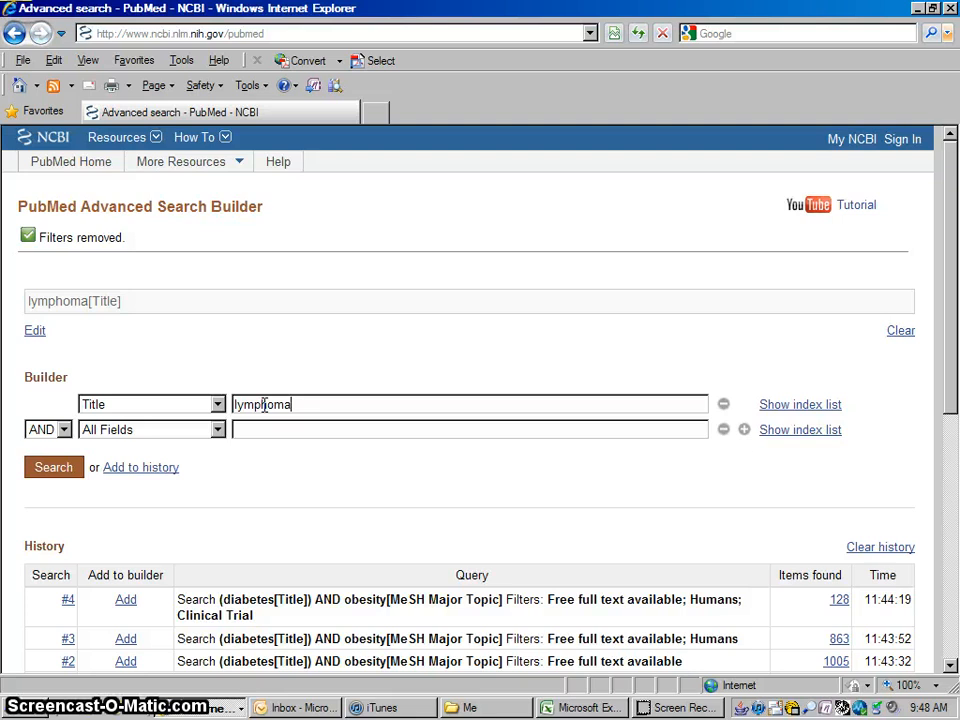
mouse_move(222, 444)
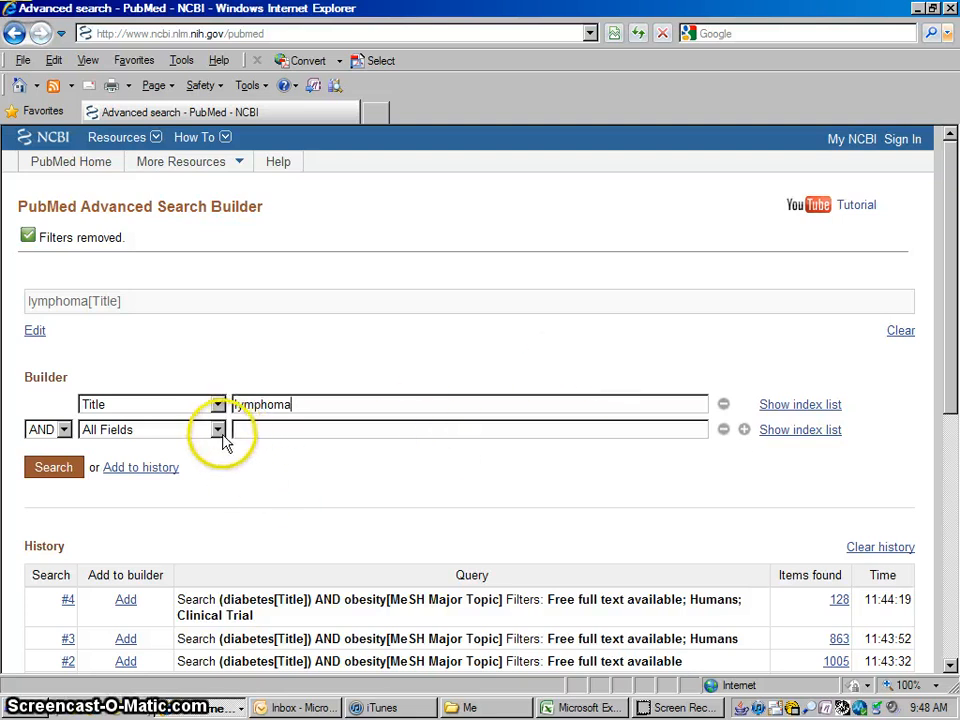
Step: Set the second term to alcohol as MeSH Major Topic and run the search
left_click(216, 428)
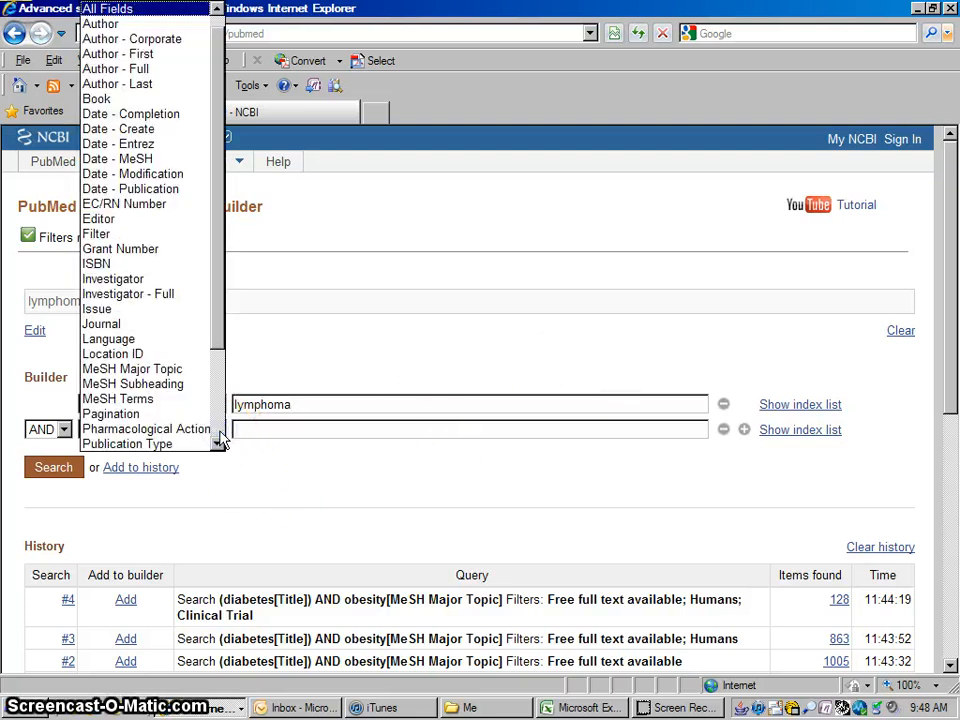
mouse_move(132, 384)
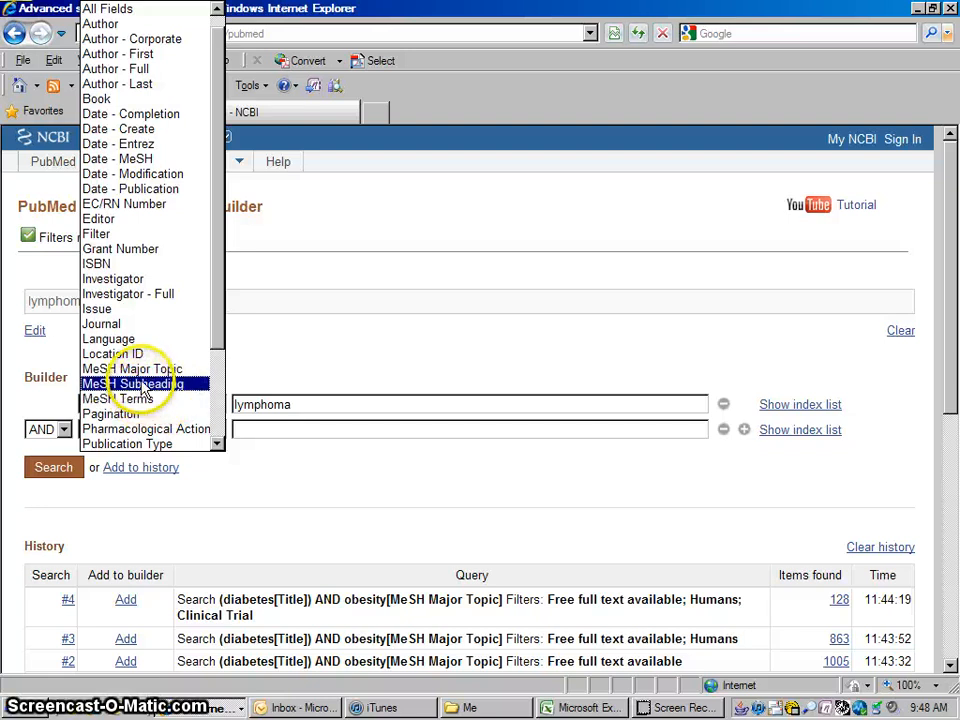
left_click(132, 368)
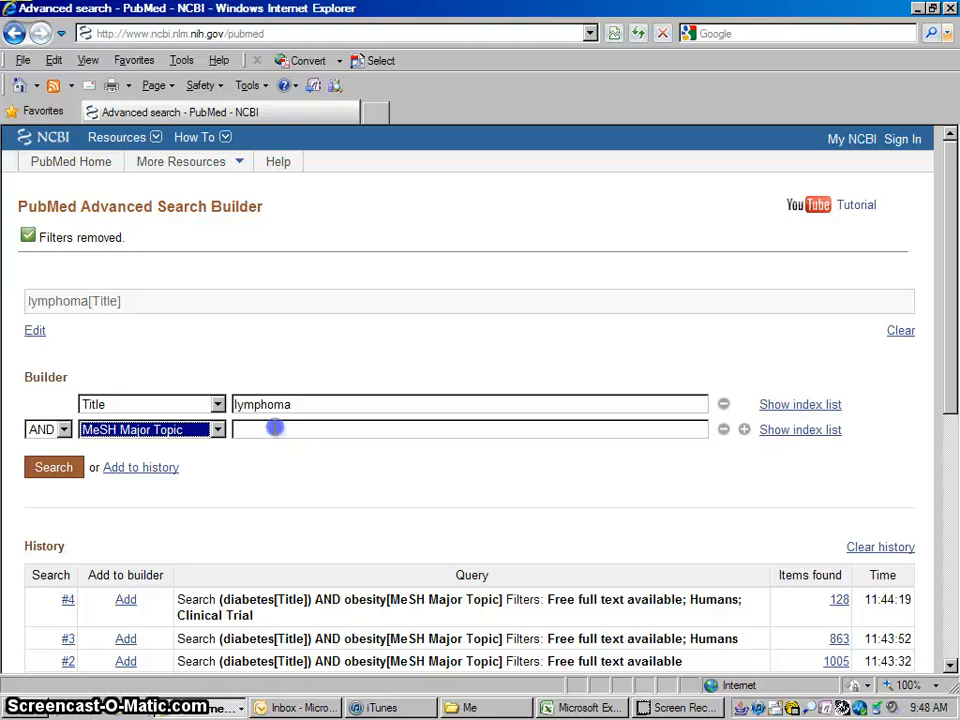
type("alcoh")
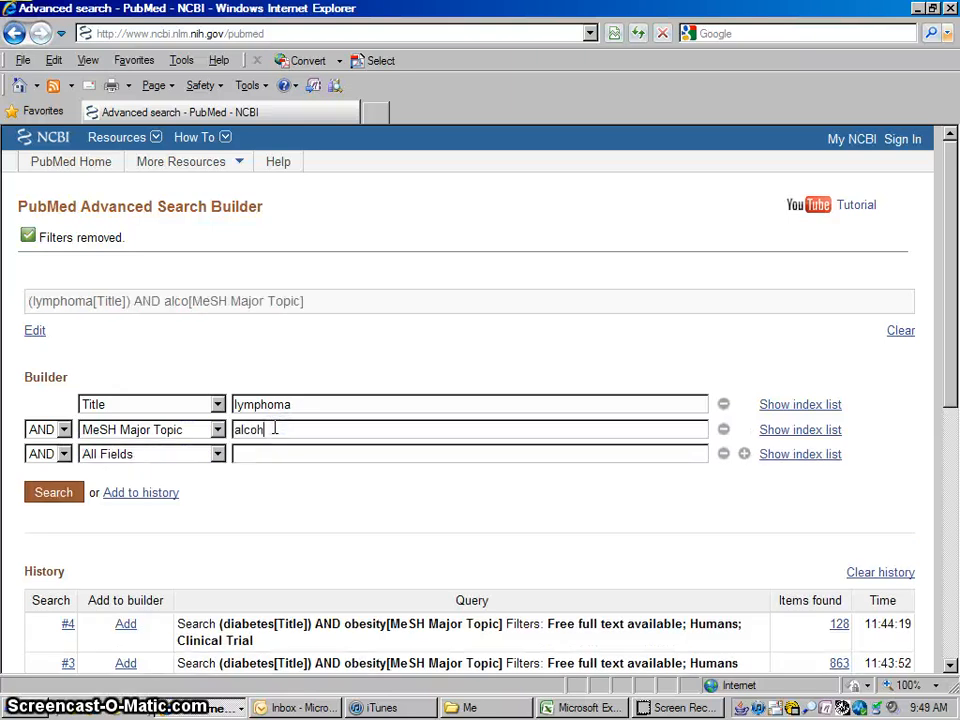
type("ol")
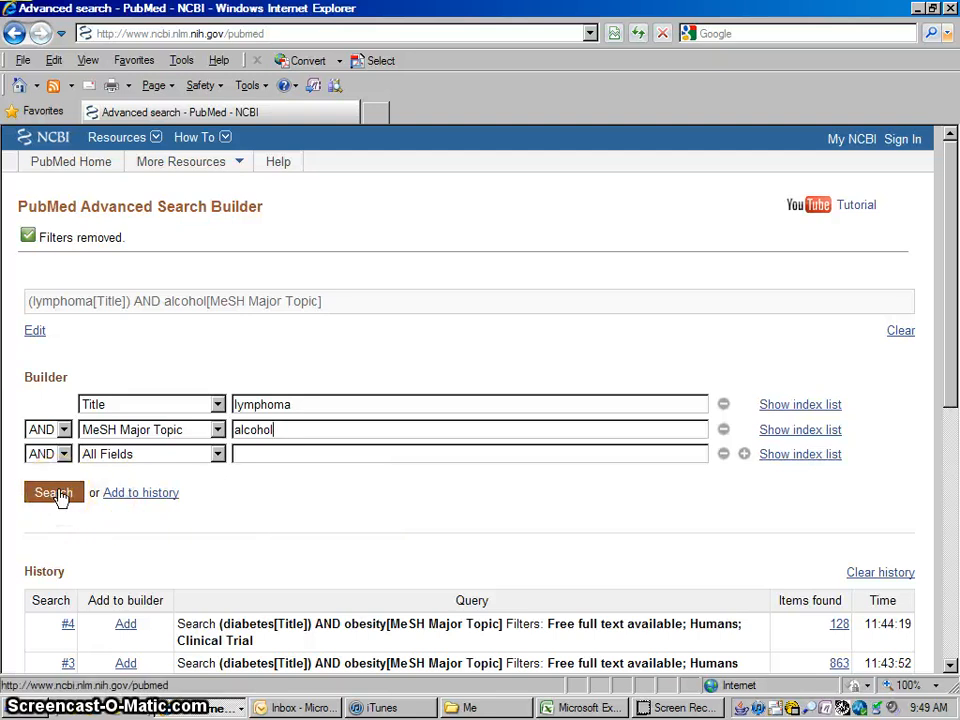
left_click(52, 492)
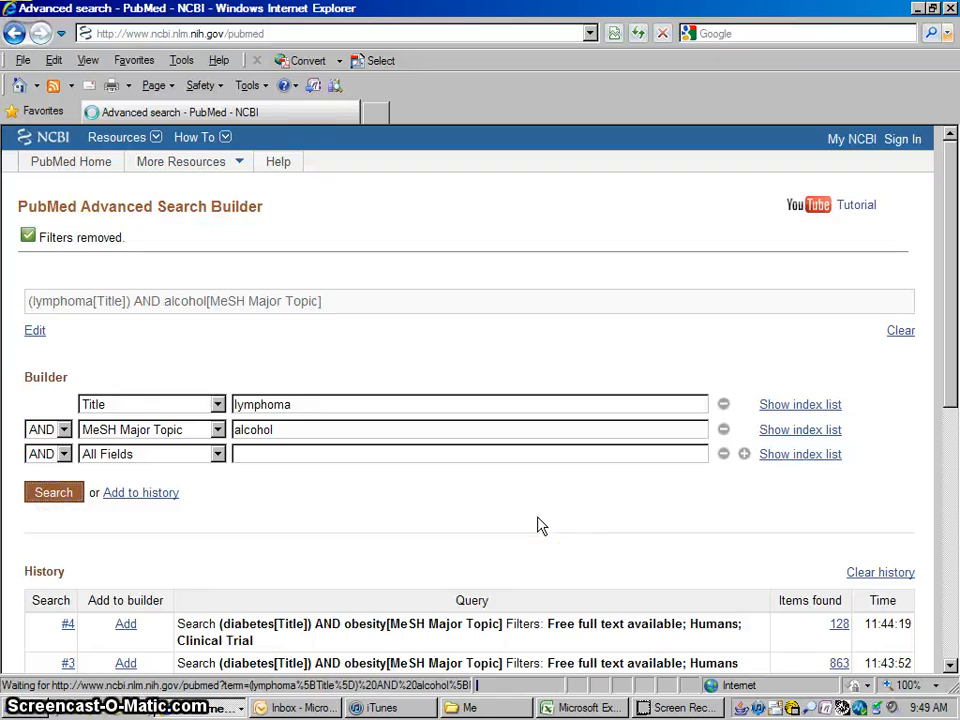
Step: Narrow the 131 lymphoma and alcohol results with the free full text filter
left_click(52, 492)
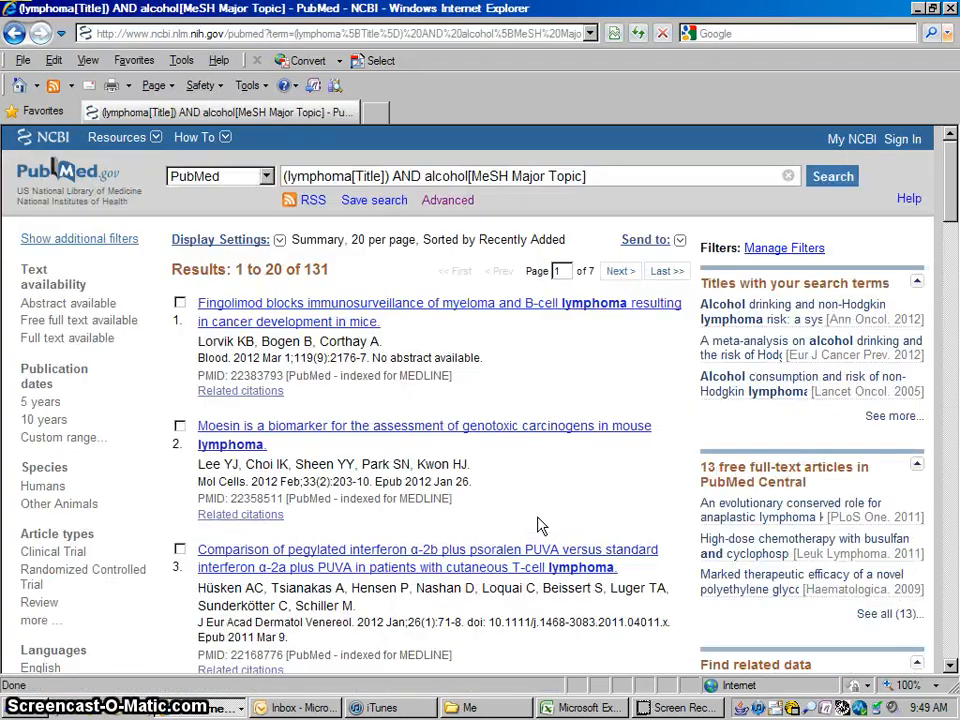
mouse_move(576, 364)
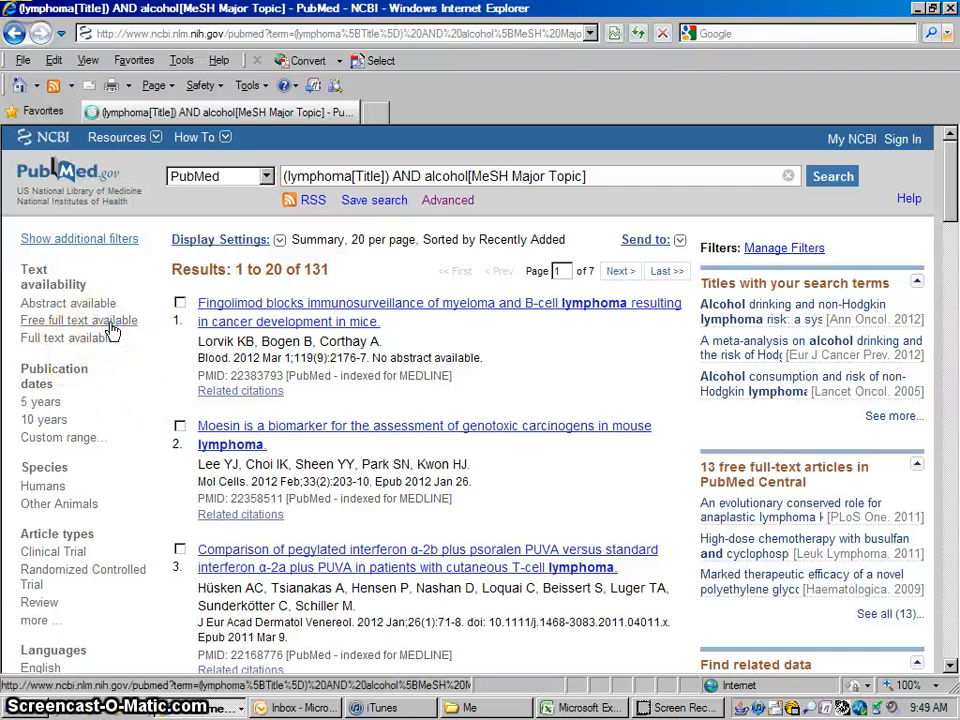
left_click(78, 320)
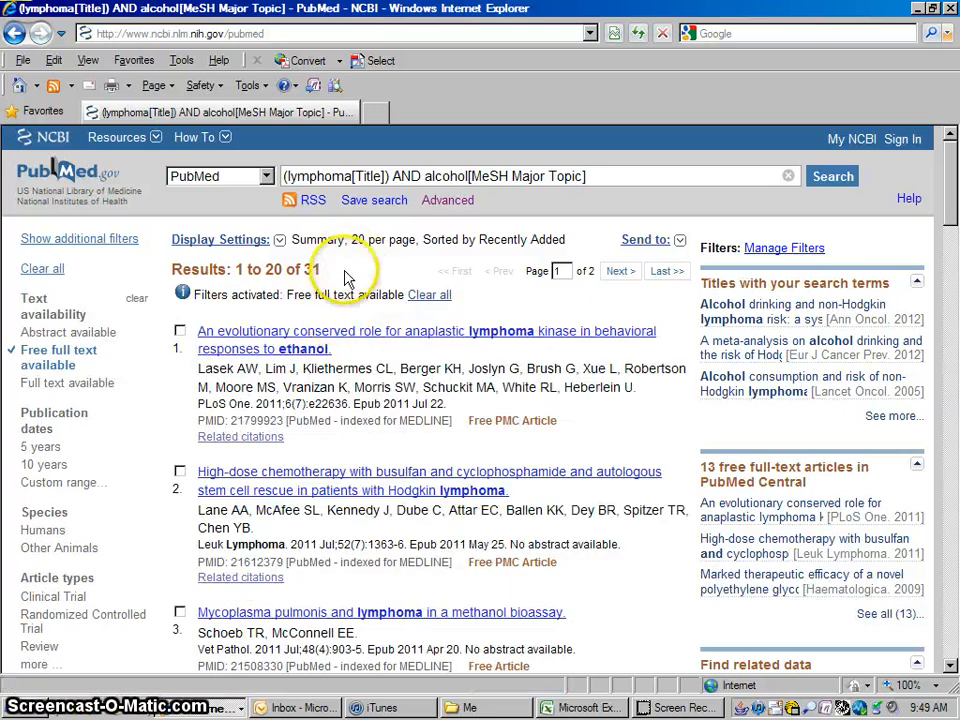
mouse_move(284, 396)
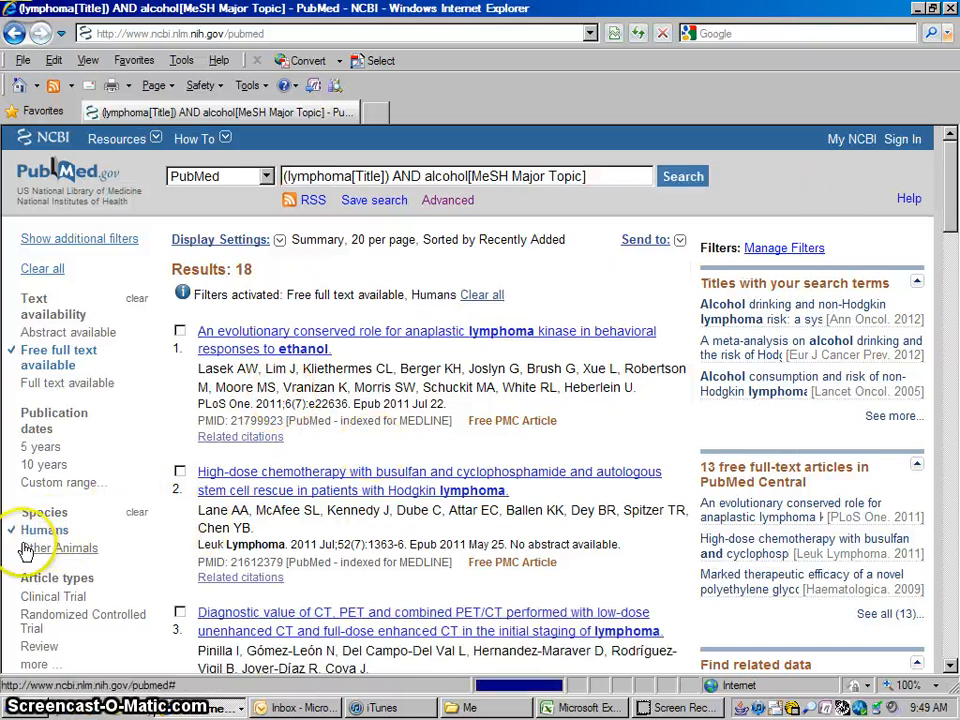
mouse_move(604, 430)
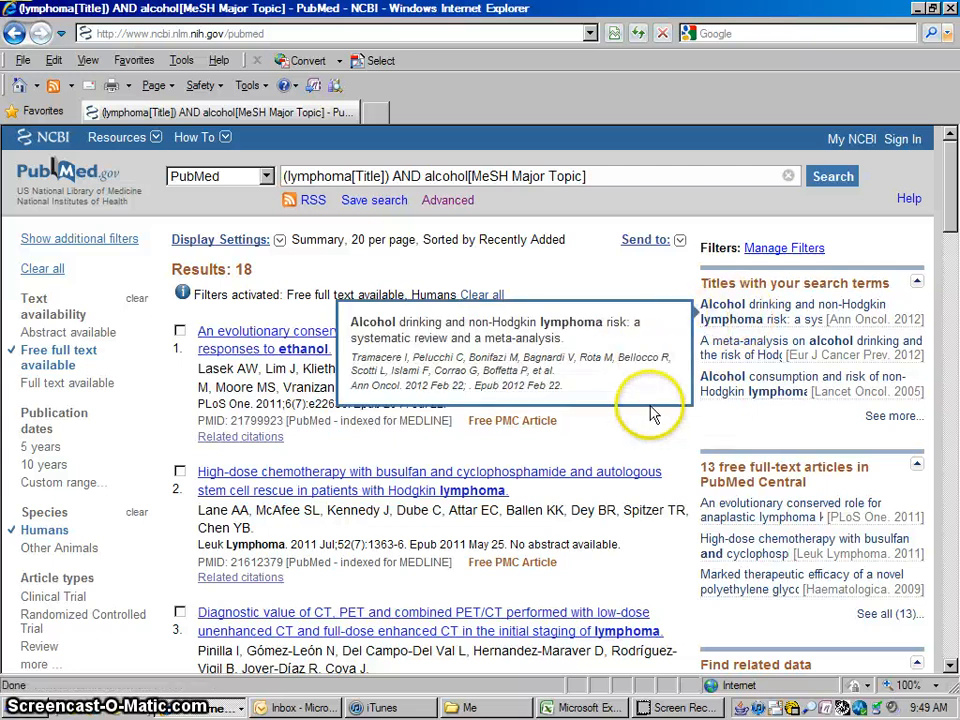
mouse_move(784, 280)
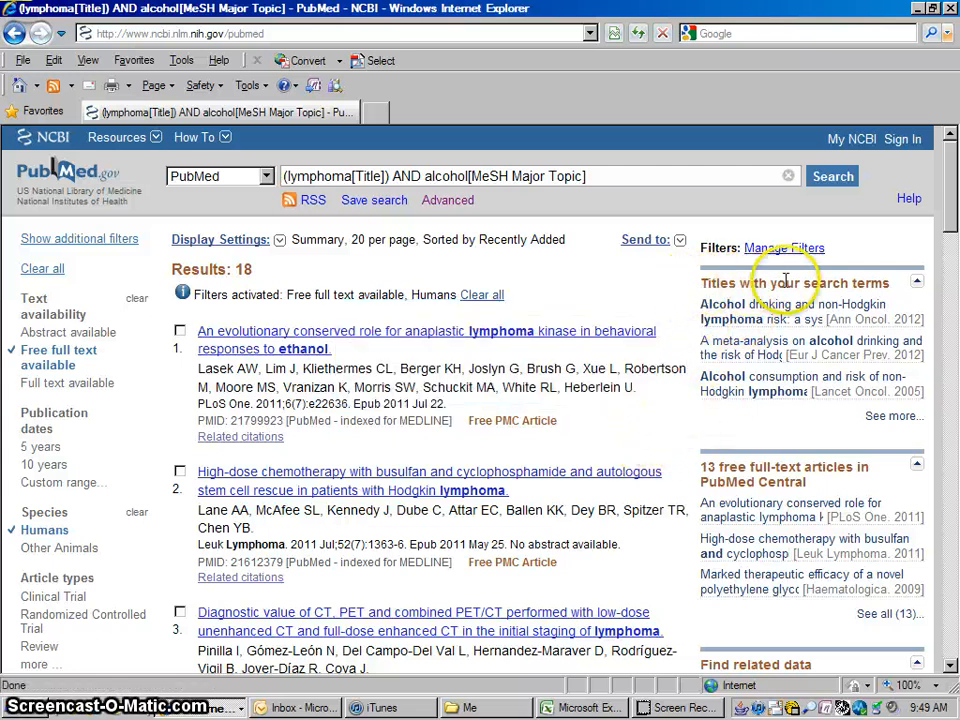
mouse_move(760, 312)
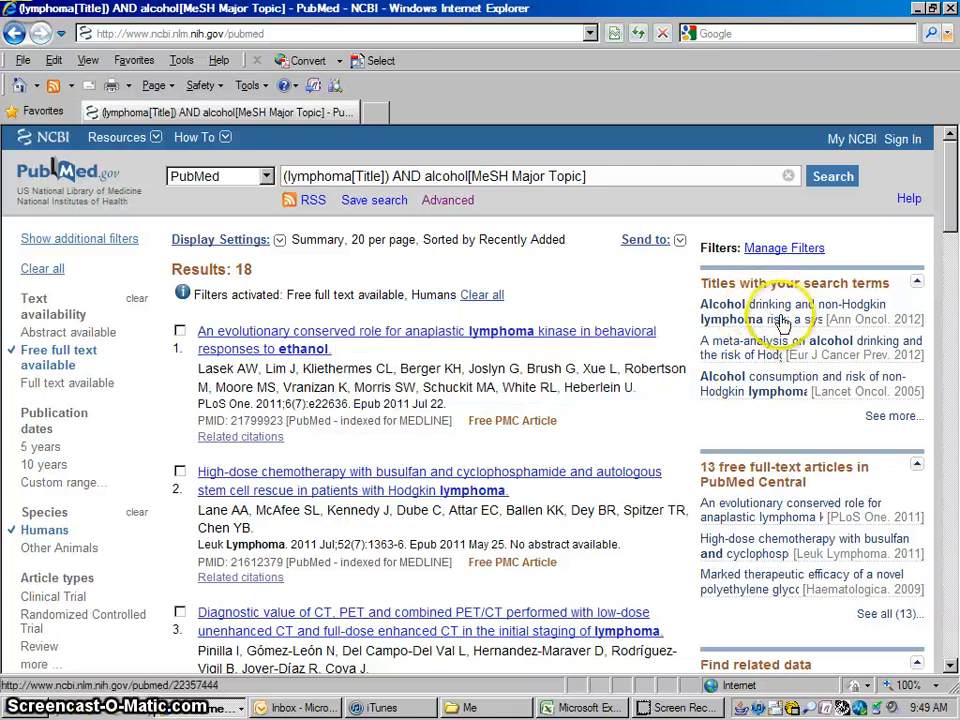
mouse_move(784, 320)
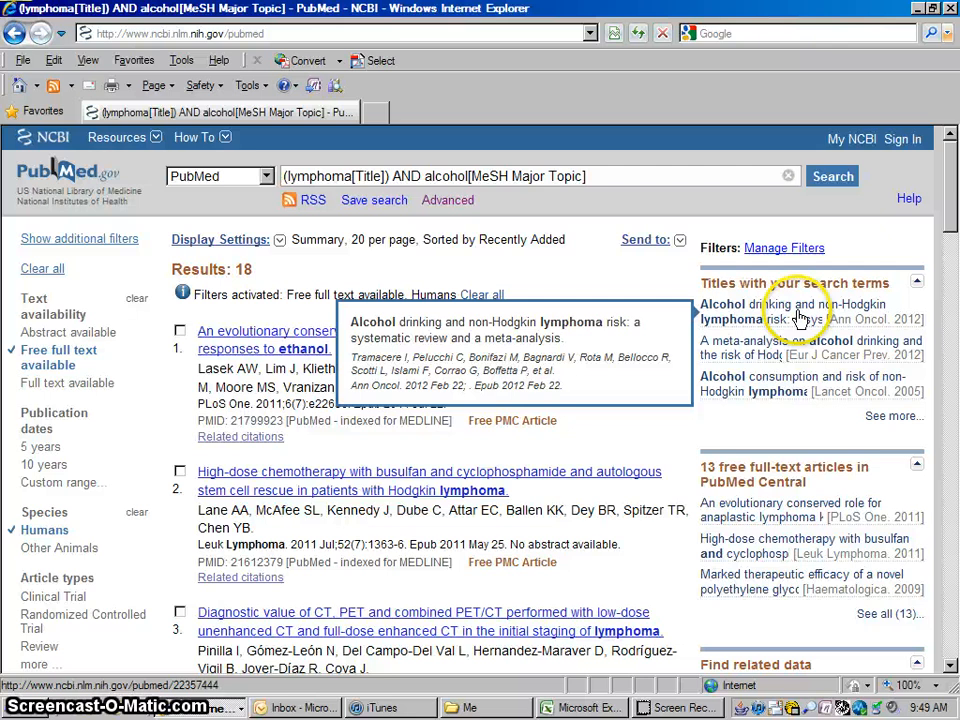
mouse_move(756, 318)
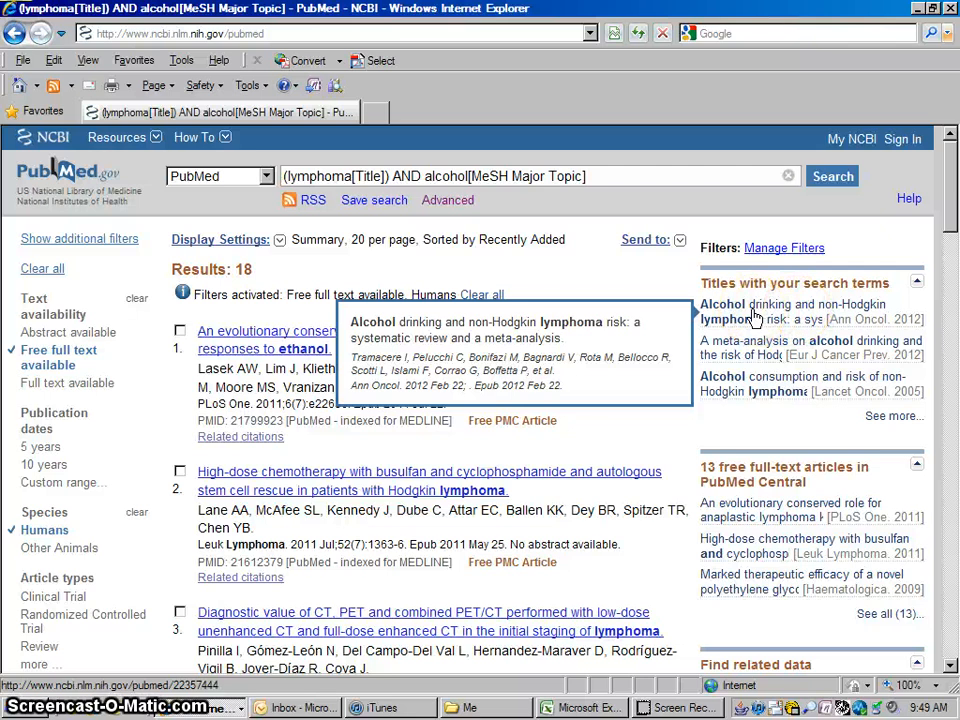
Step: View the non-Hodgkin lymphoma meta-analysis abstract, then its Annals of Oncology page
left_click(780, 320)
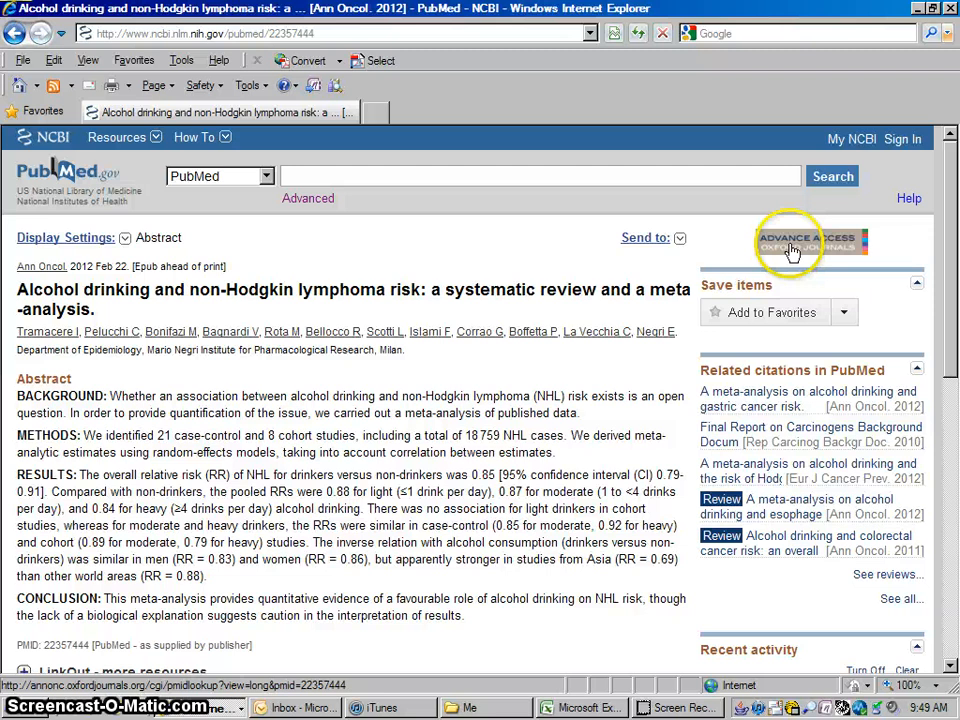
mouse_move(644, 236)
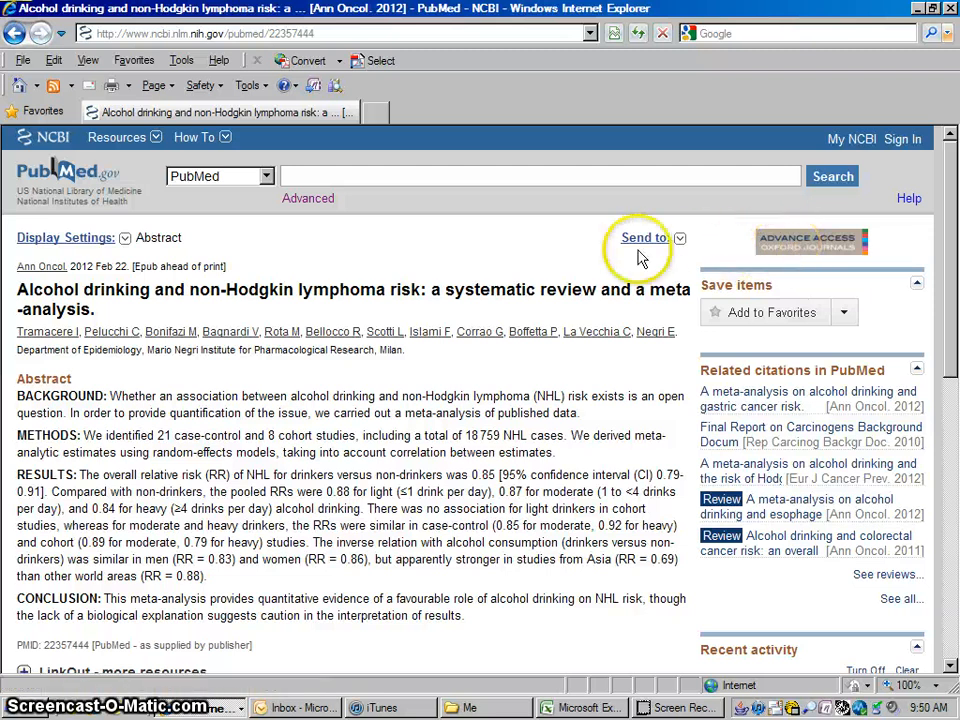
mouse_move(812, 242)
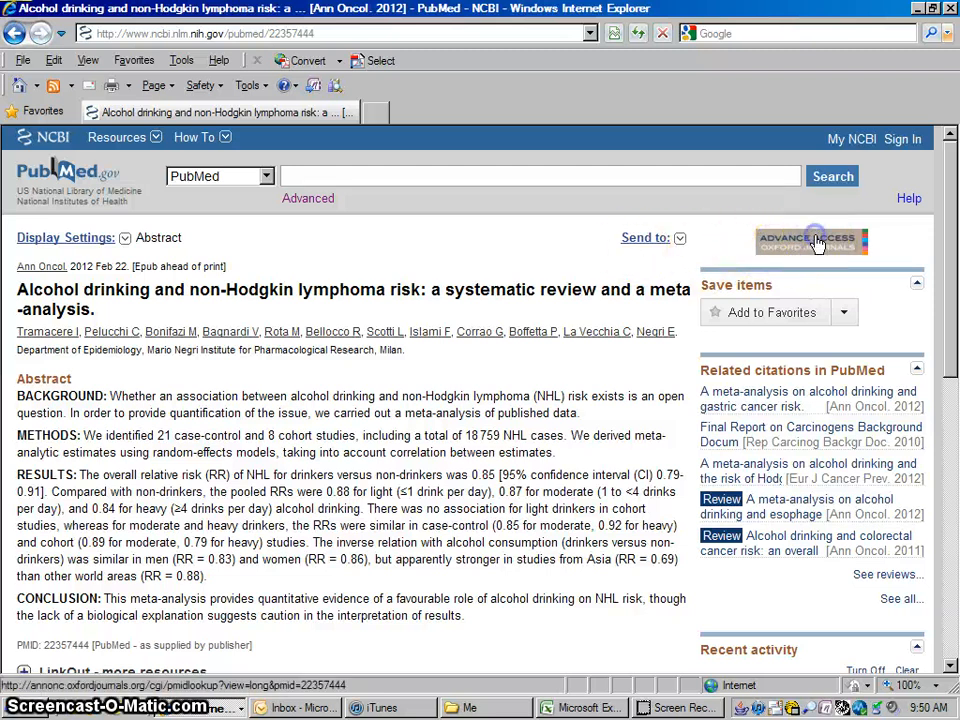
left_click(810, 240)
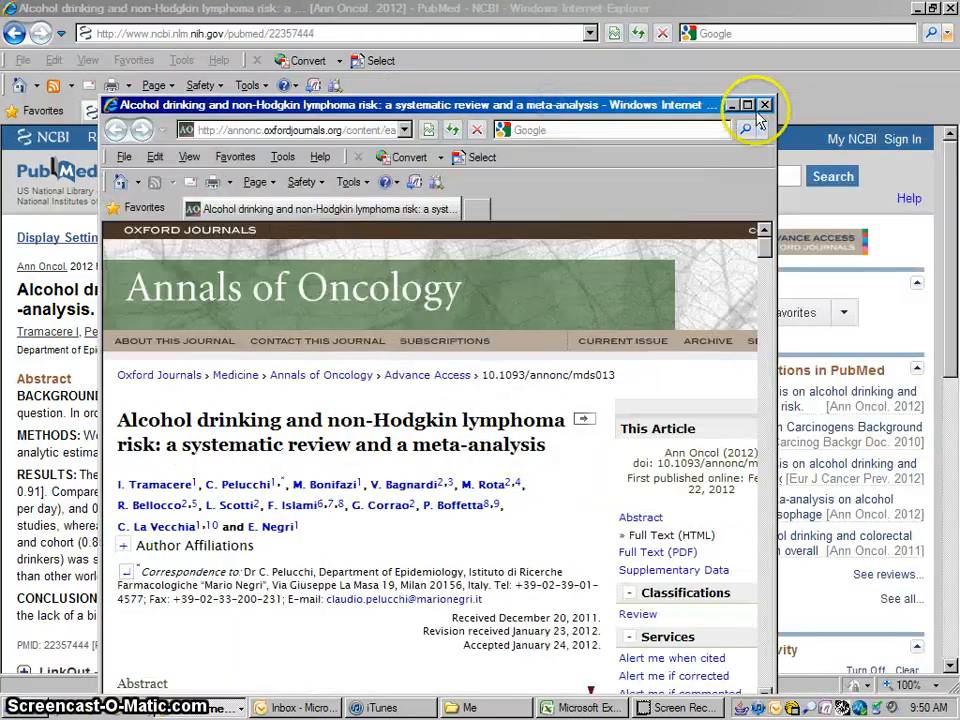
Step: Minimize the Annals of Oncology window to see the PubMed abstract again
left_click(764, 104)
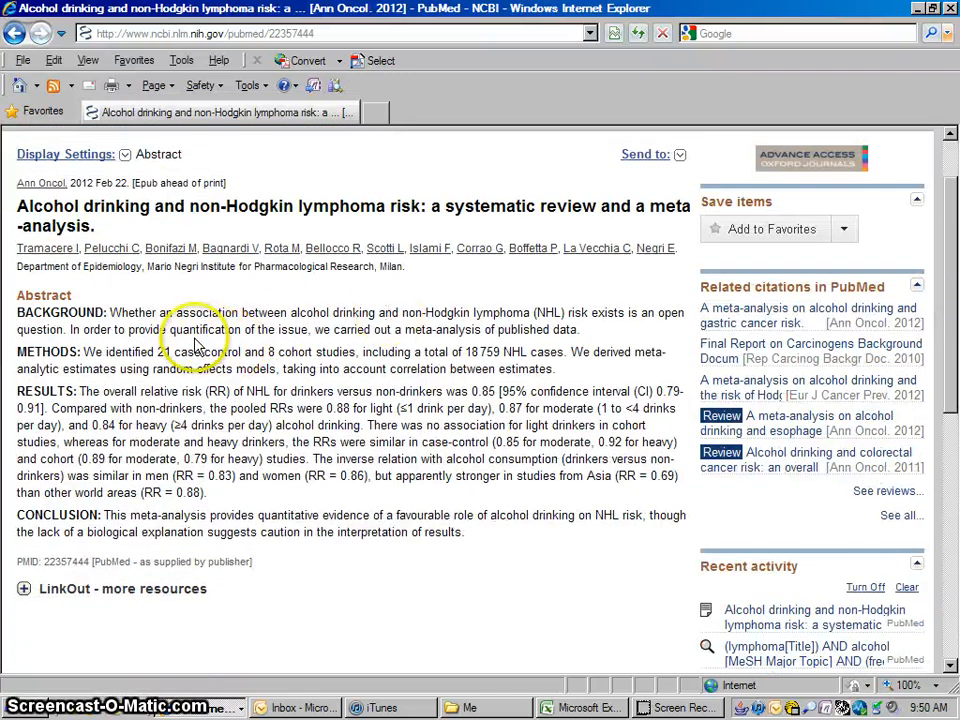
mouse_move(116, 386)
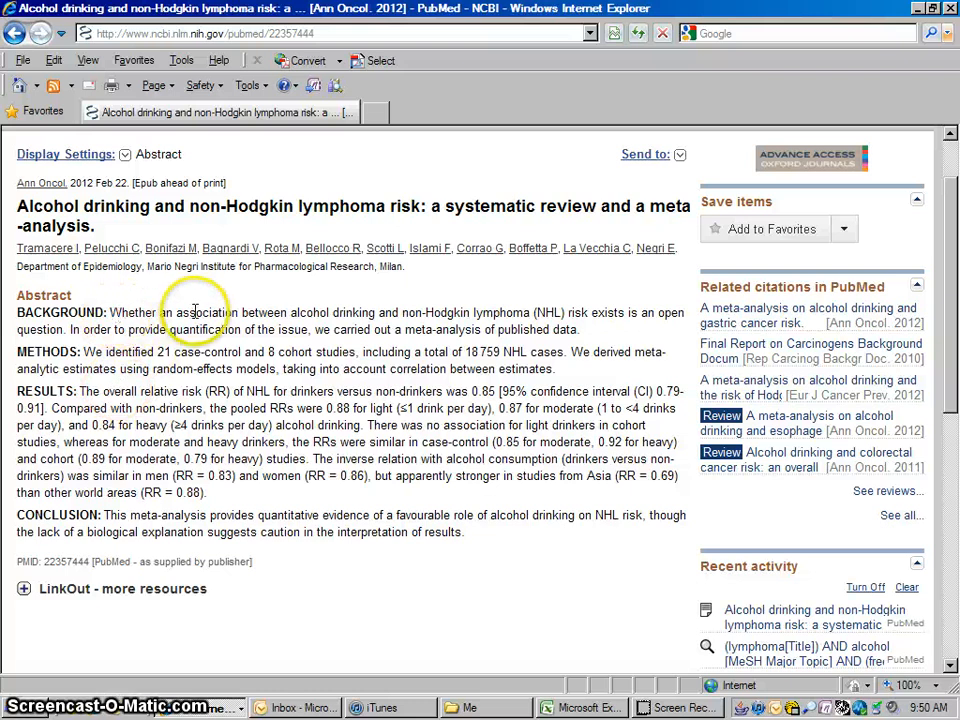
mouse_move(470, 310)
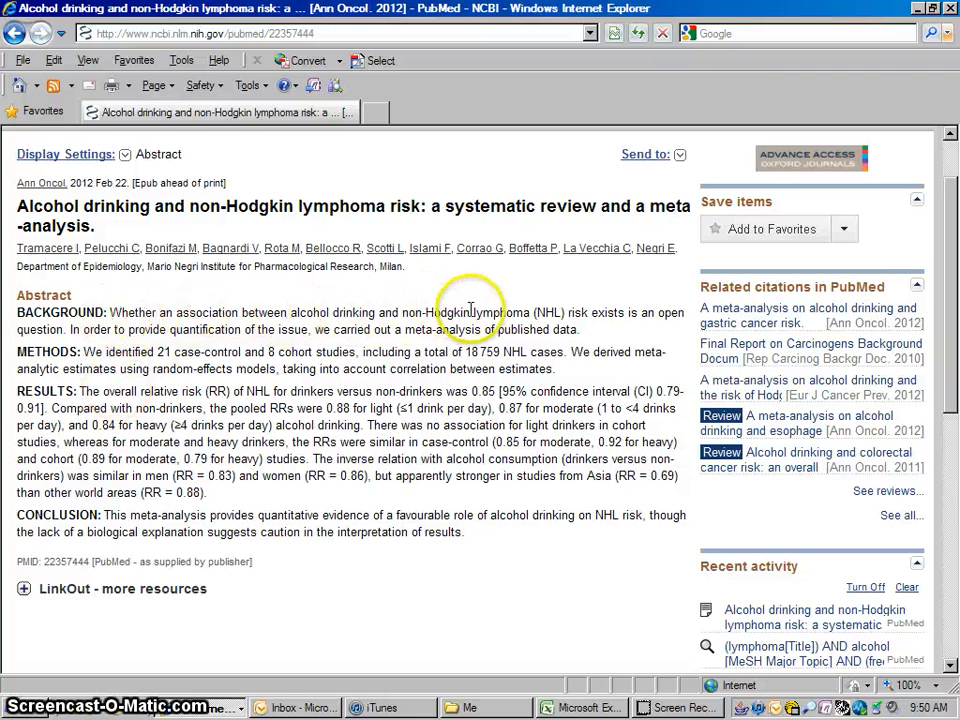
mouse_move(680, 318)
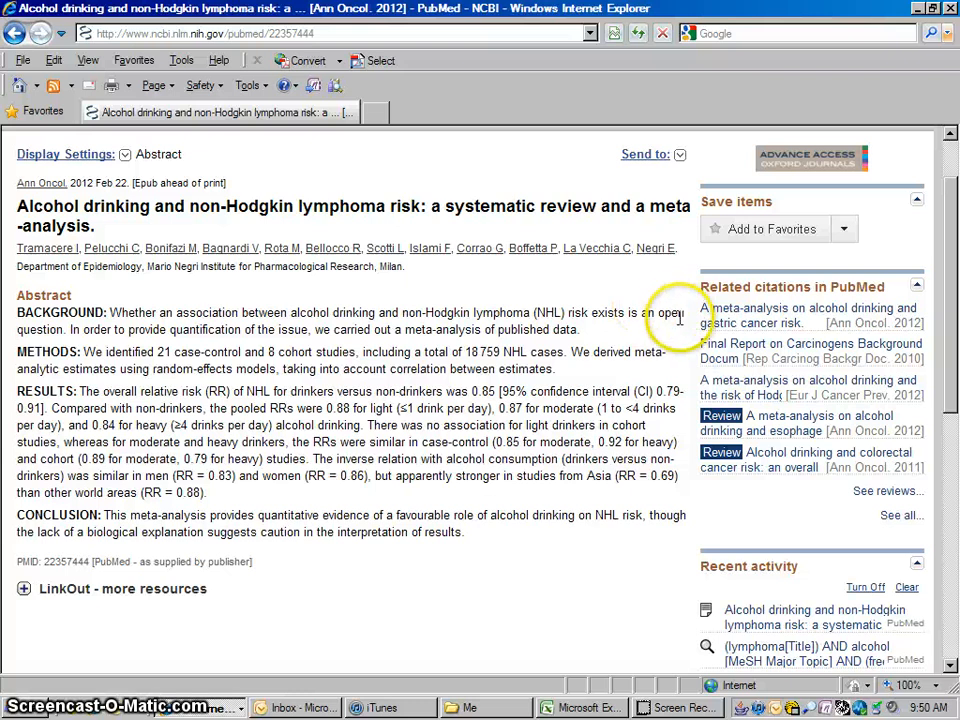
mouse_move(138, 364)
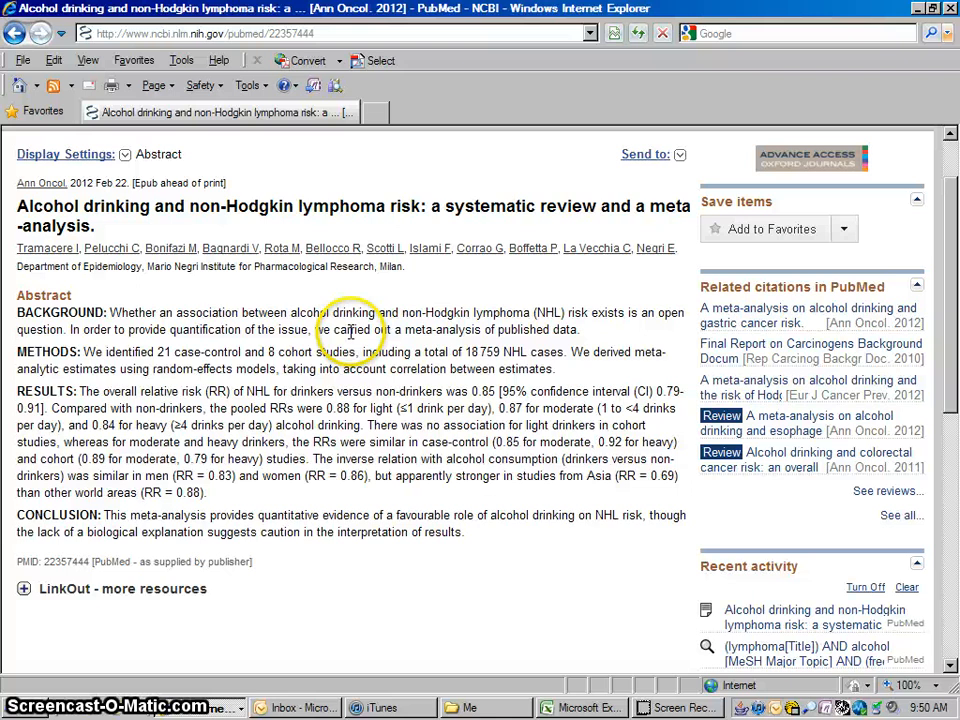
mouse_move(120, 408)
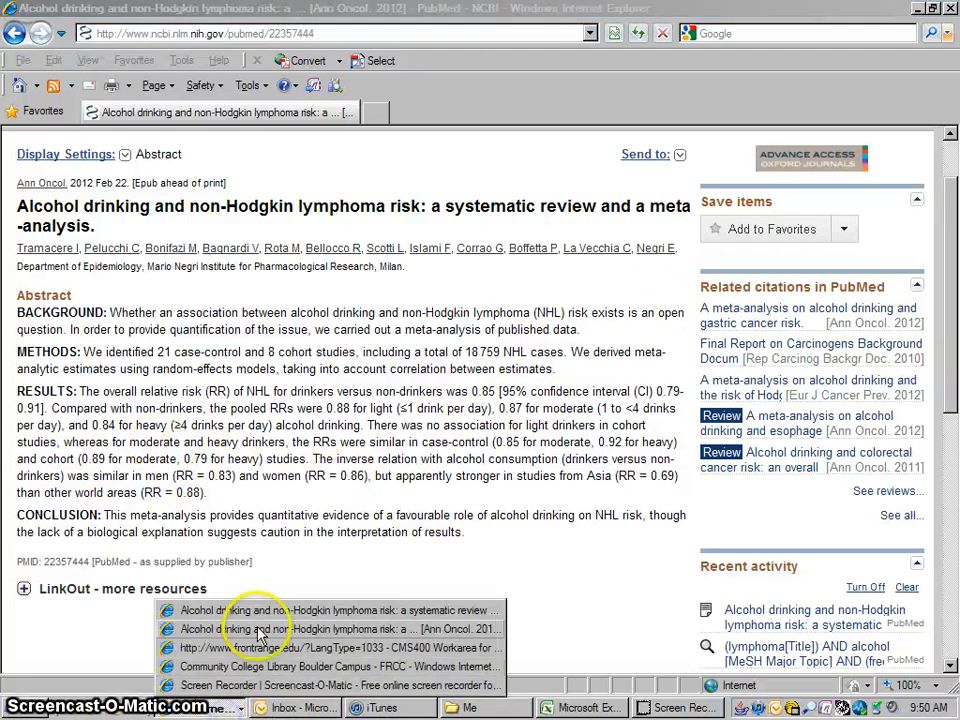
Step: Restore and maximize the Annals window and load the meta-analysis Full Text (PDF)
left_click(338, 610)
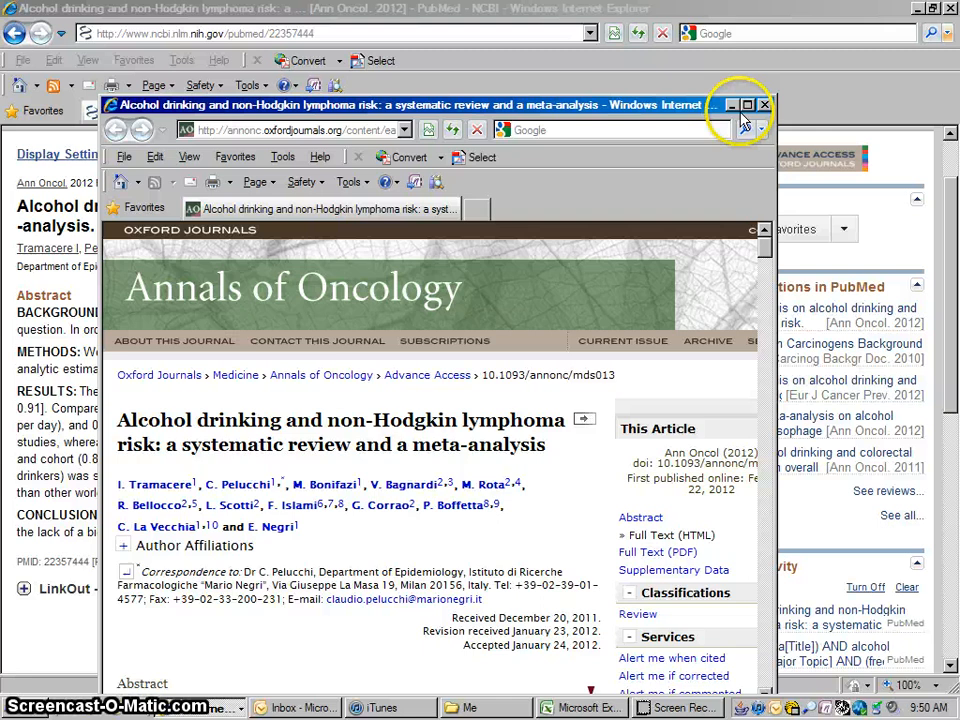
left_click(746, 104)
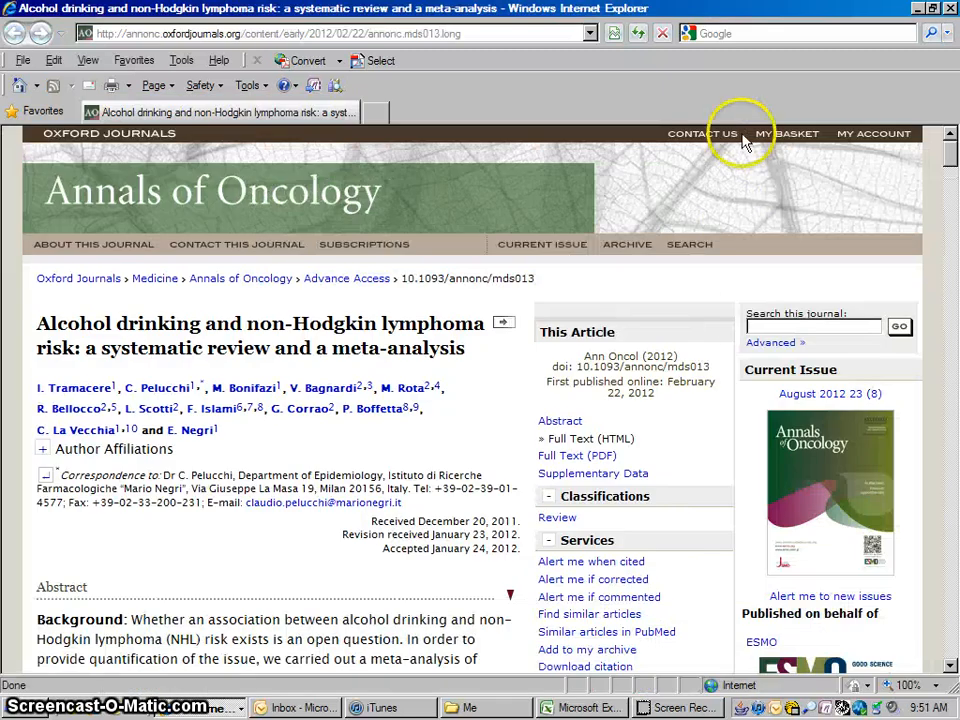
mouse_move(576, 456)
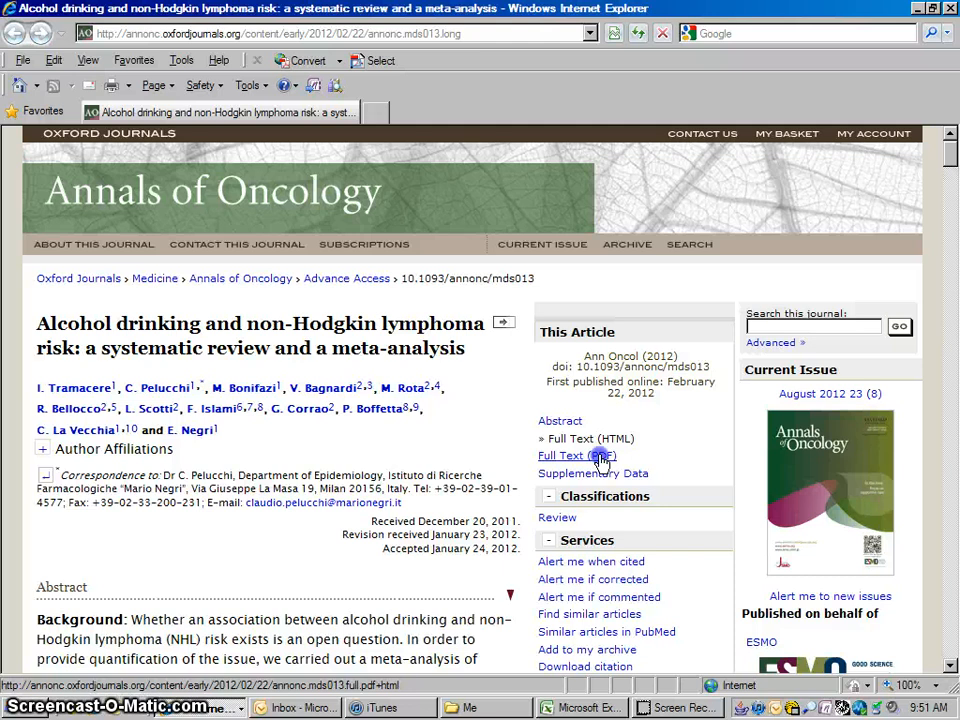
left_click(570, 456)
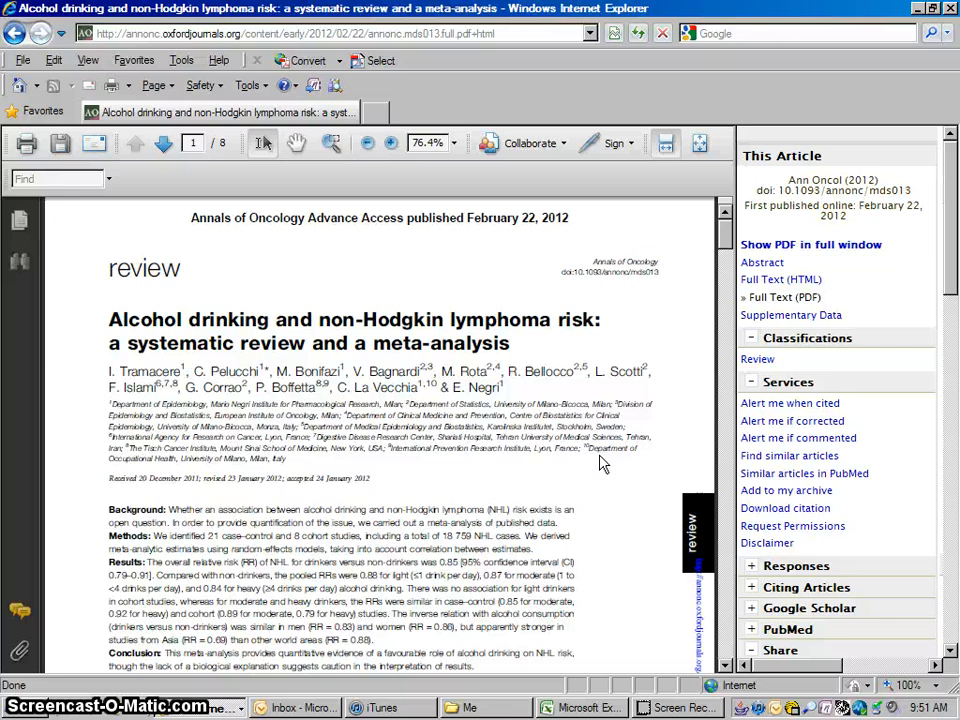
mouse_move(724, 248)
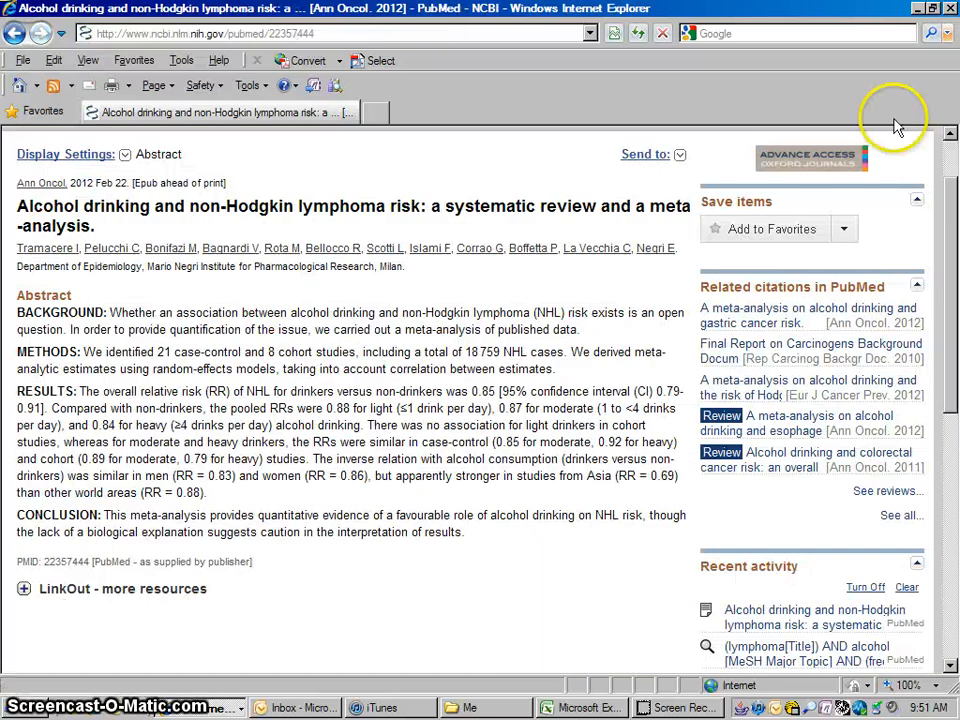
mouse_move(592, 282)
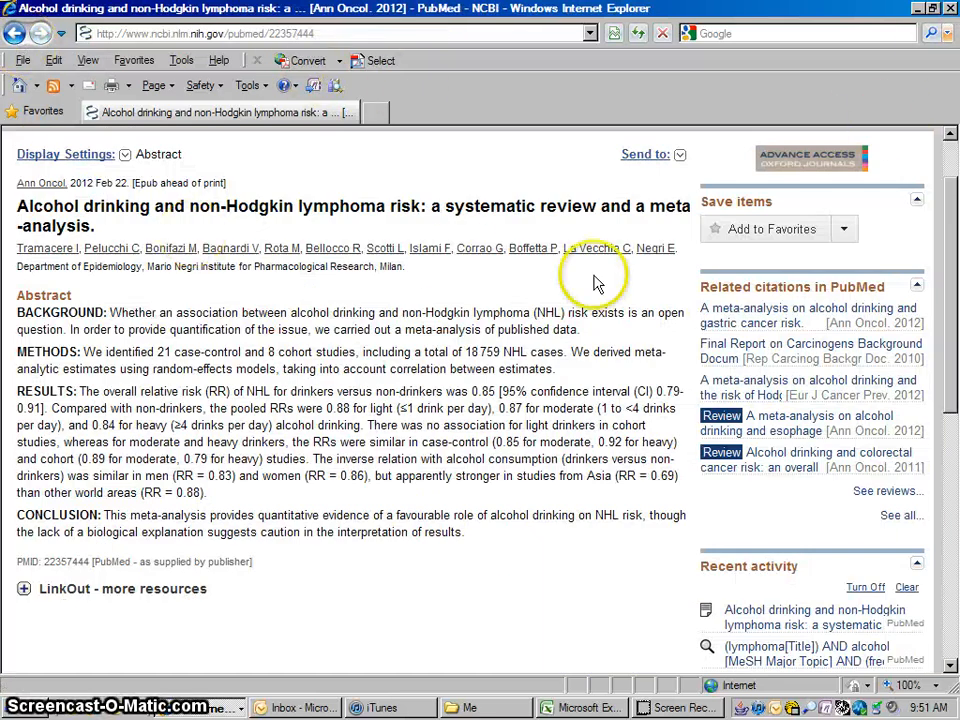
Step: Go back from the abstract to the 18 filtered lymphoma and alcohol results
scroll("up", 3)
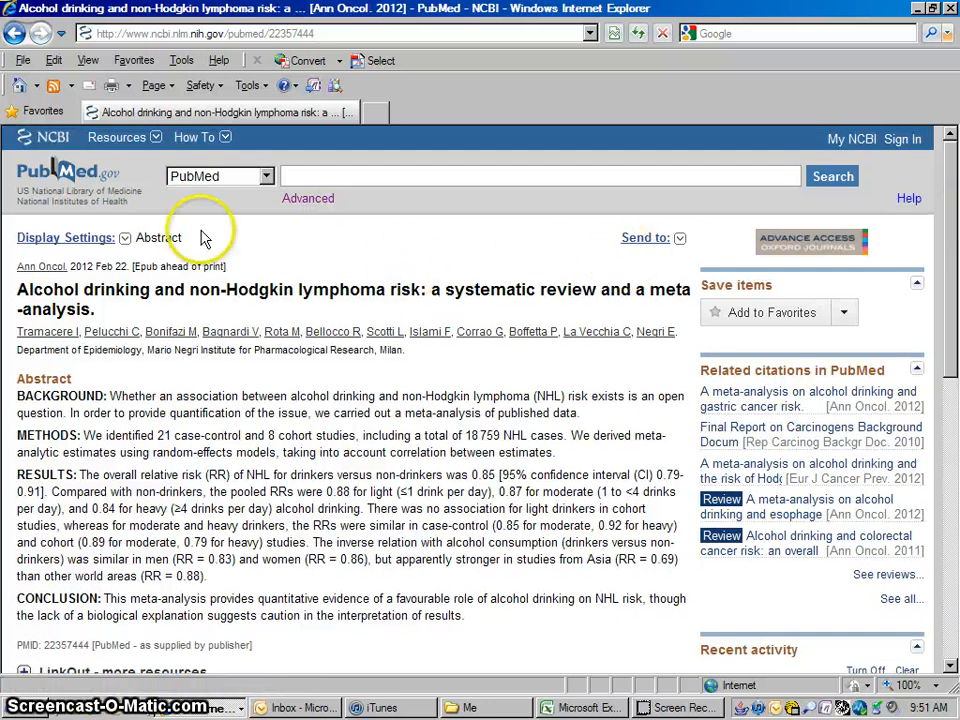
left_click(16, 32)
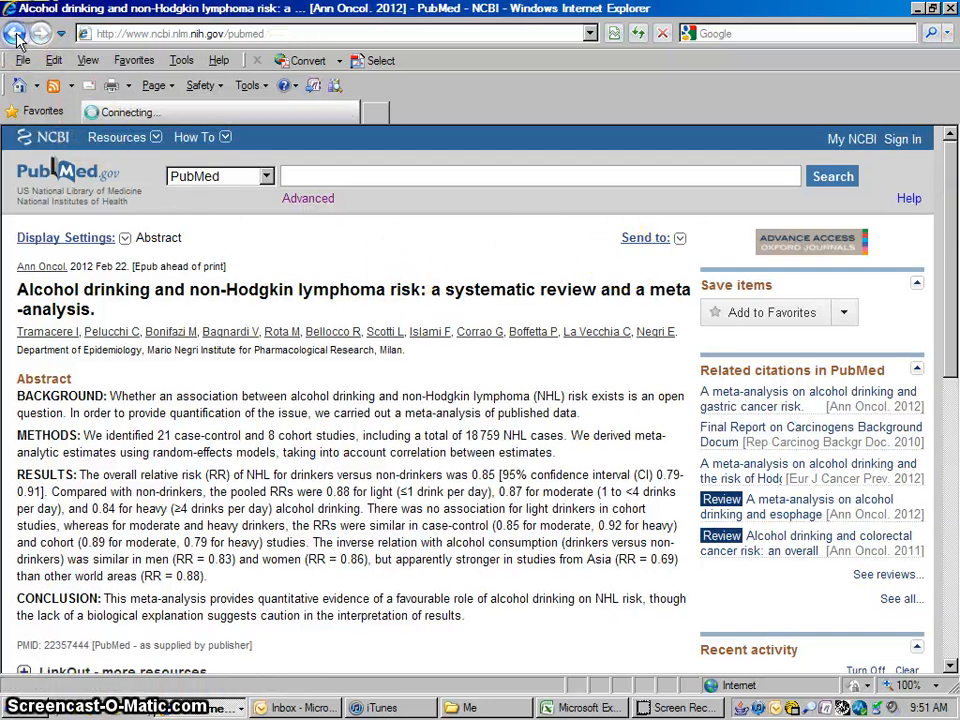
left_click(16, 32)
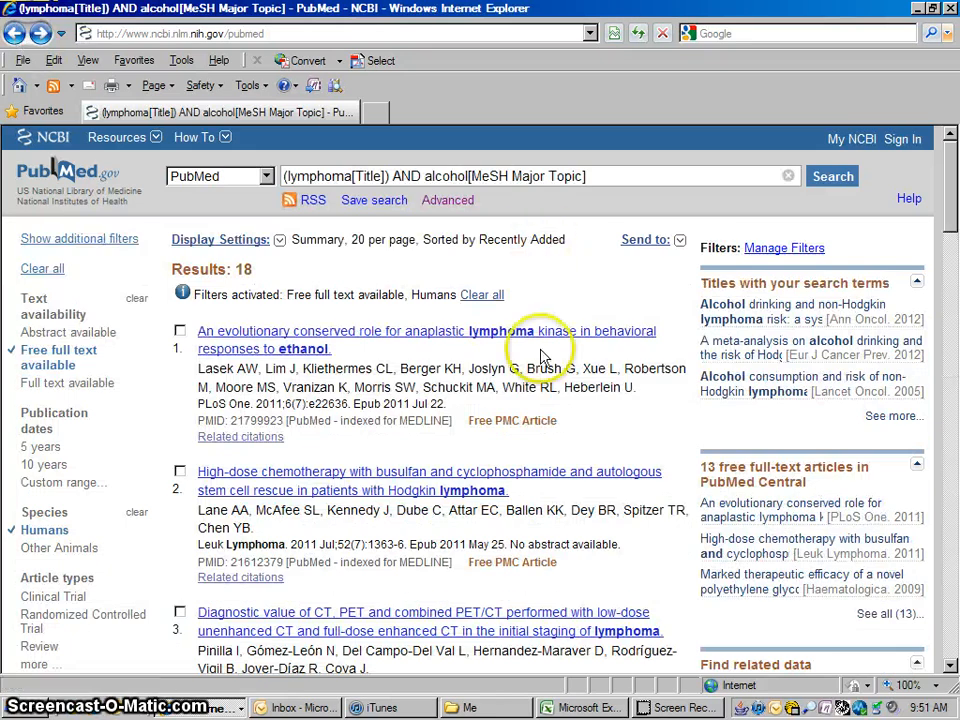
mouse_move(412, 334)
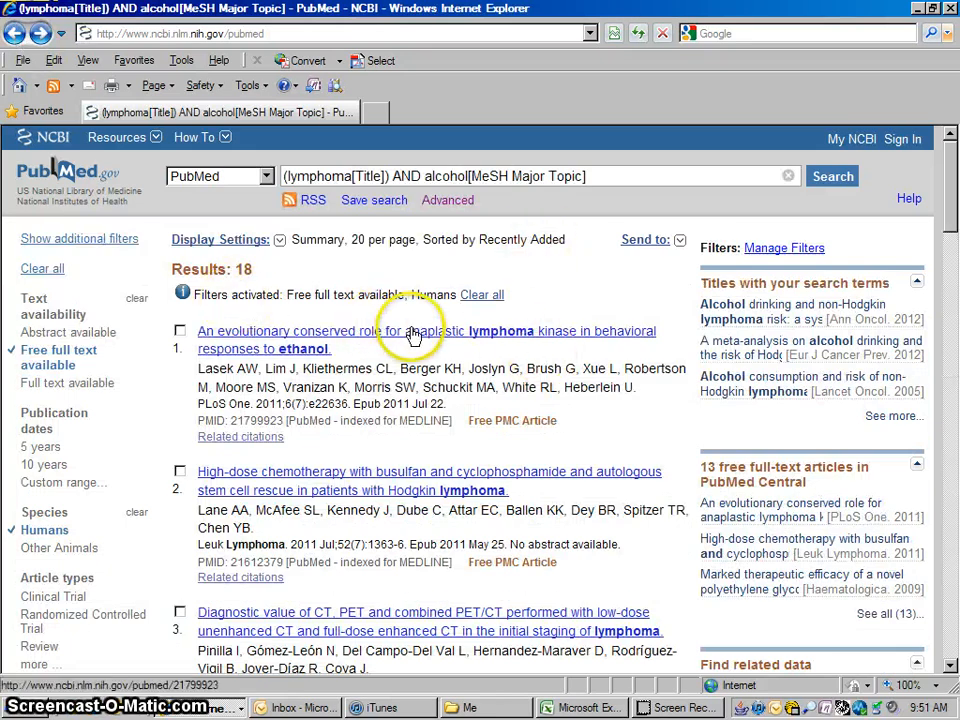
mouse_move(624, 336)
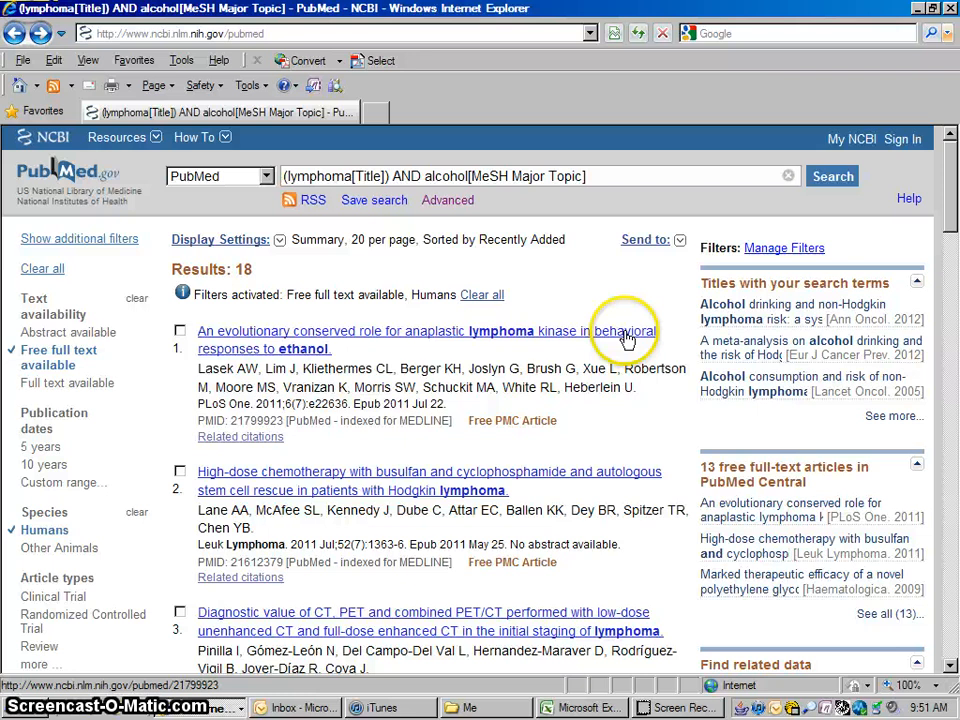
mouse_move(730, 304)
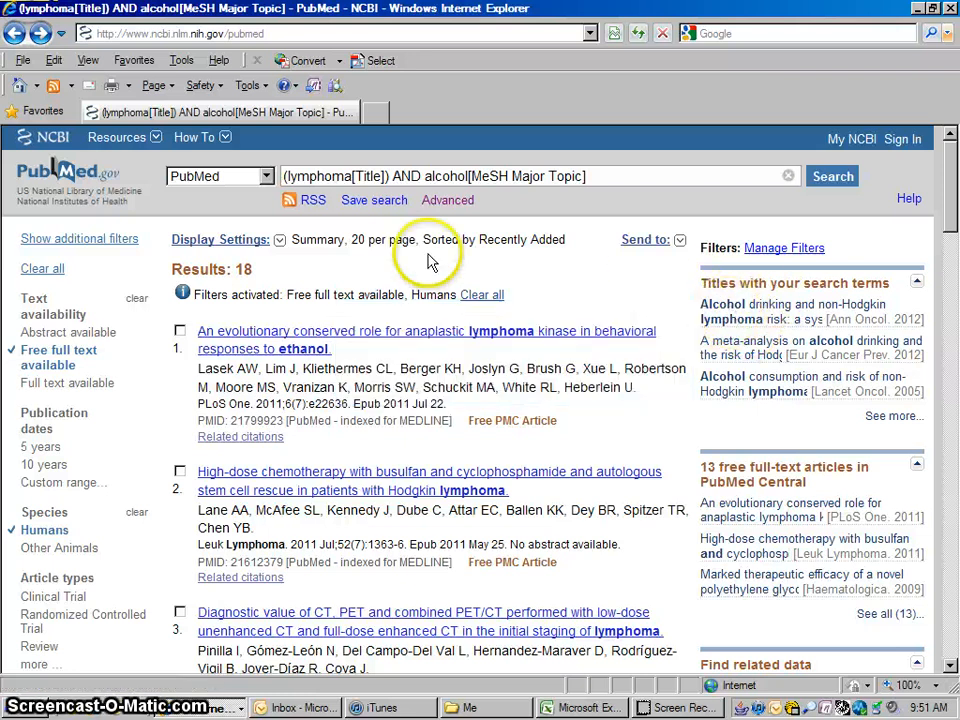
mouse_move(428, 180)
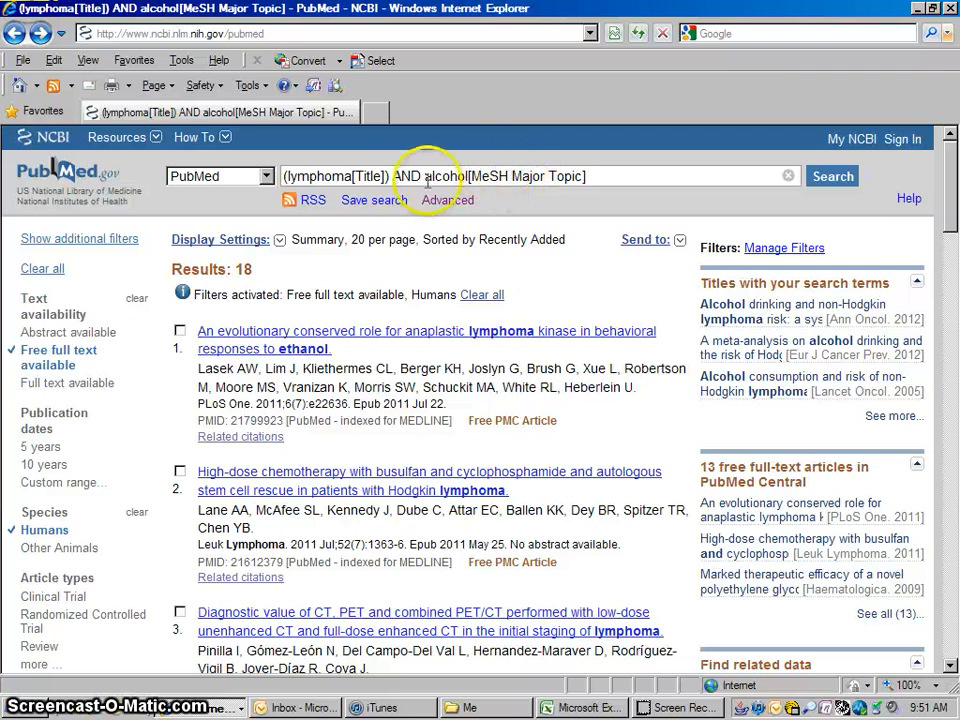
mouse_move(572, 176)
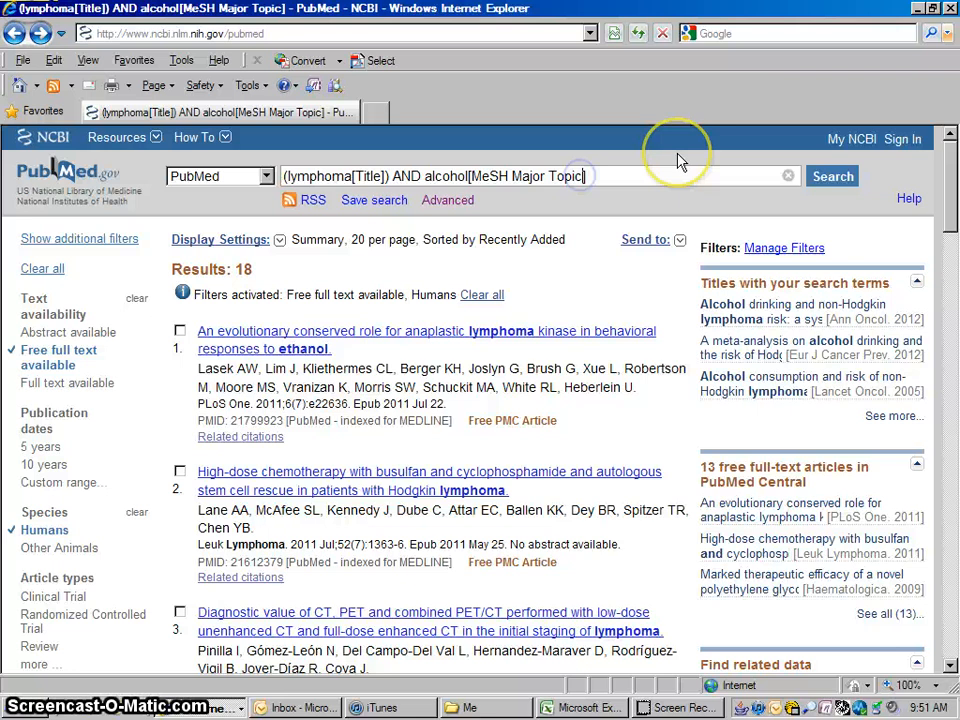
mouse_move(490, 114)
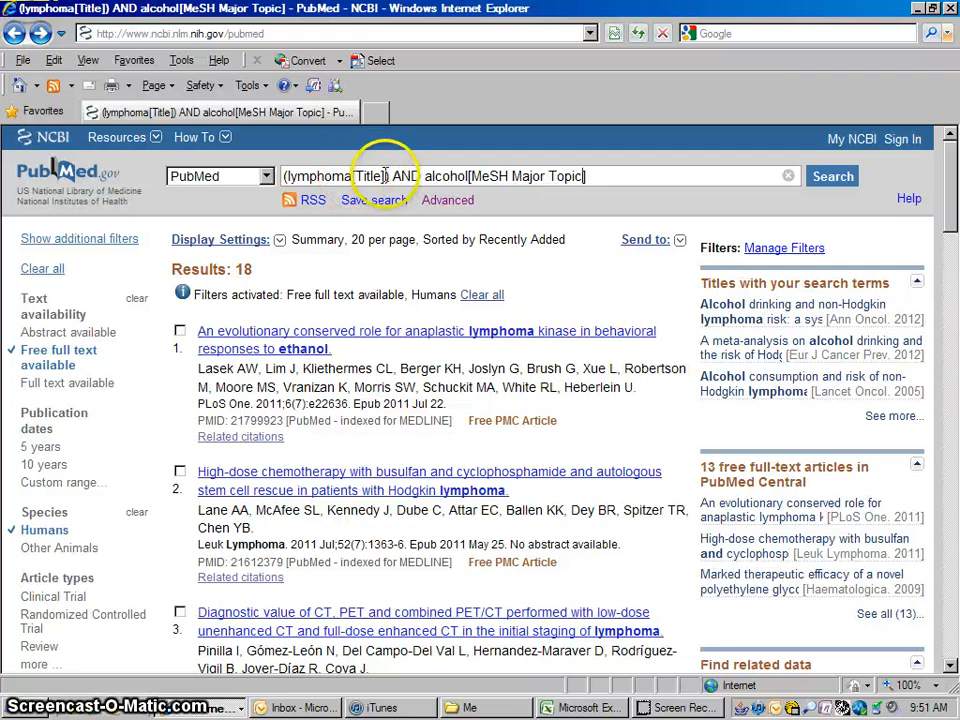
mouse_move(636, 176)
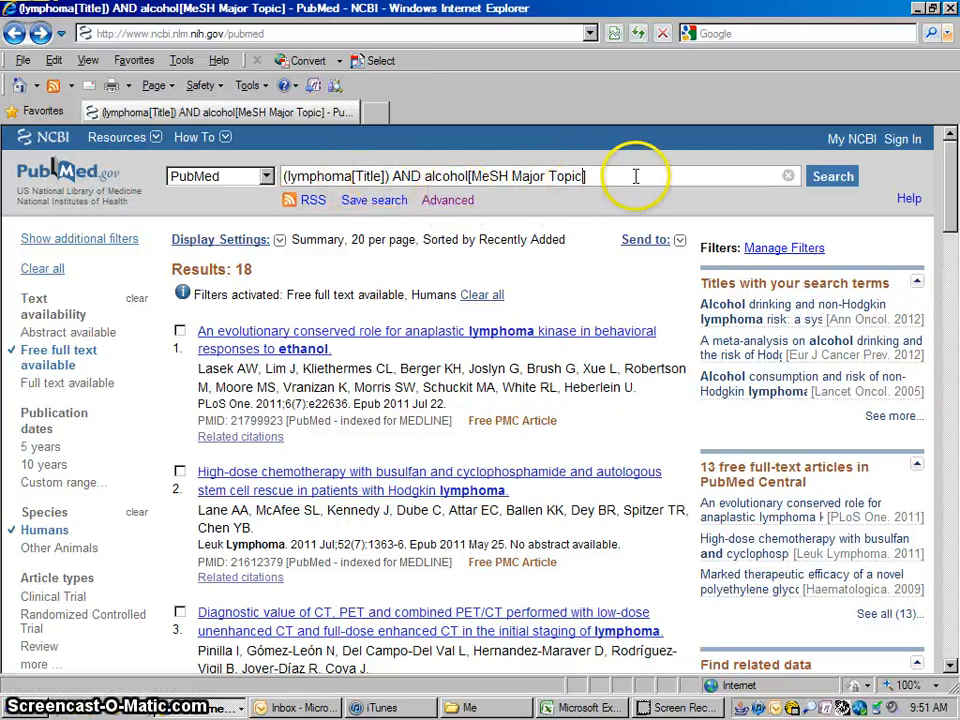
Step: Change the query to alcohol[Title] and rerun the filtered search
key("BackSpace")
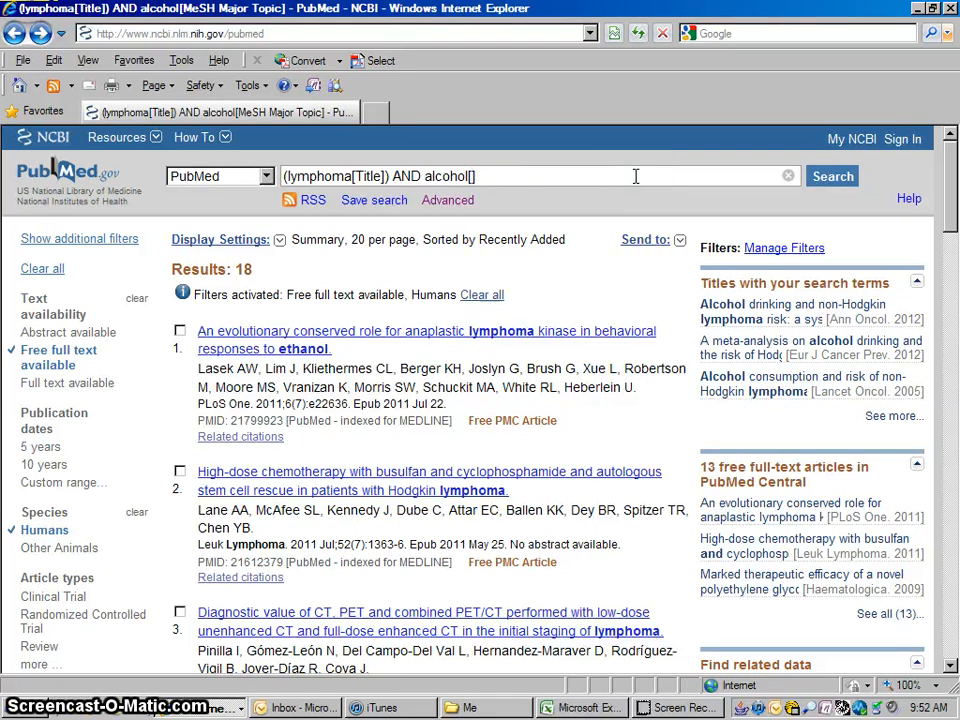
type("T")
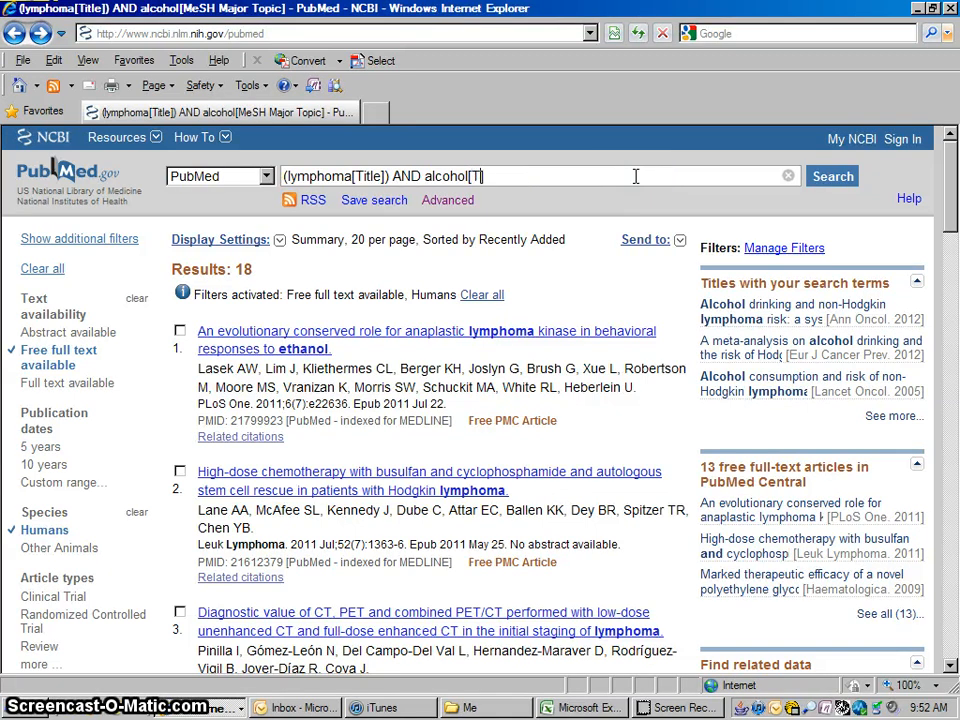
type("itle]")
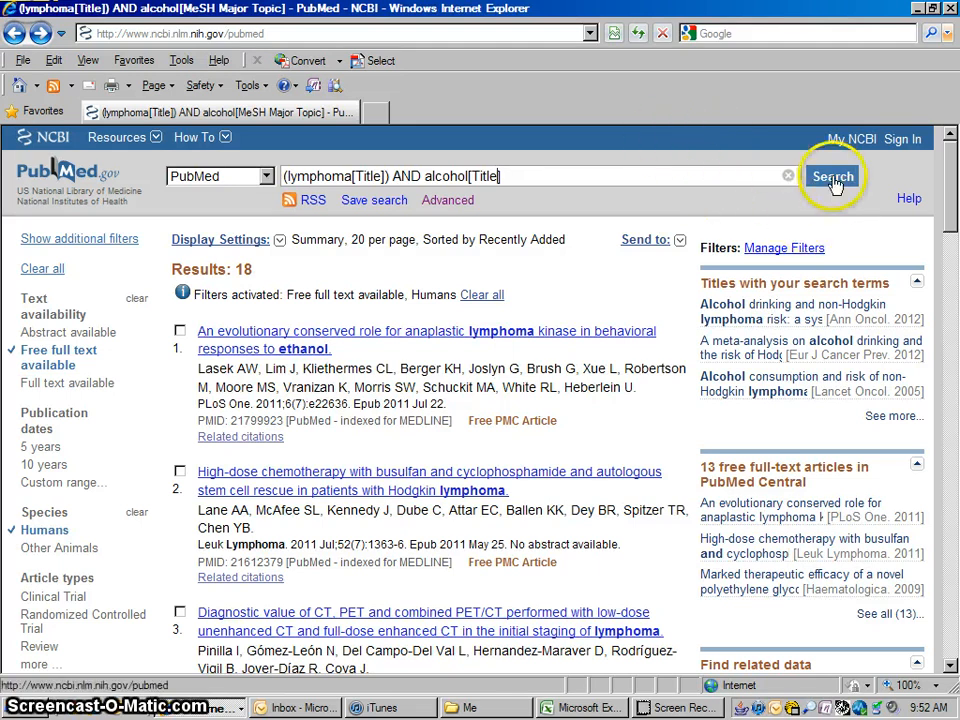
left_click(832, 176)
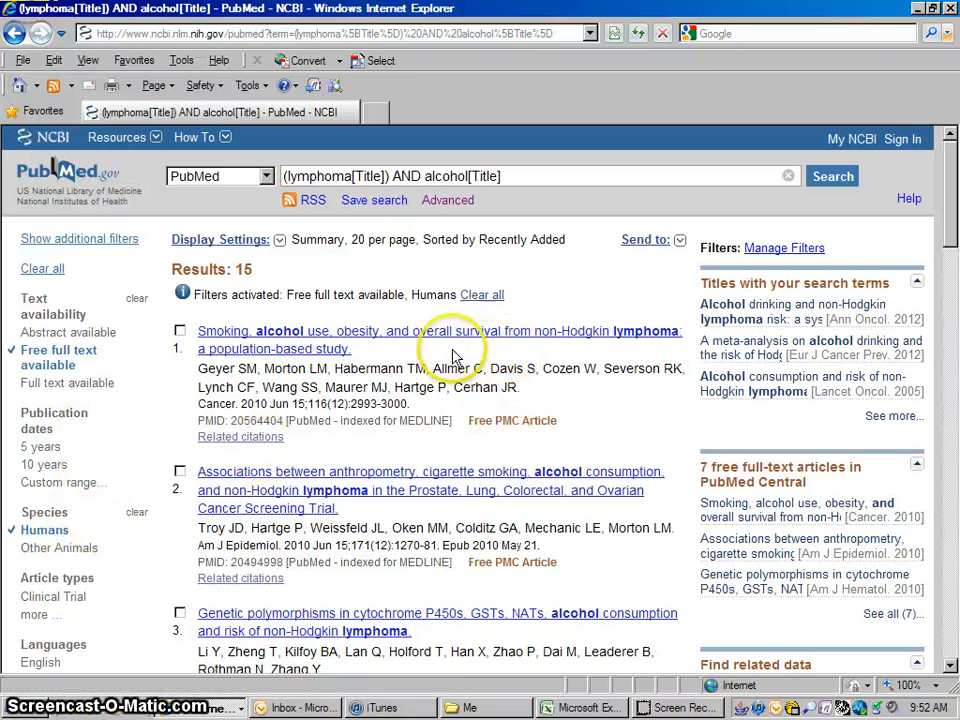
mouse_move(290, 340)
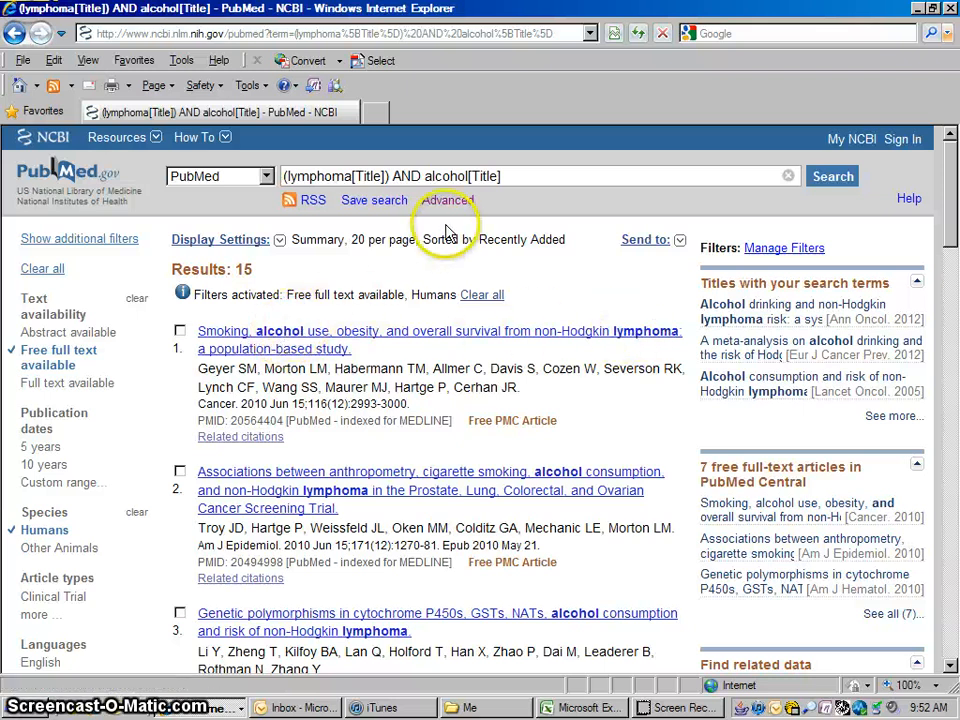
mouse_move(506, 338)
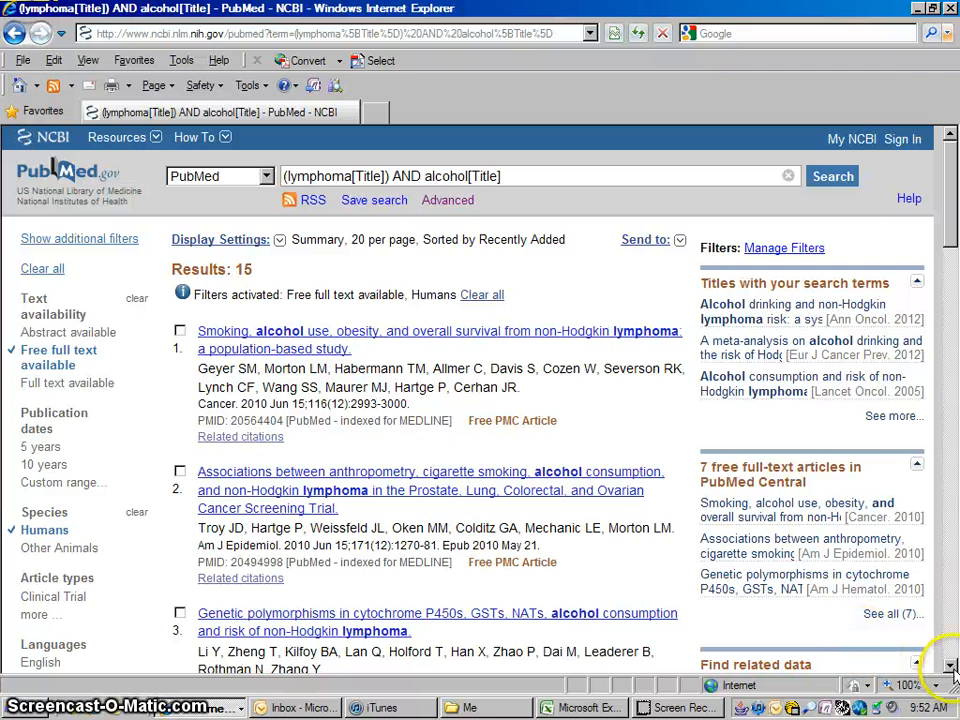
Step: From the 15 results, view the alcohol consumption and NHL survival abstract and its SpringerLink page
scroll("down", 3)
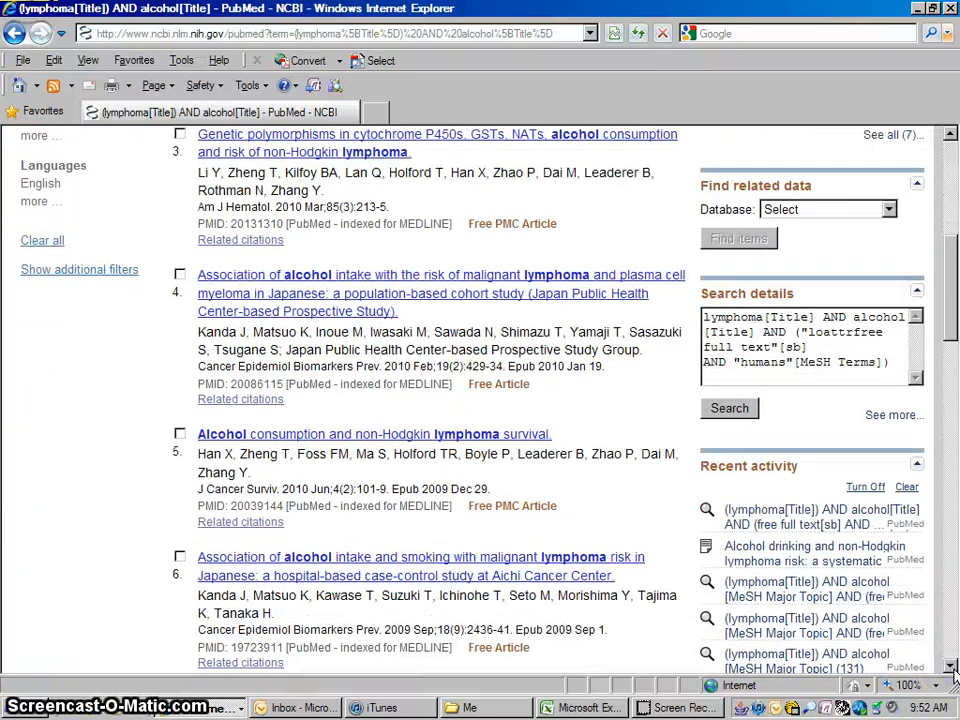
scroll("down", 3)
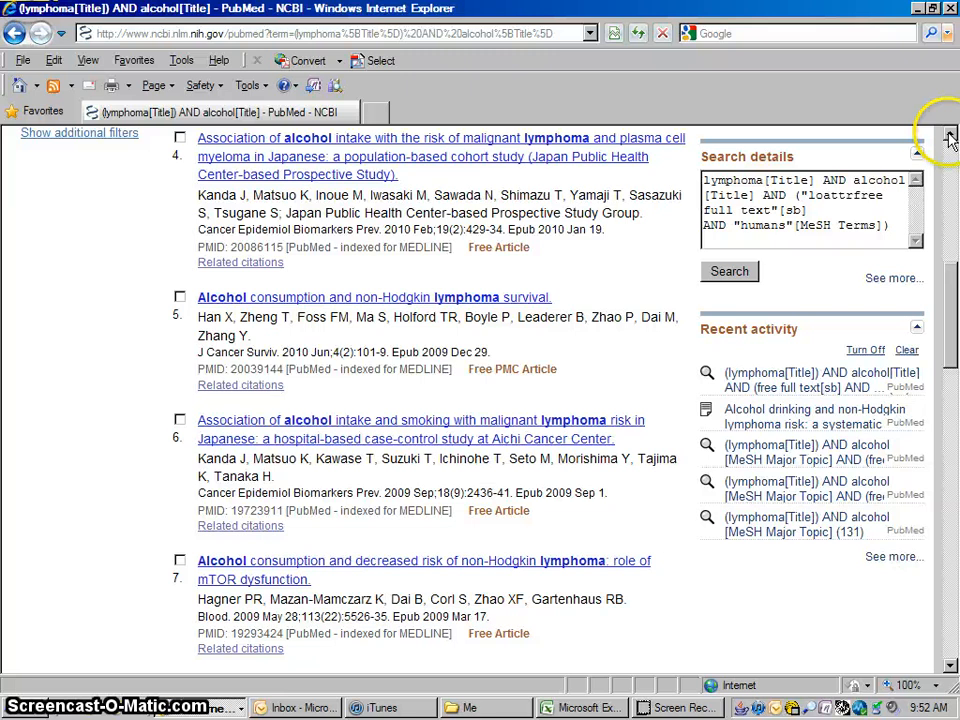
scroll("up", 3)
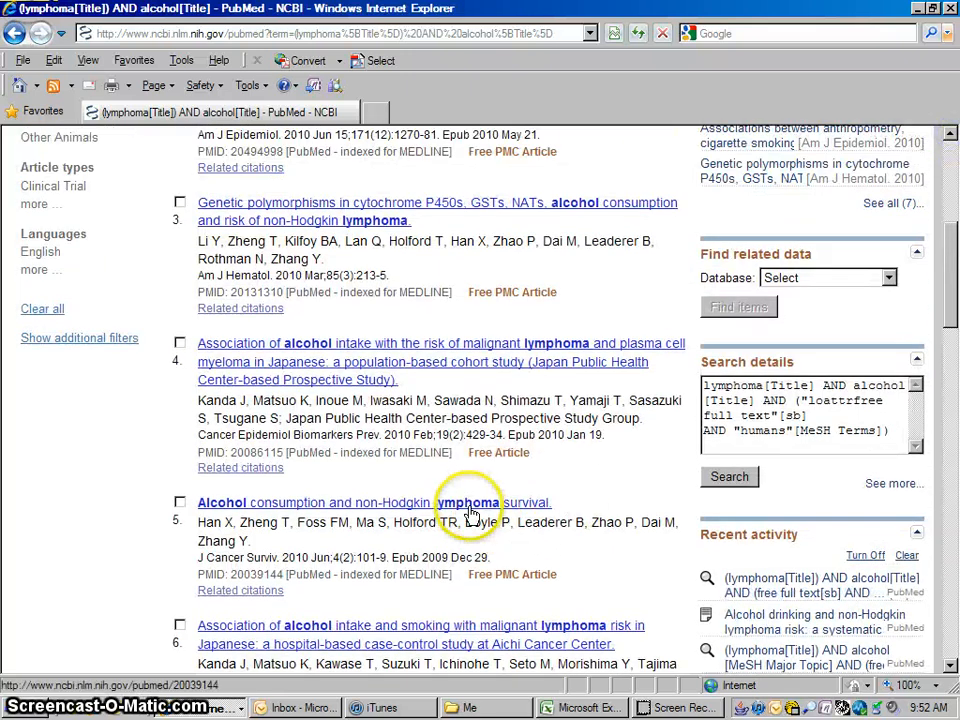
left_click(372, 502)
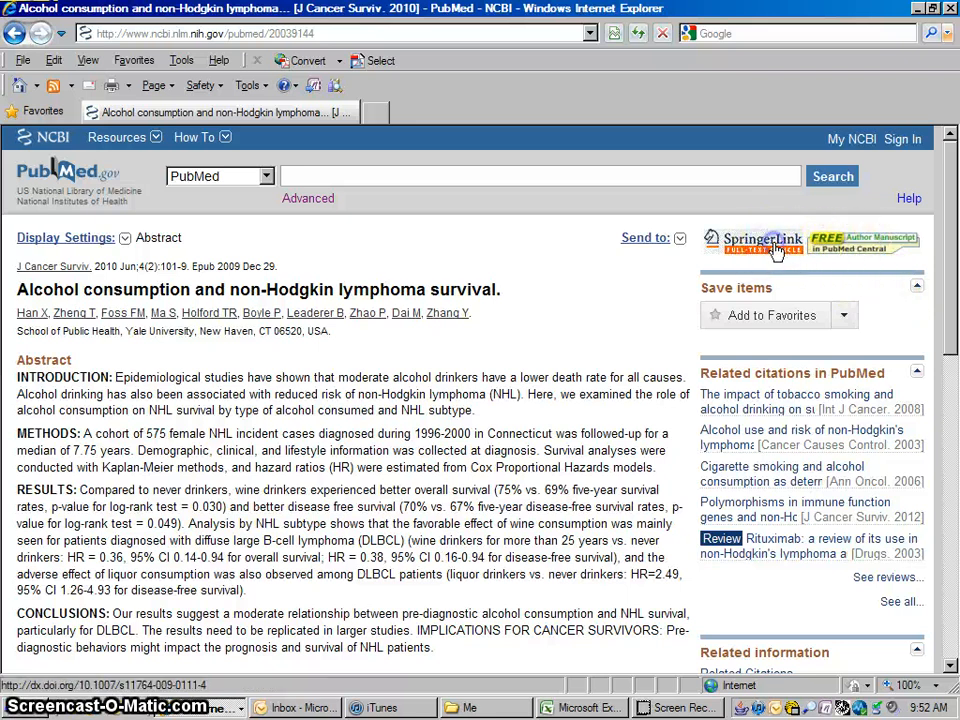
left_click(762, 244)
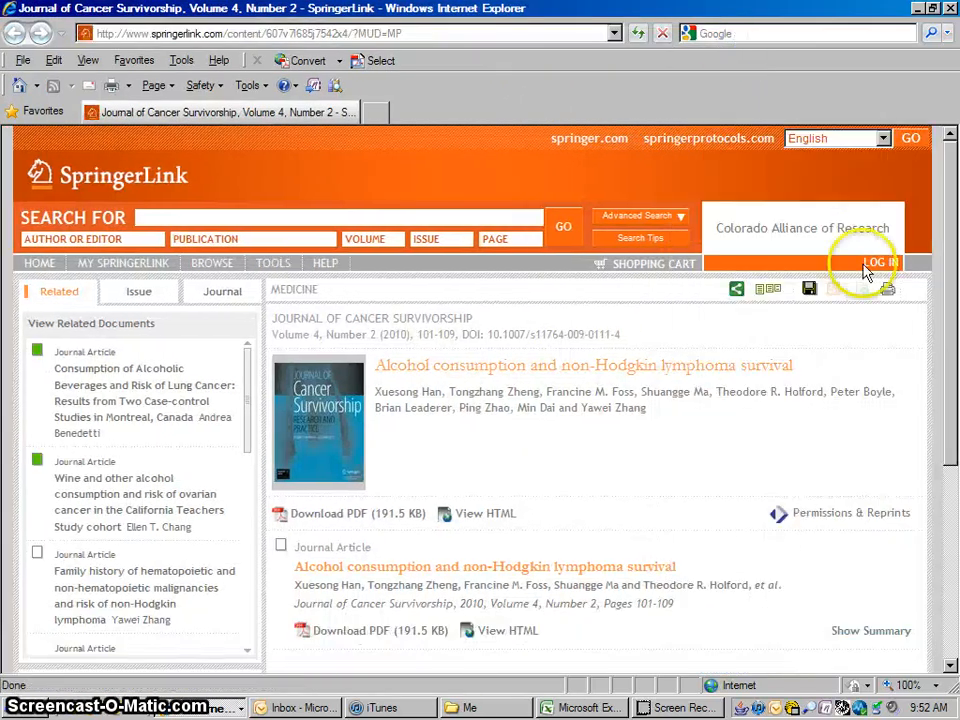
mouse_move(944, 324)
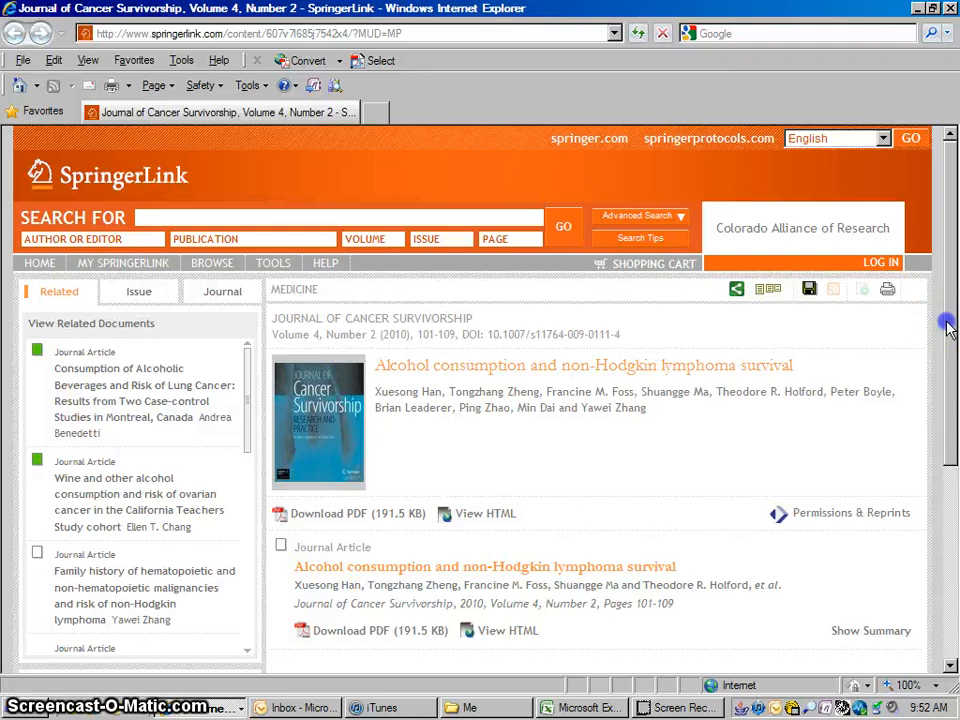
Step: Request the survival article's PDF on SpringerLink and hit the subscriber-only access notice
scroll("down", 3)
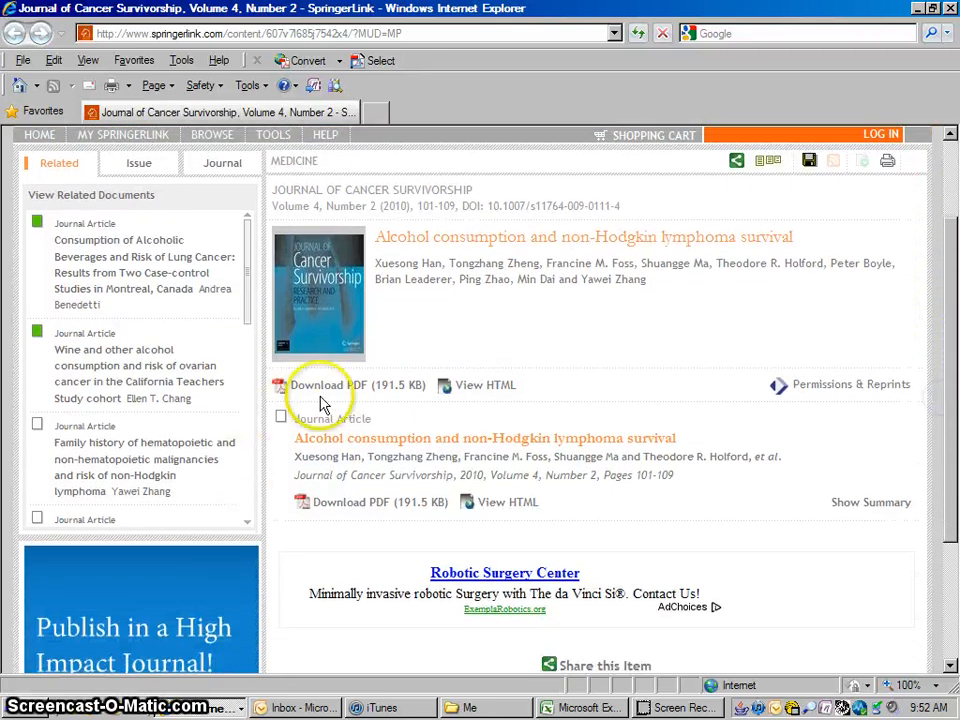
left_click(144, 466)
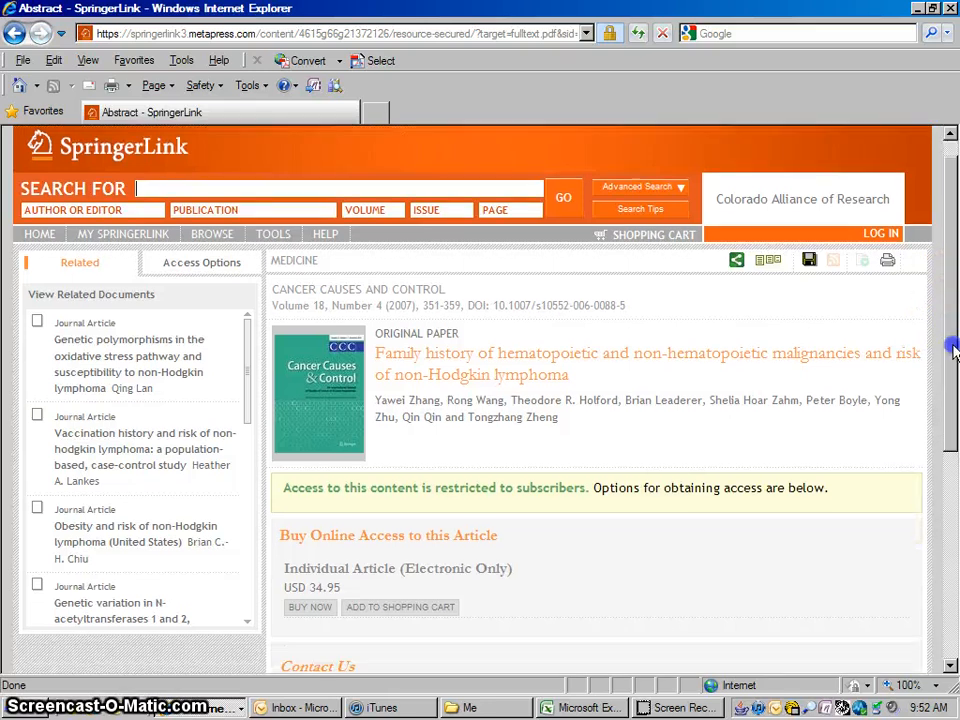
scroll("up", 3)
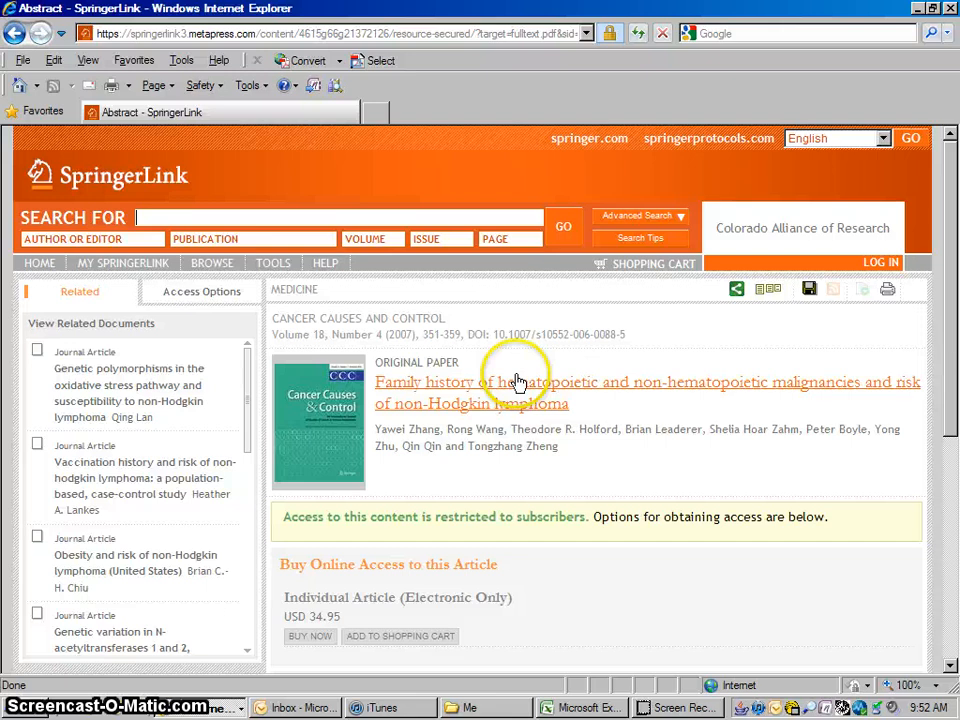
mouse_move(76, 176)
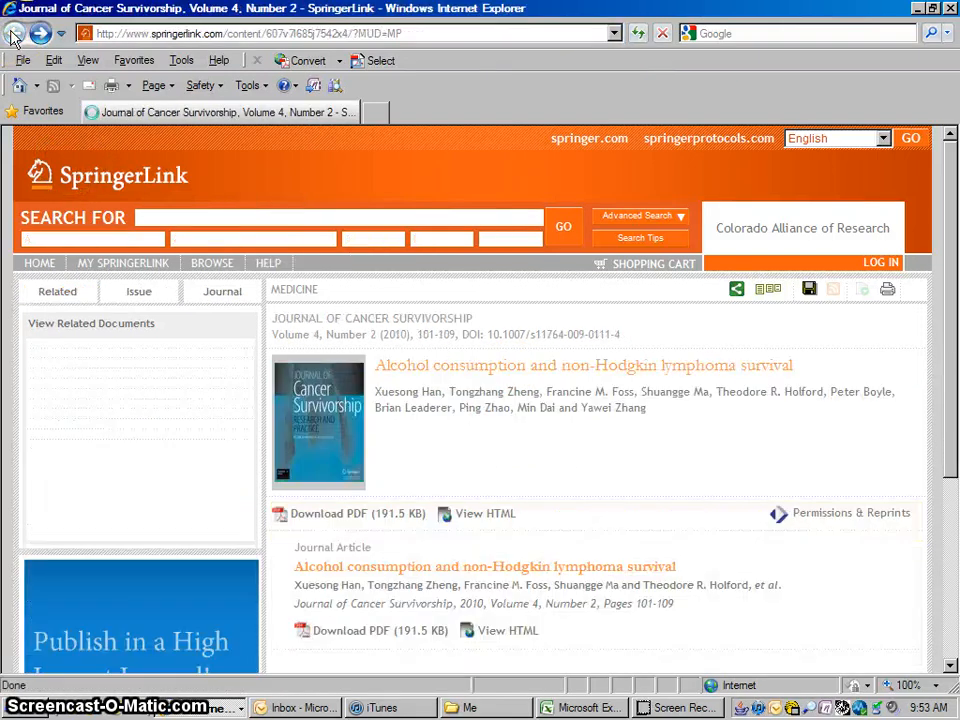
Step: Retry the SpringerLink PDF download, then go back to the PubMed abstract
scroll("down", 3)
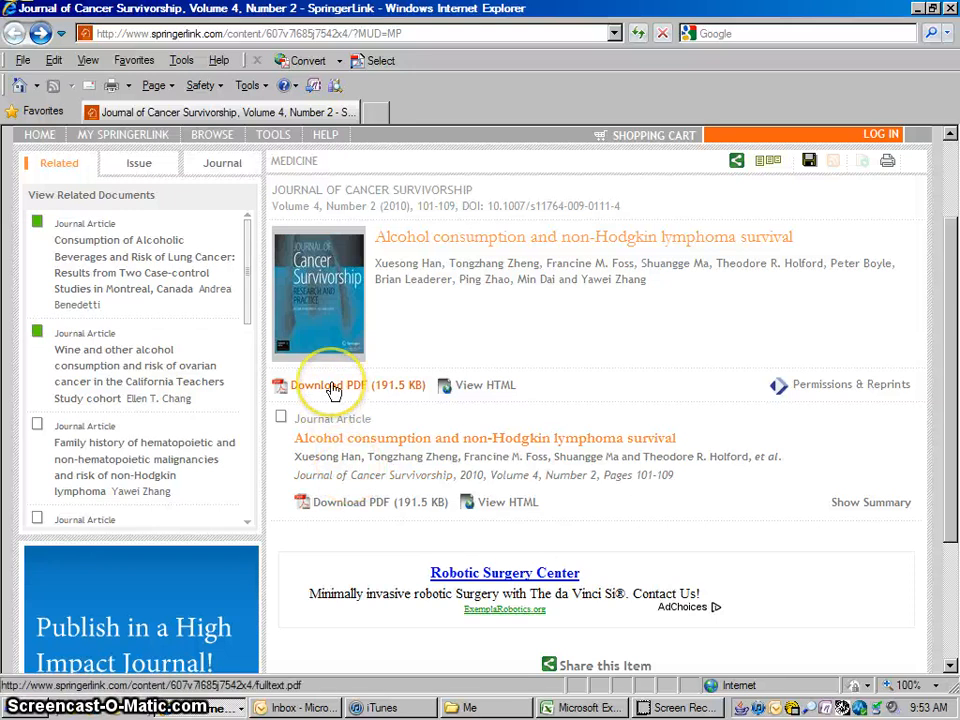
left_click(328, 384)
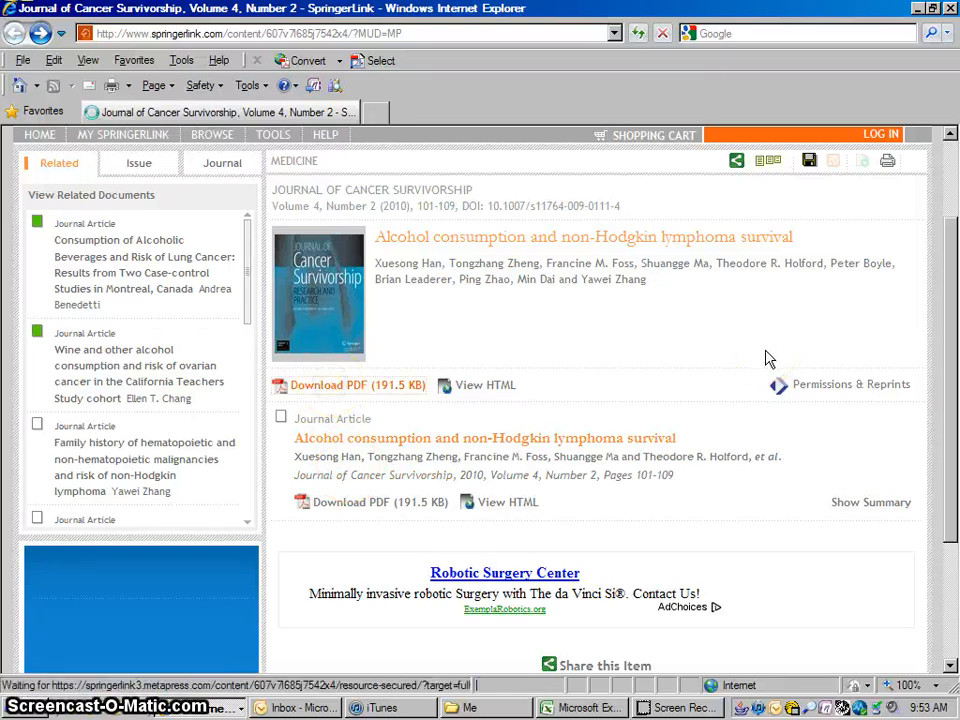
left_click(356, 384)
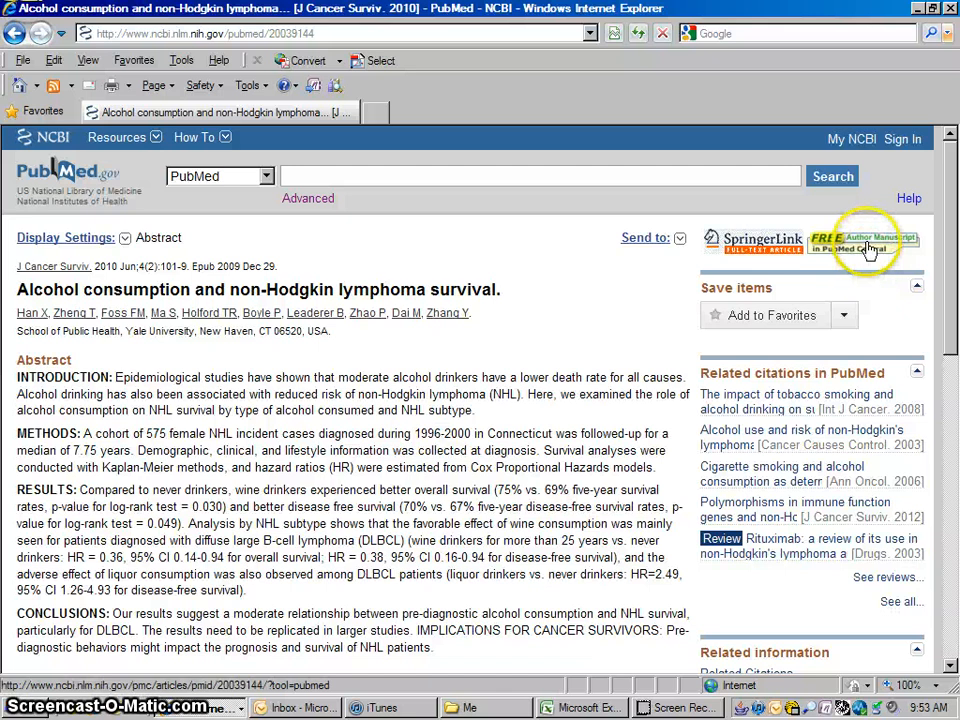
Step: Open the survival article's free author manuscript in PubMed Central as a PDF
left_click(864, 244)
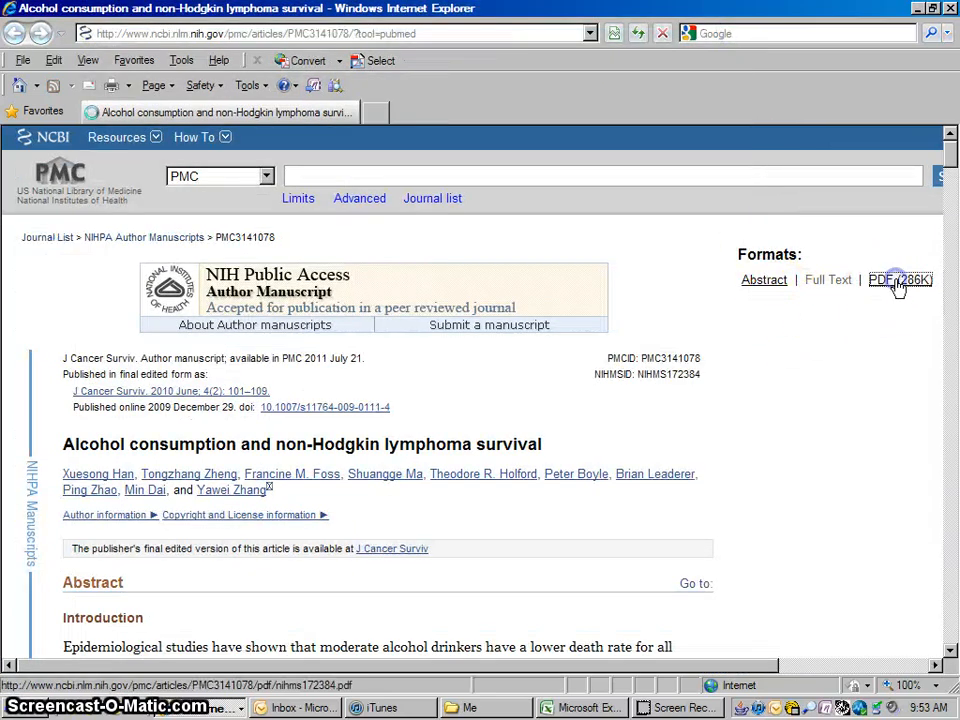
left_click(898, 280)
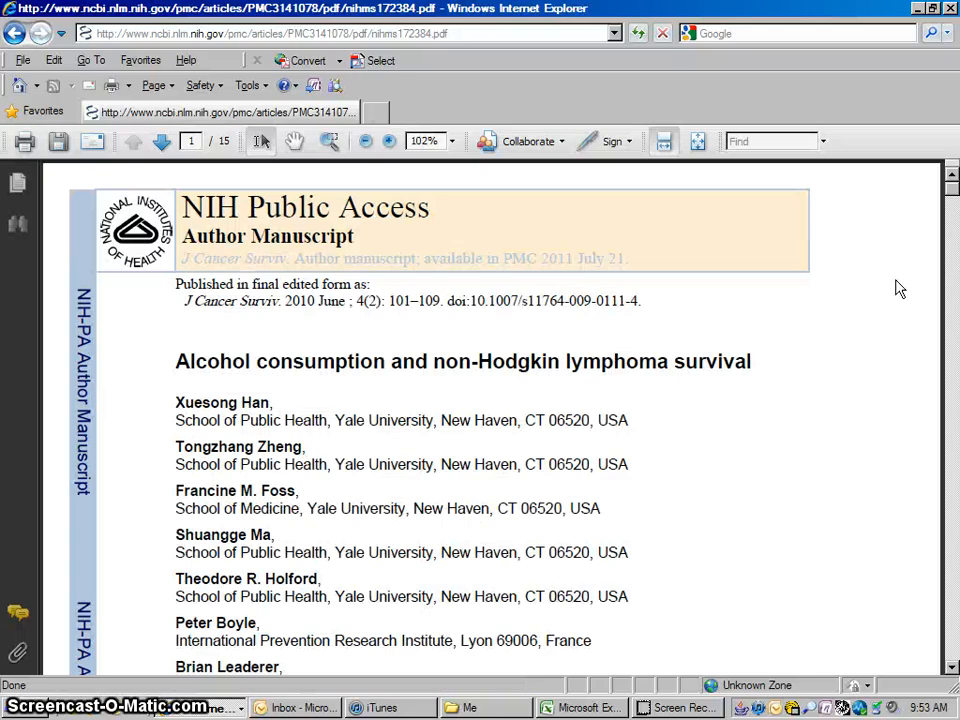
mouse_move(824, 296)
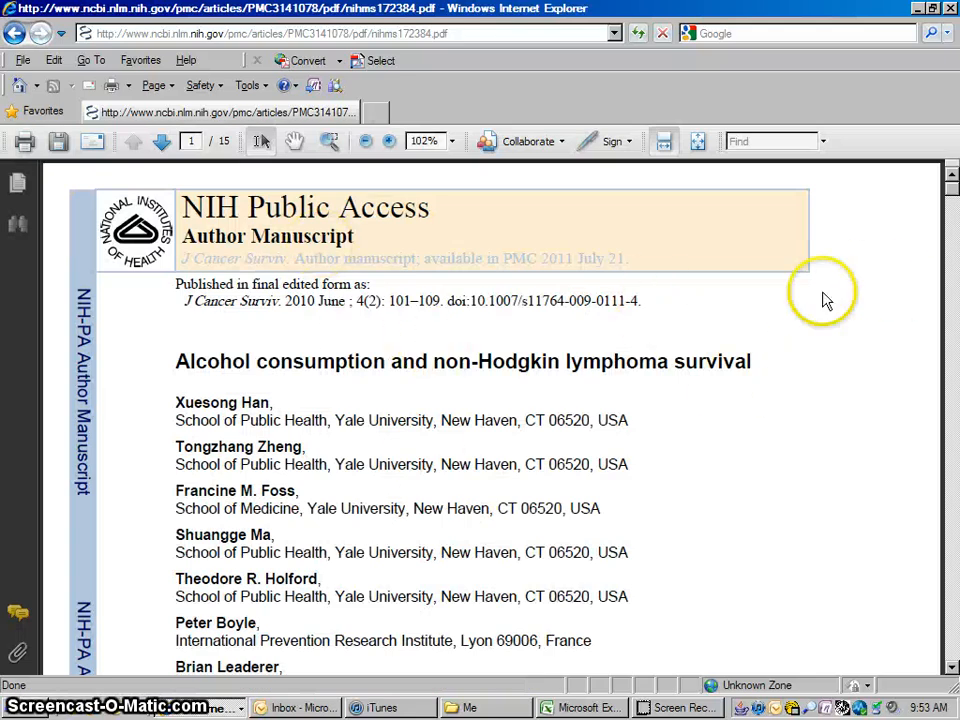
mouse_move(18, 44)
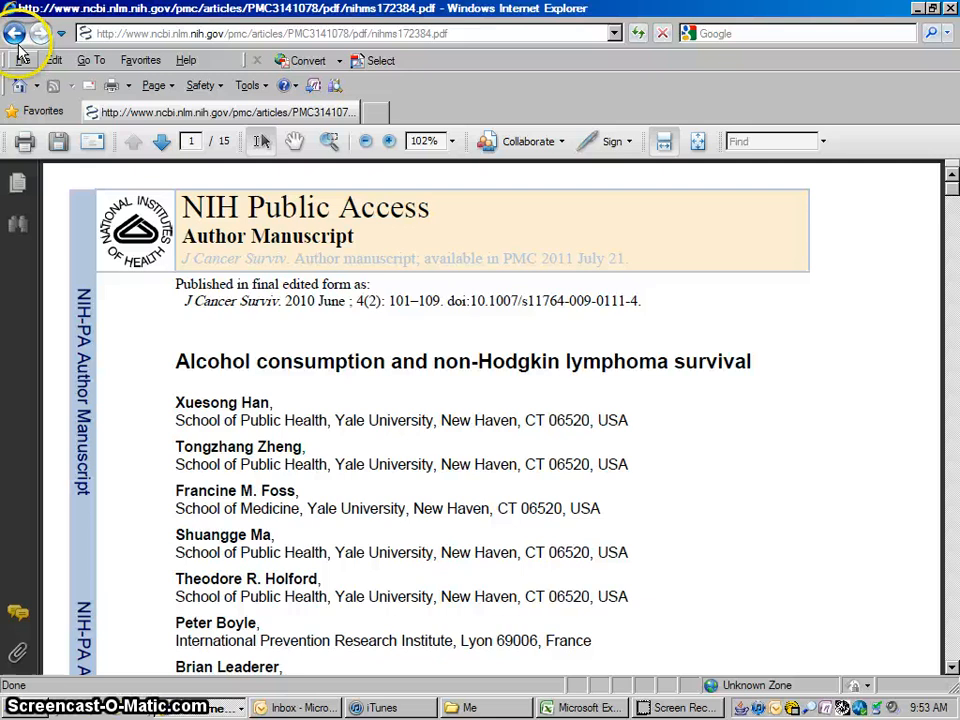
Step: Navigate back through the abstract to the filtered lymphoma-alcohol results list
left_click(16, 32)
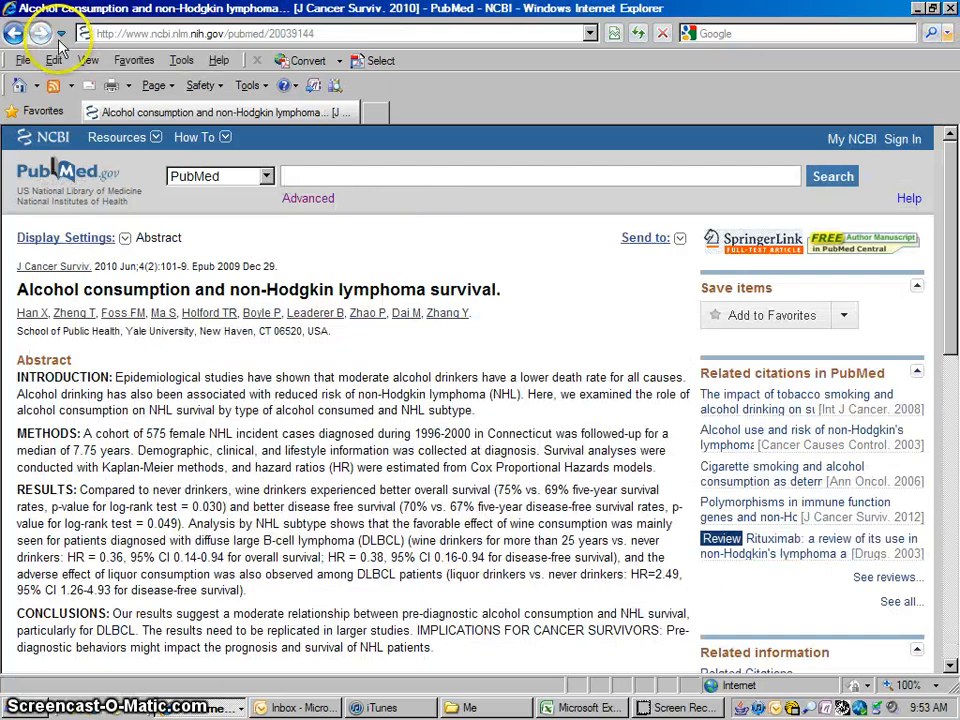
left_click(14, 32)
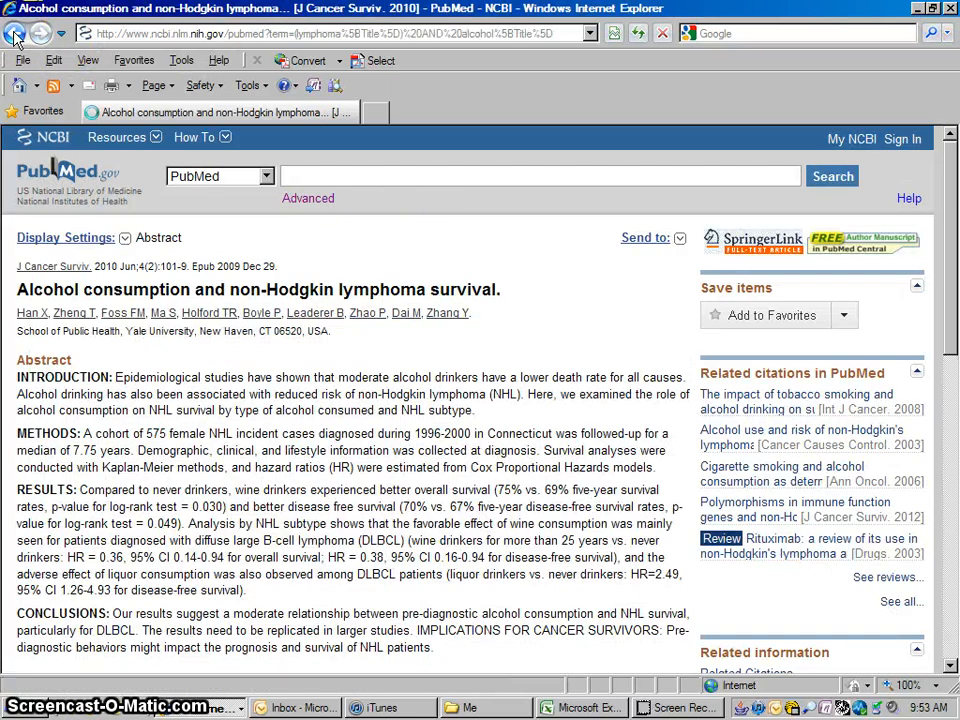
left_click(16, 32)
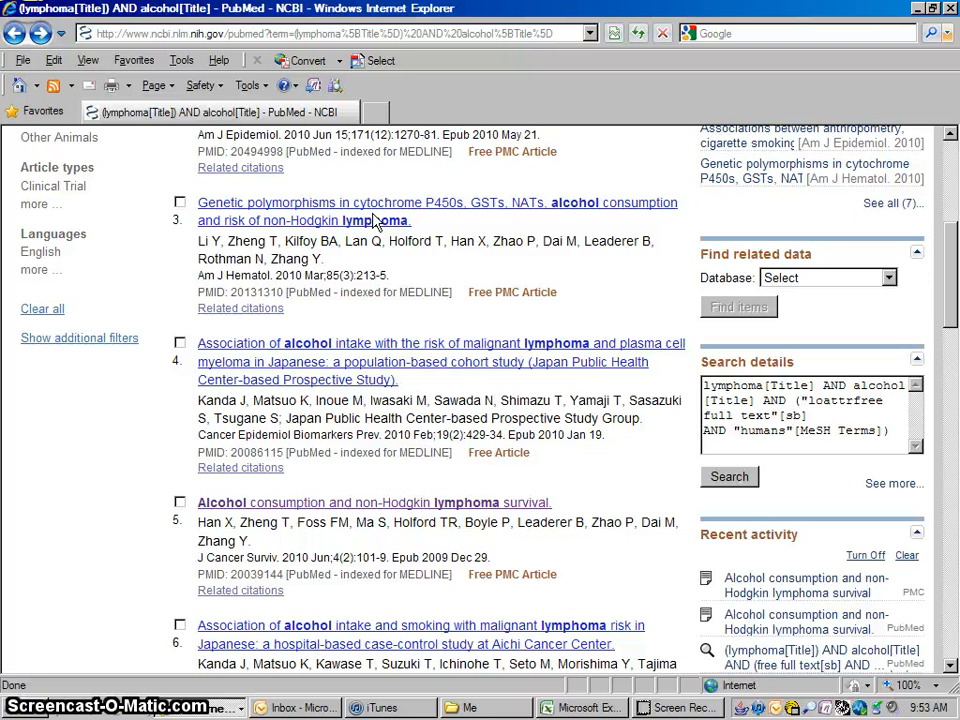